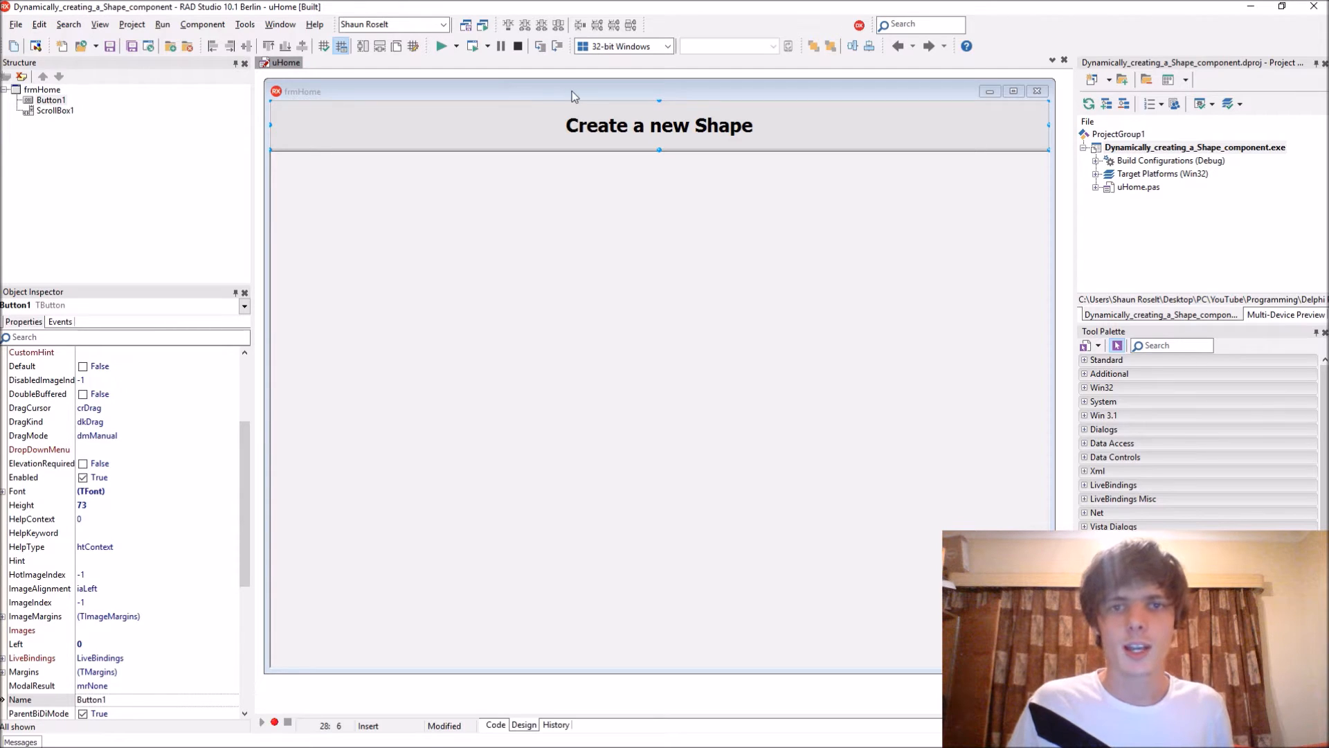
mouse_move(581, 96)
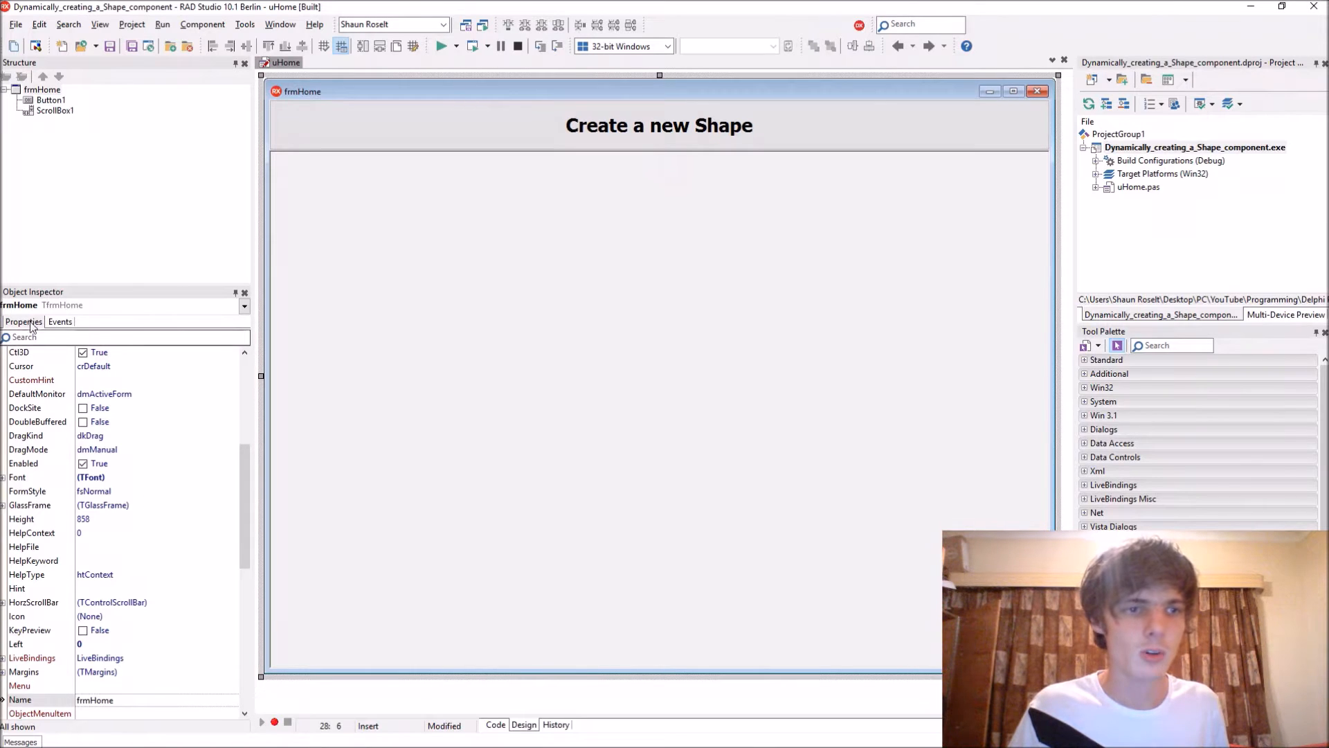
- Select Button1 and bring up its empty Button1Click handler in the Code view
left_click(60, 321)
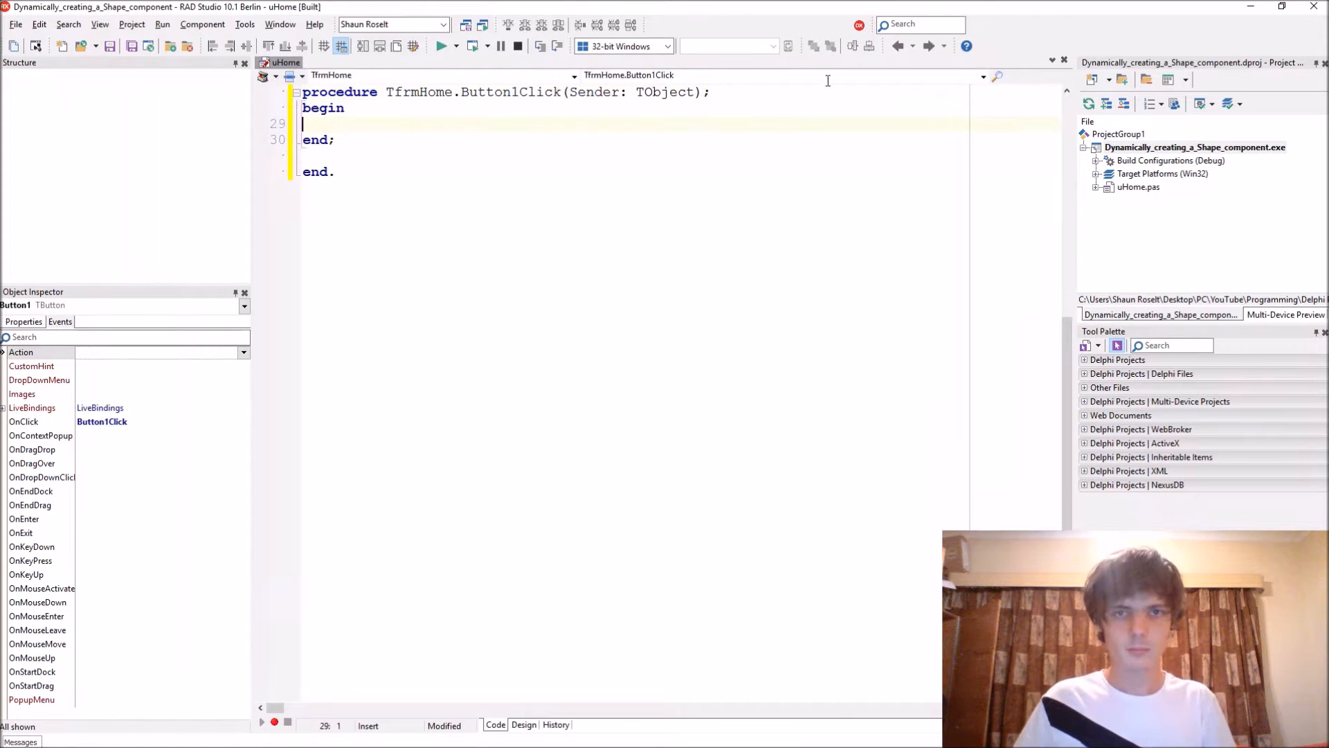
left_click(524, 724)
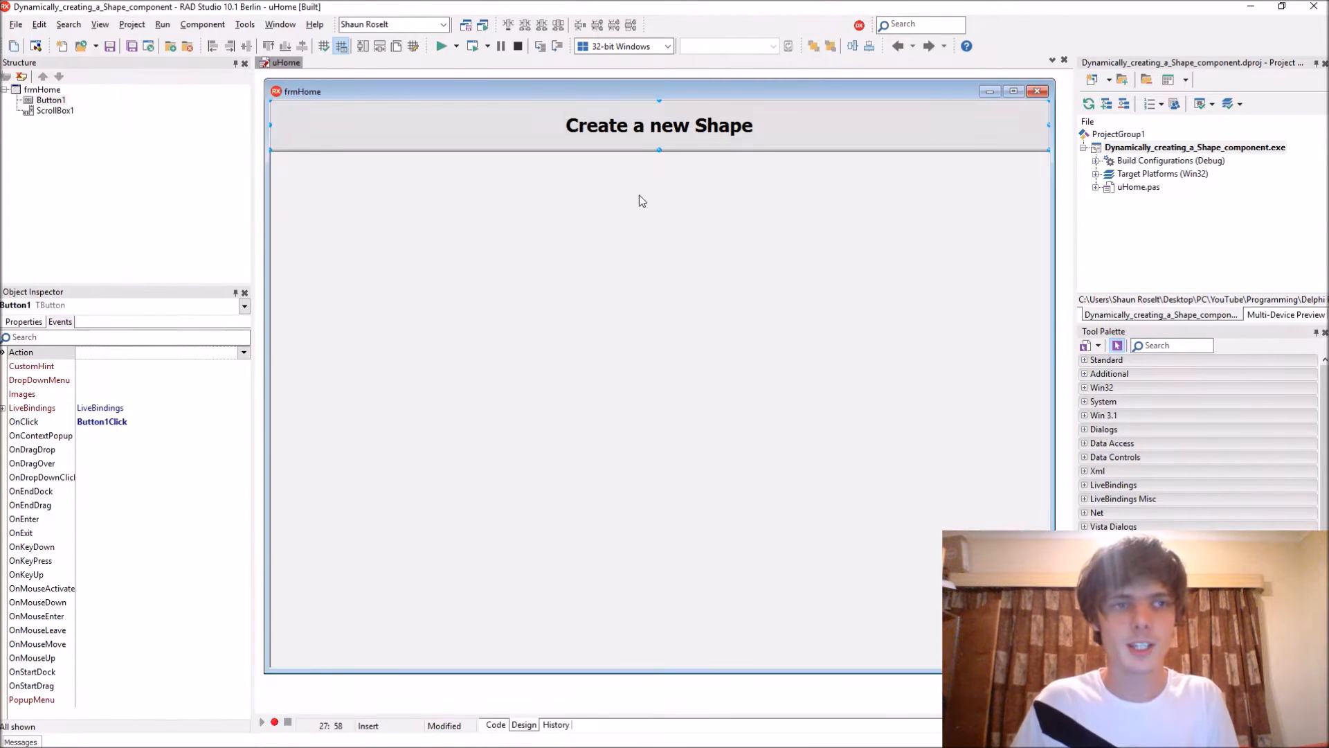
mouse_move(601, 139)
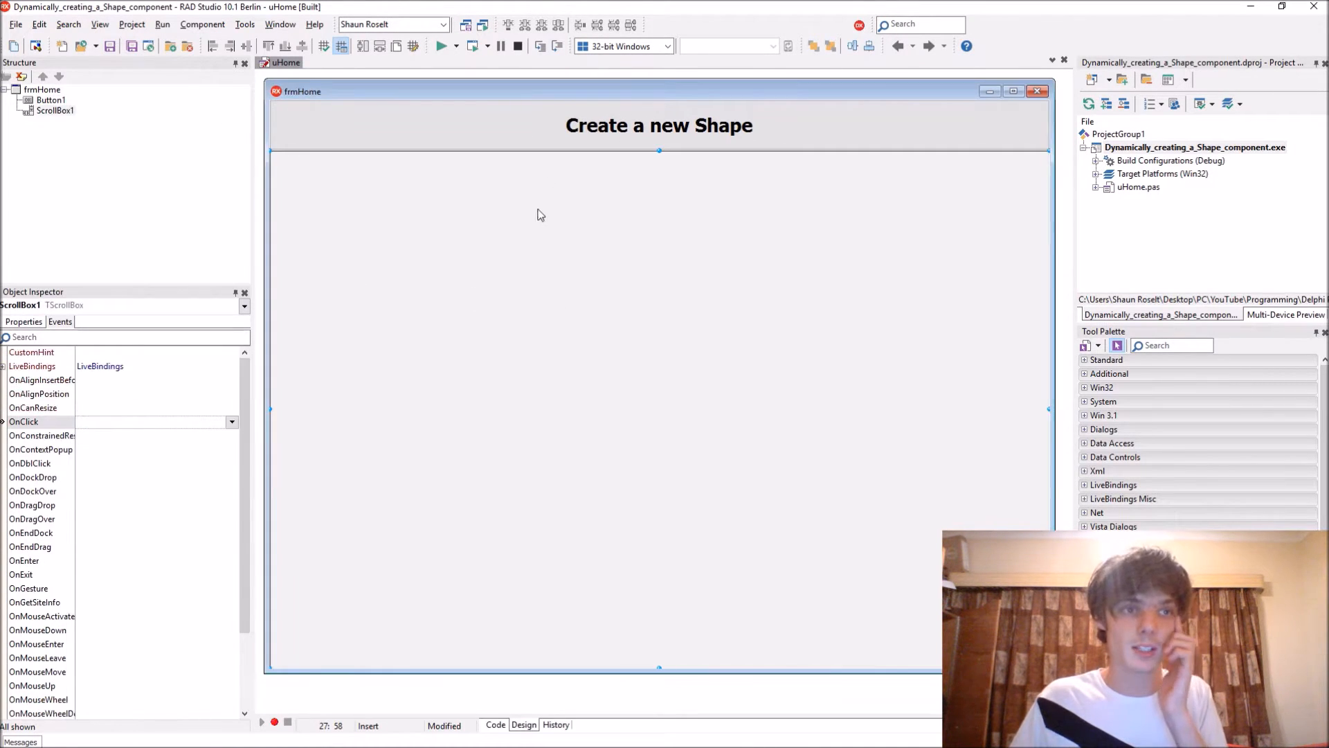
left_click(495, 726)
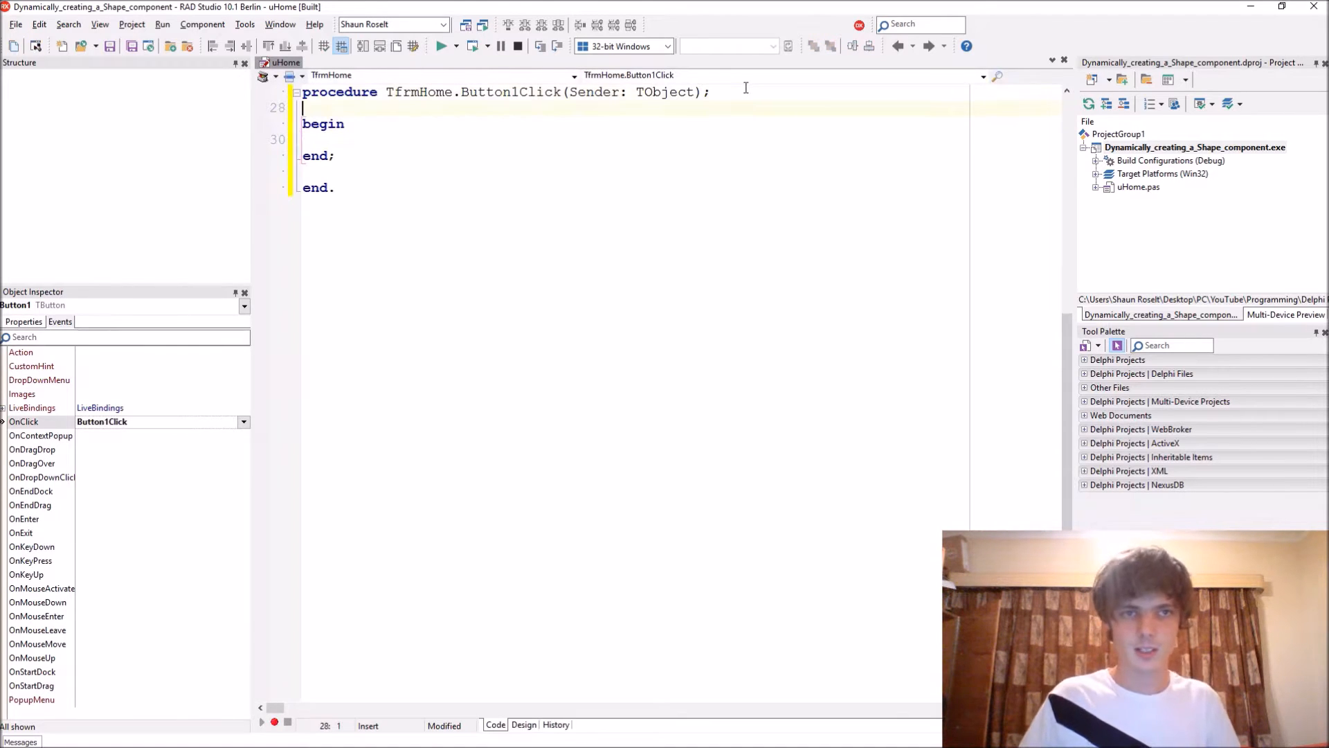
- Add a var section declaring dynShape: TShape; in Button1Click
type("var")
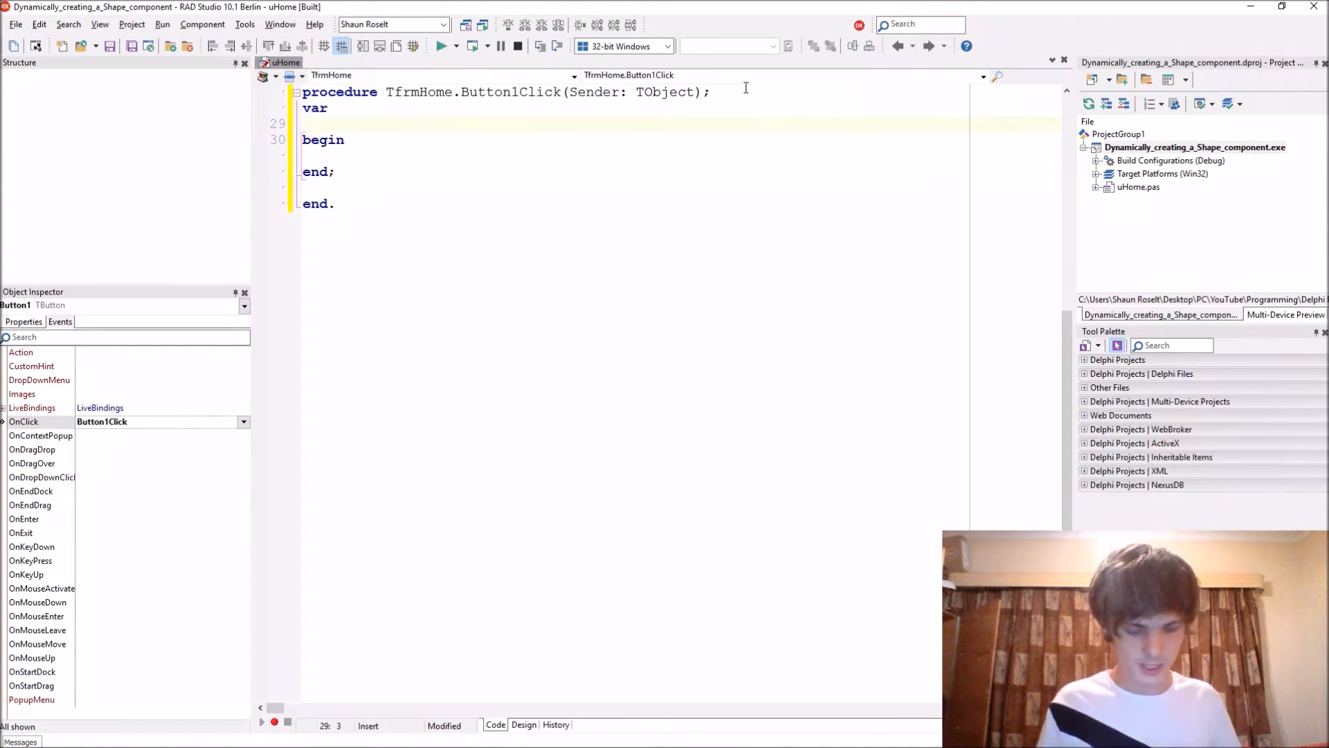
type("dyn")
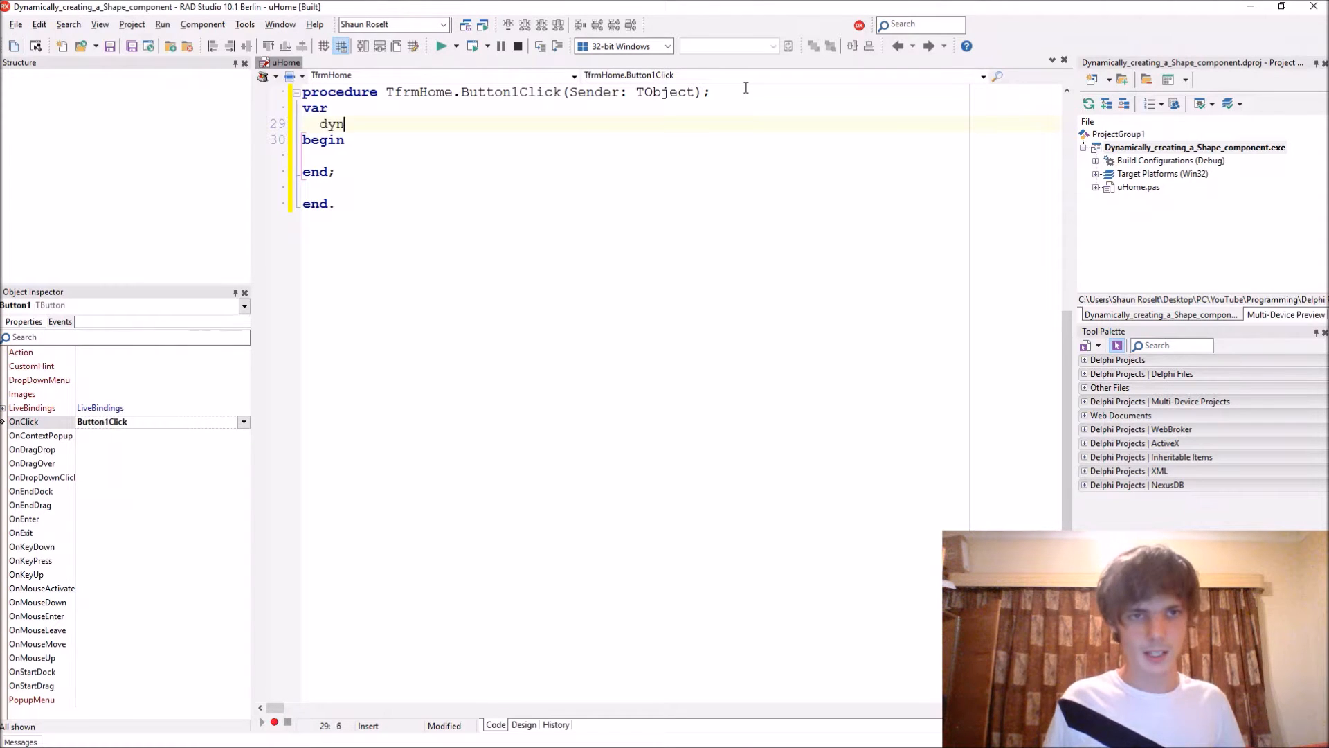
type("Shape:")
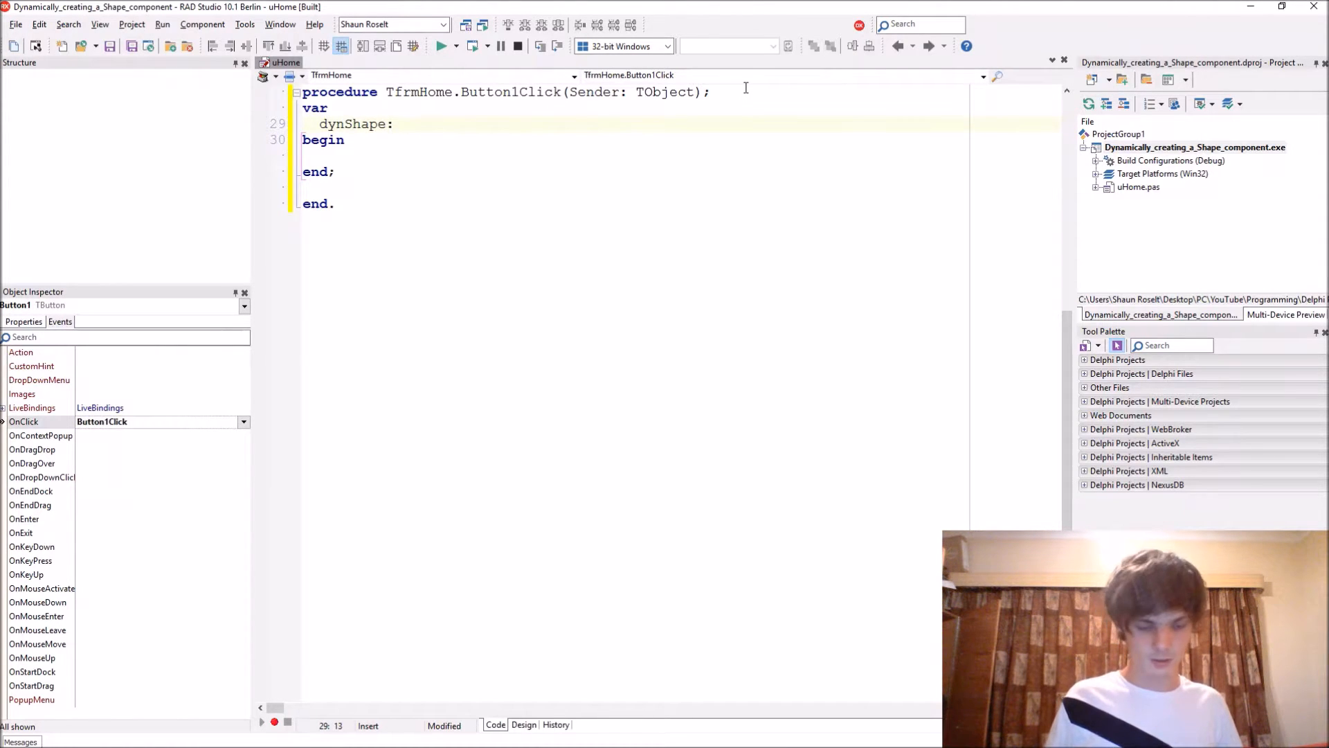
type(": TShape;")
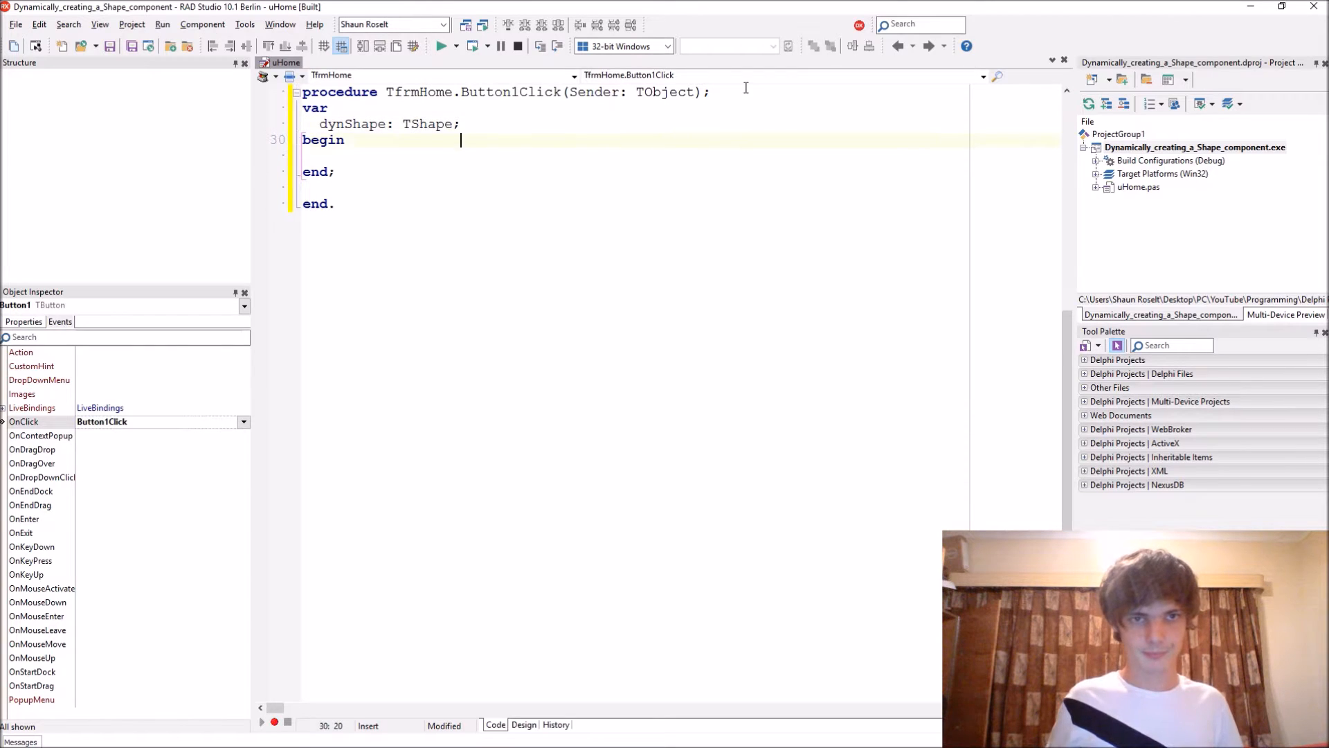
- Create the shape with dynShape := TShape.Create(frmHome); in the handler body
type("dynShape")
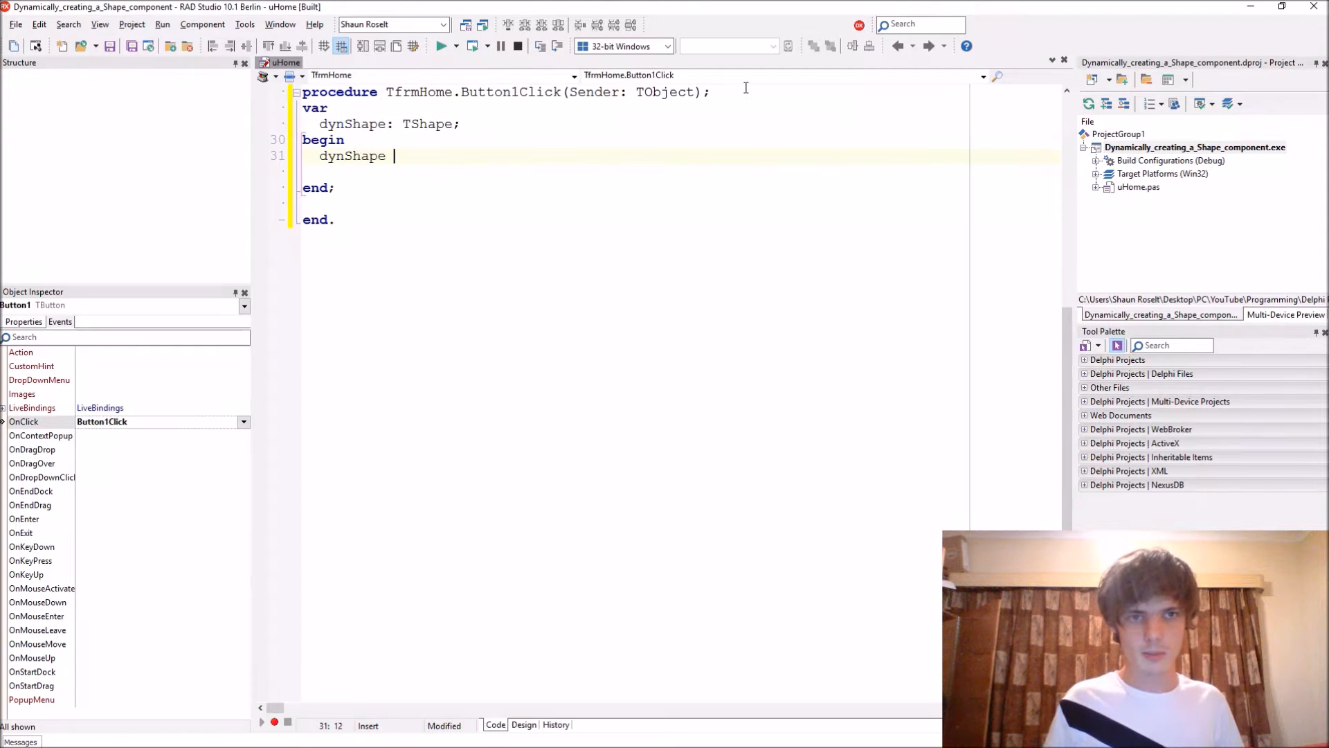
type(":= TShape")
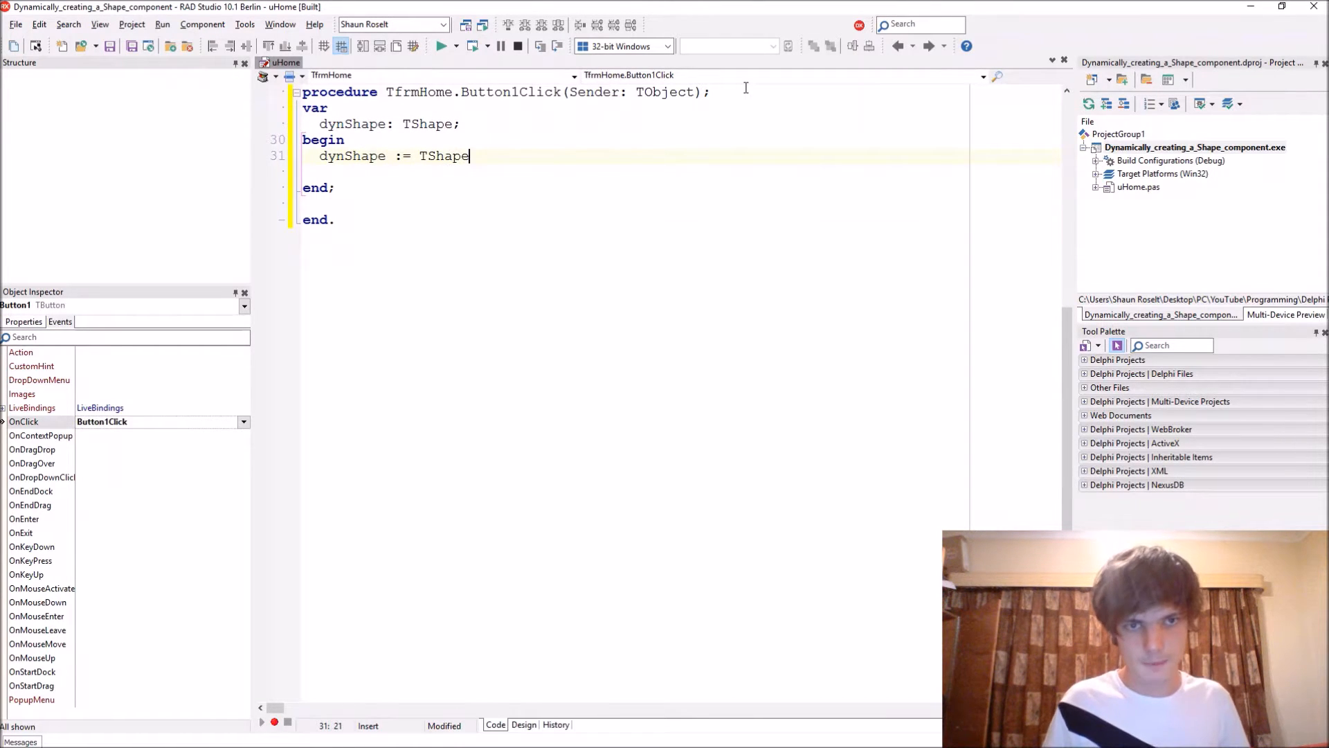
type(".Create();")
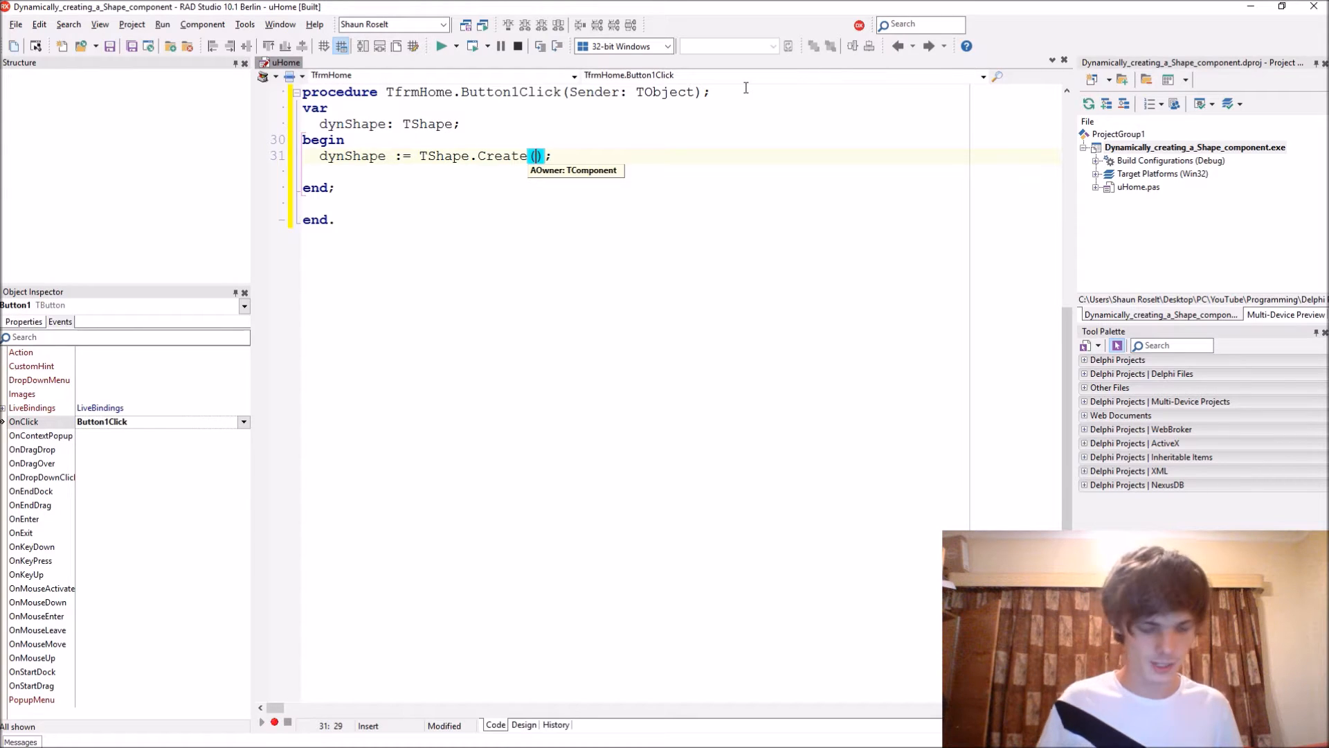
type("frmHome")
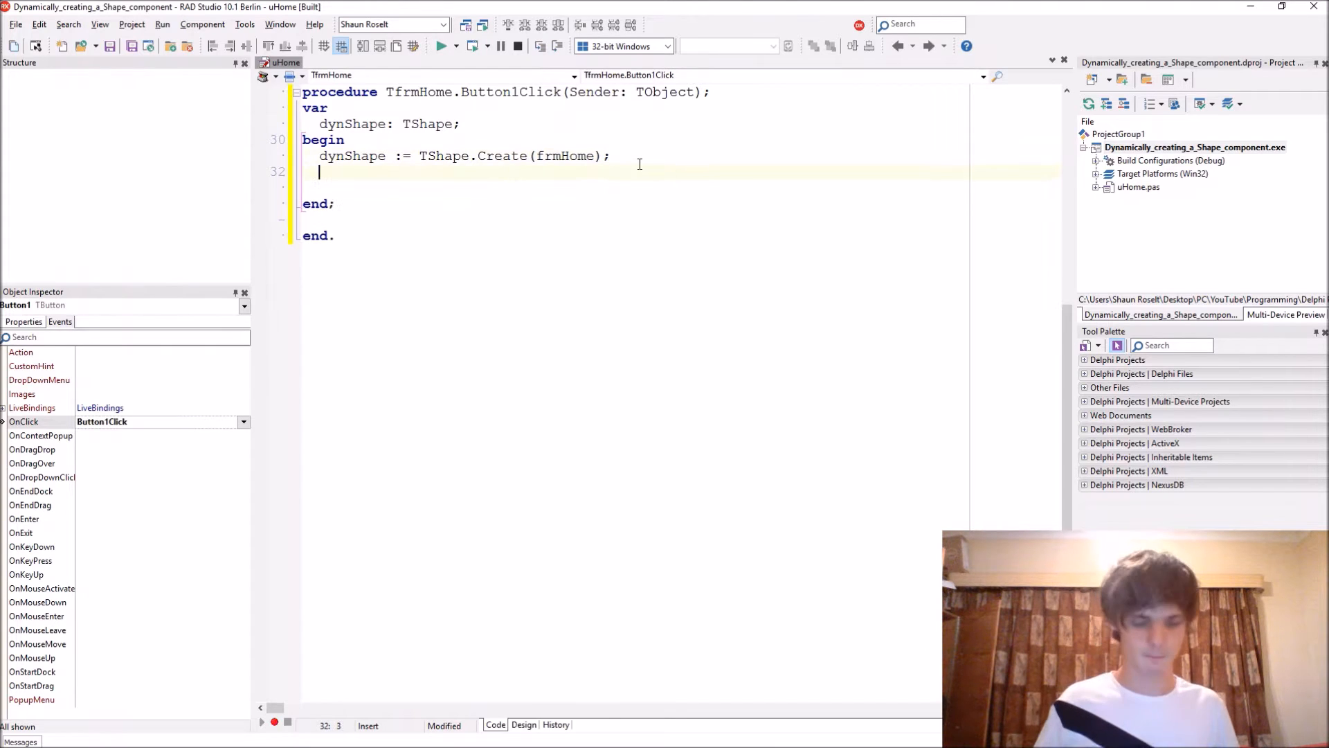
- Set dynShape.Parent := ScrollBox1; using Code Insight completion
type("dynShape.")
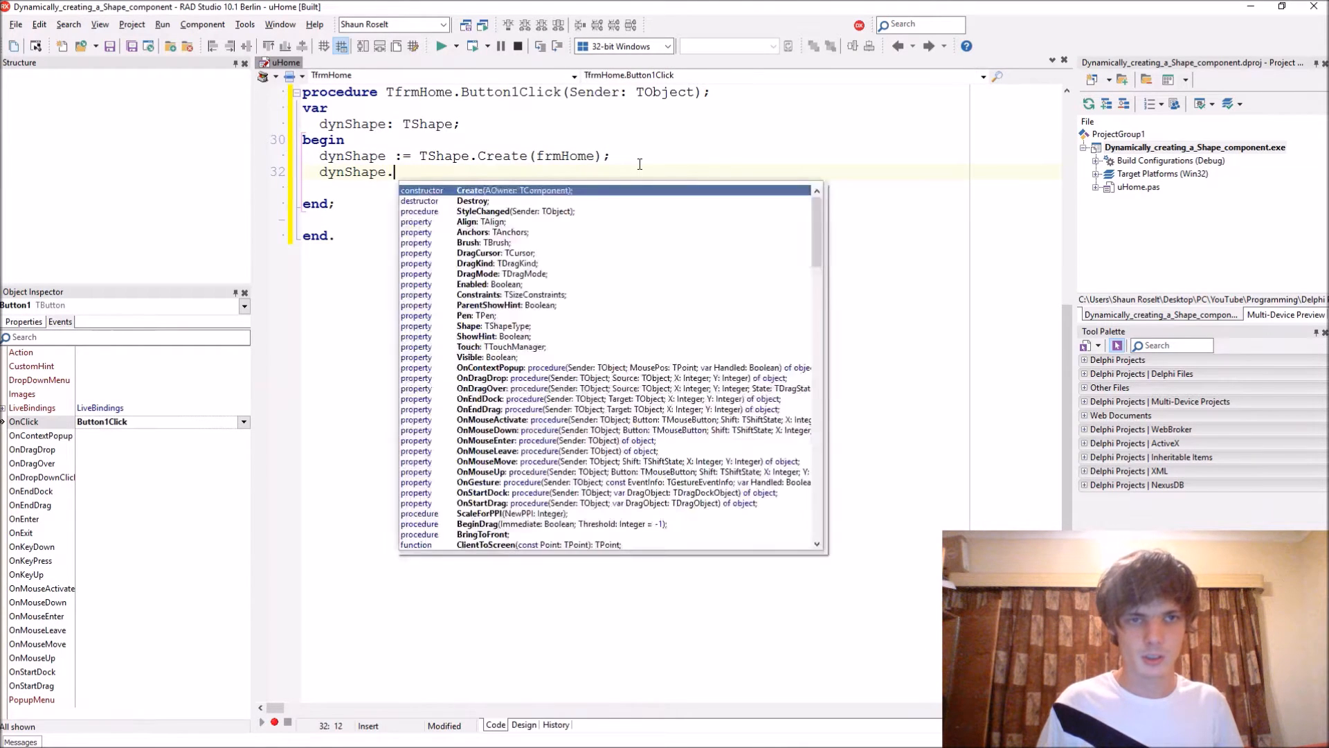
type("Parent P:")
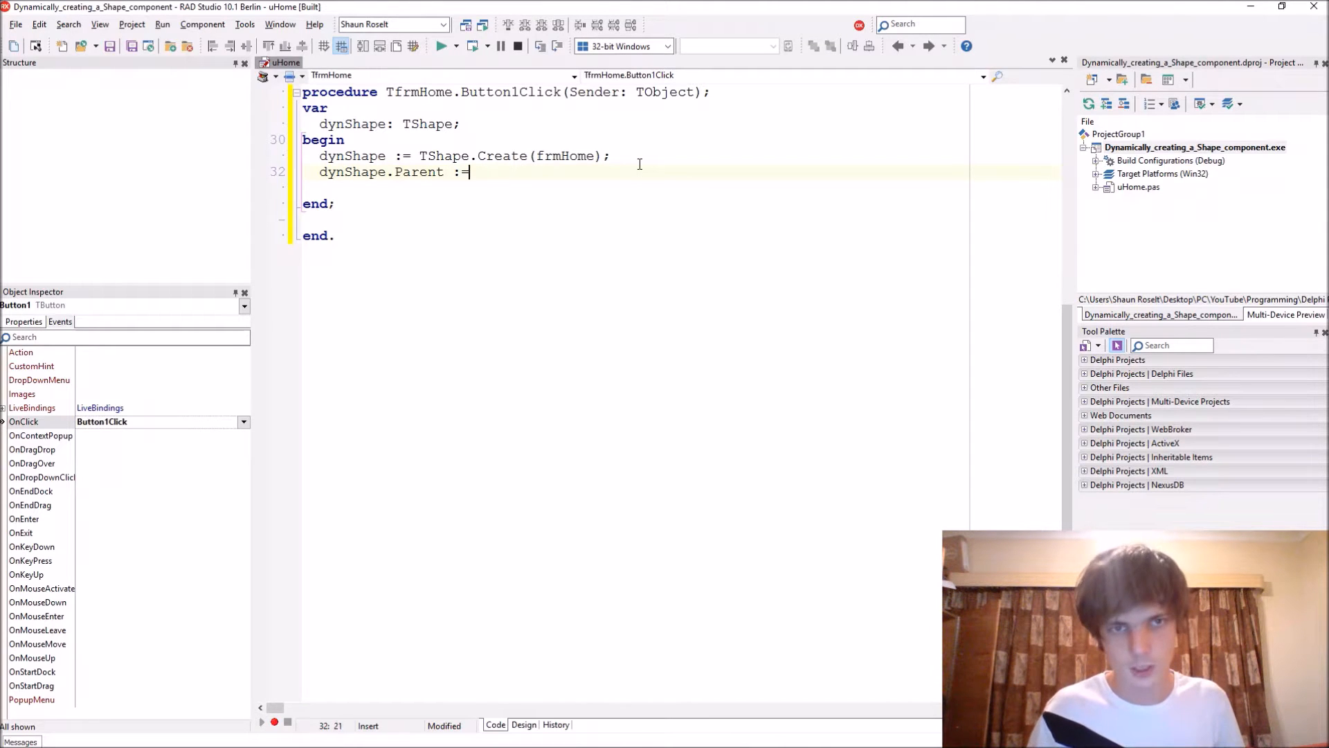
type("ScrollBox1;")
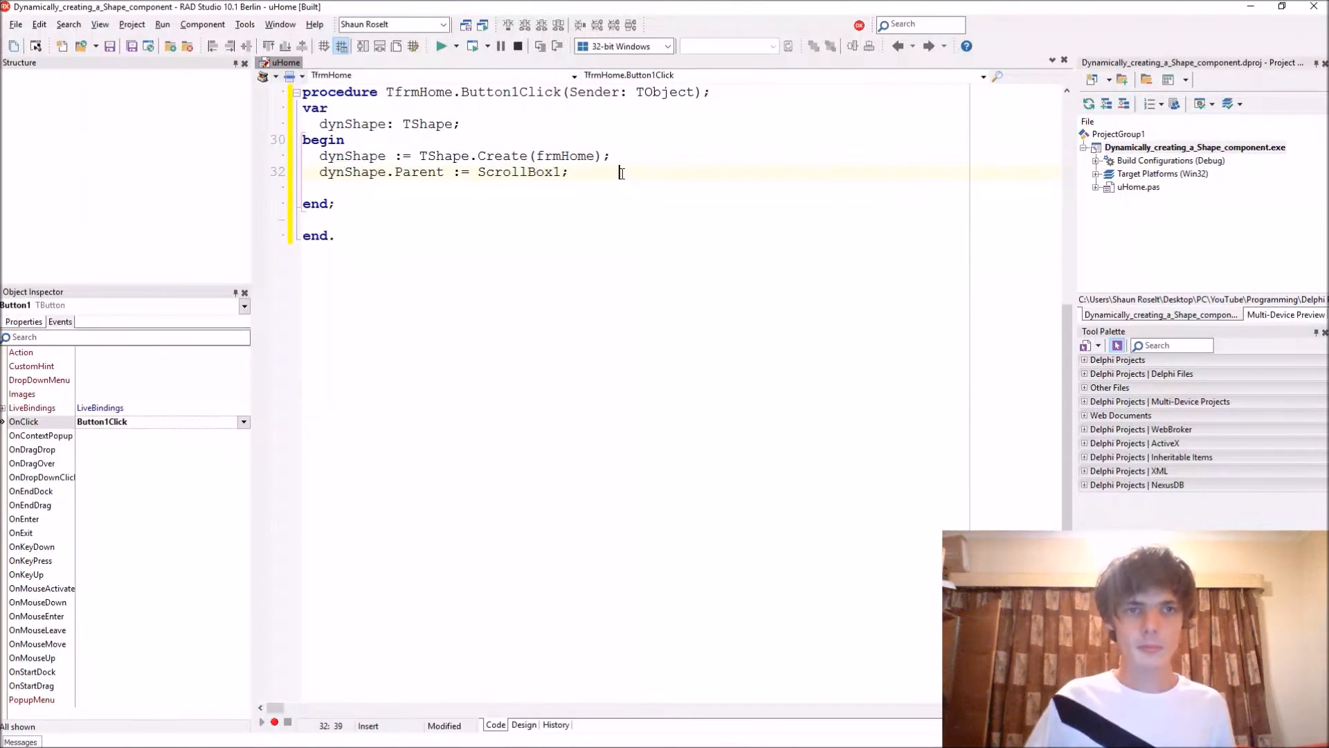
- Align the shape with dynShape.Align := TAlign.alTop; correcting the alNone completion
type("dynSh")
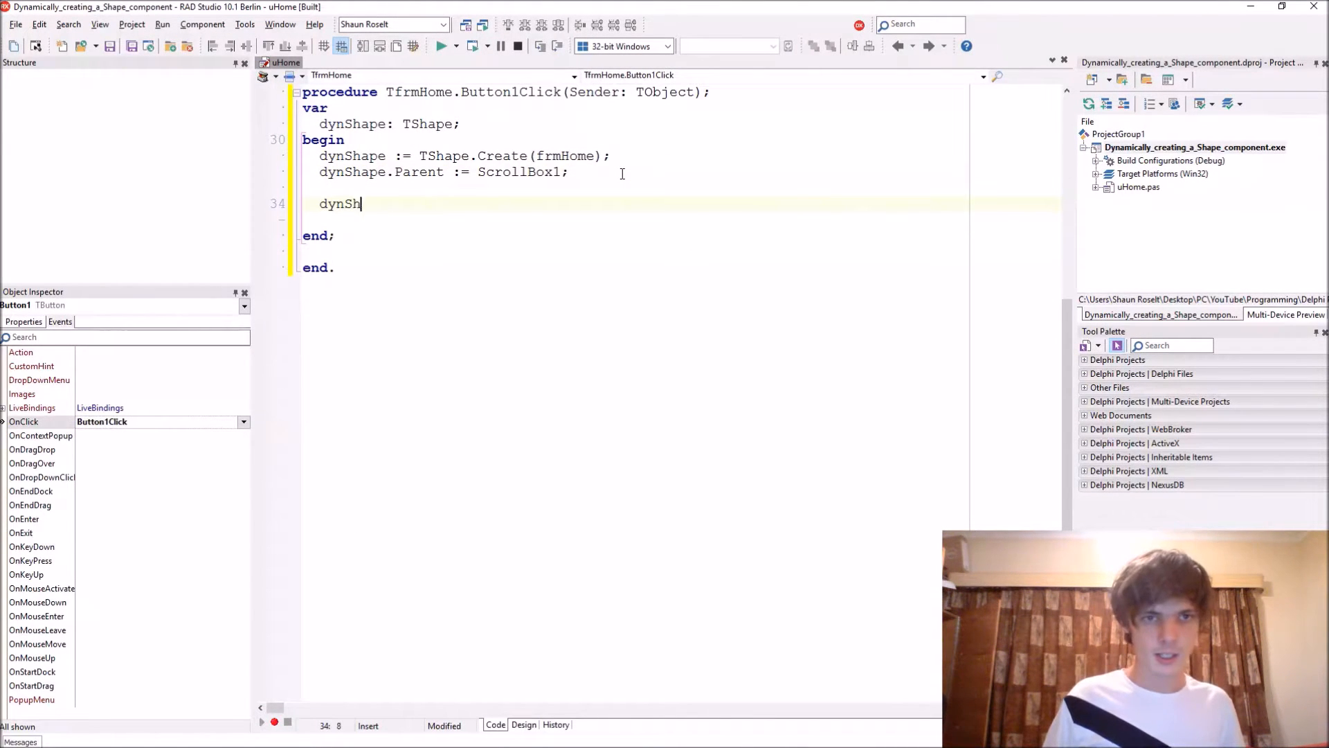
type("ape.Align")
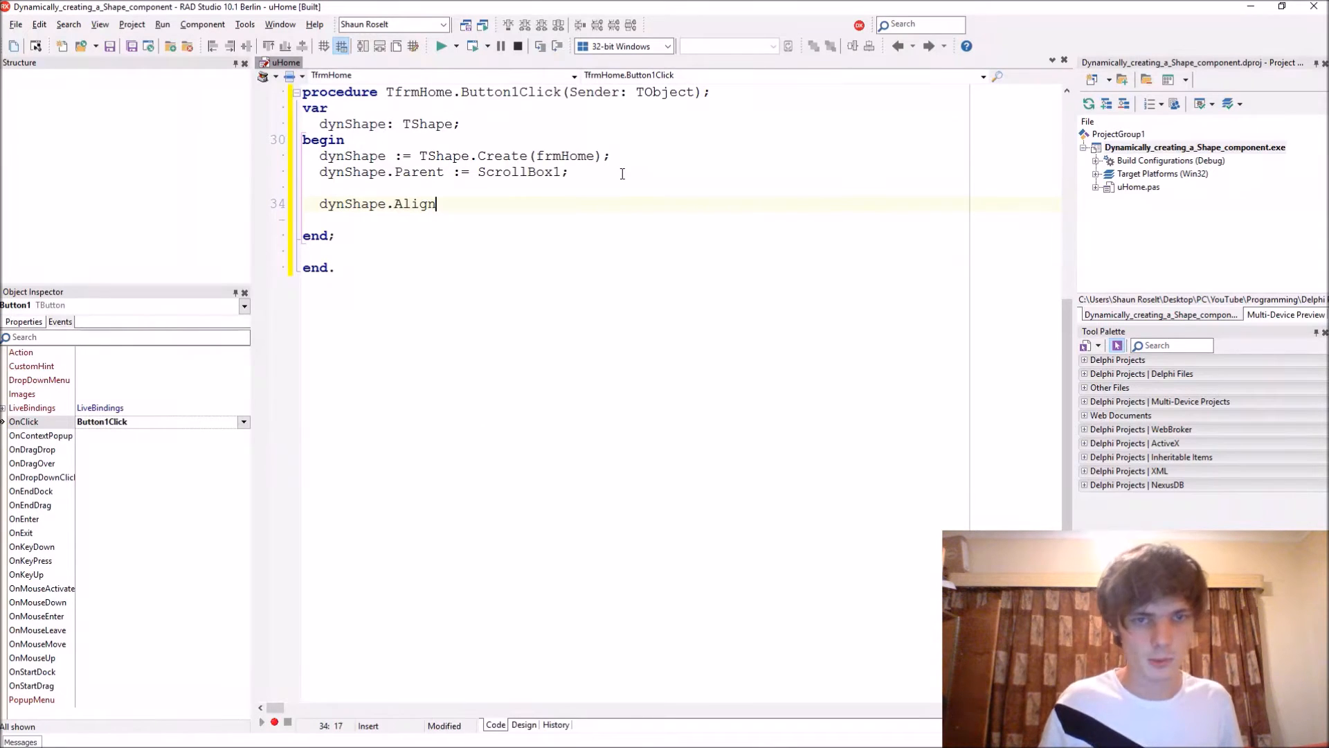
type(":= alT")
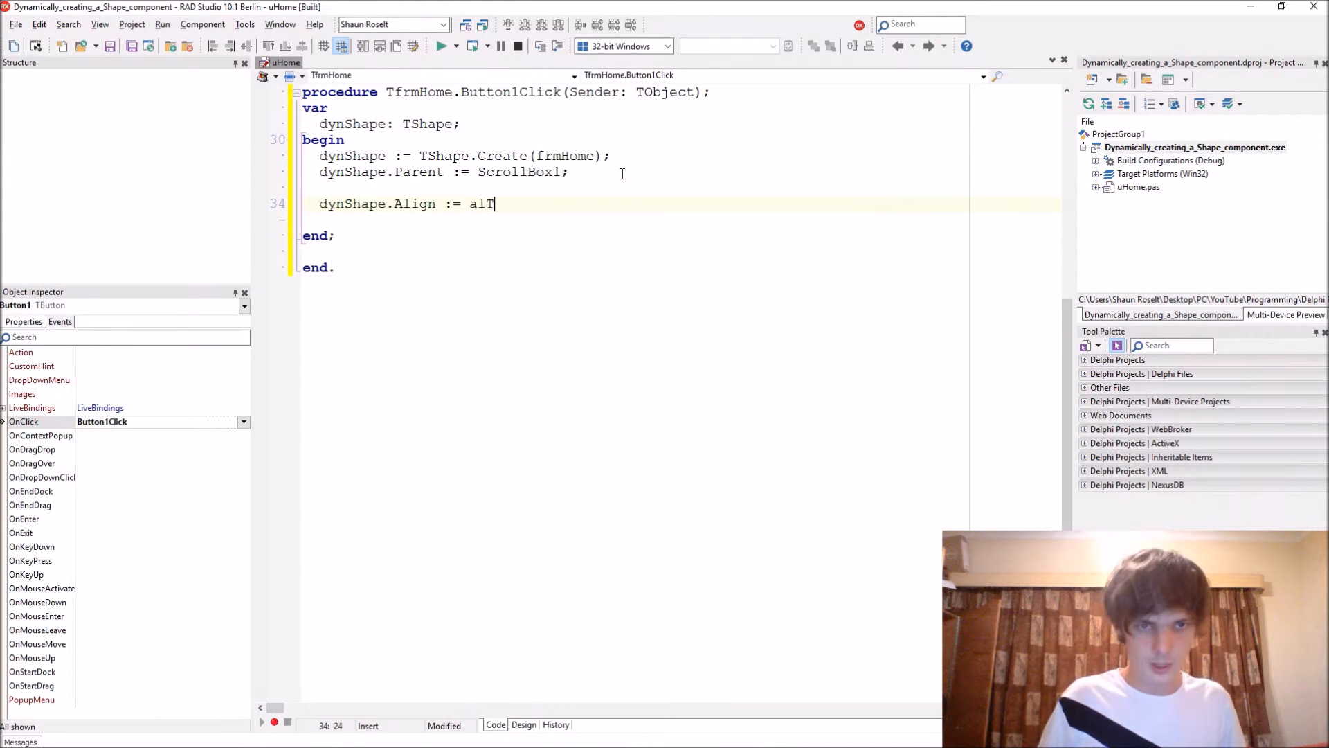
type("op;")
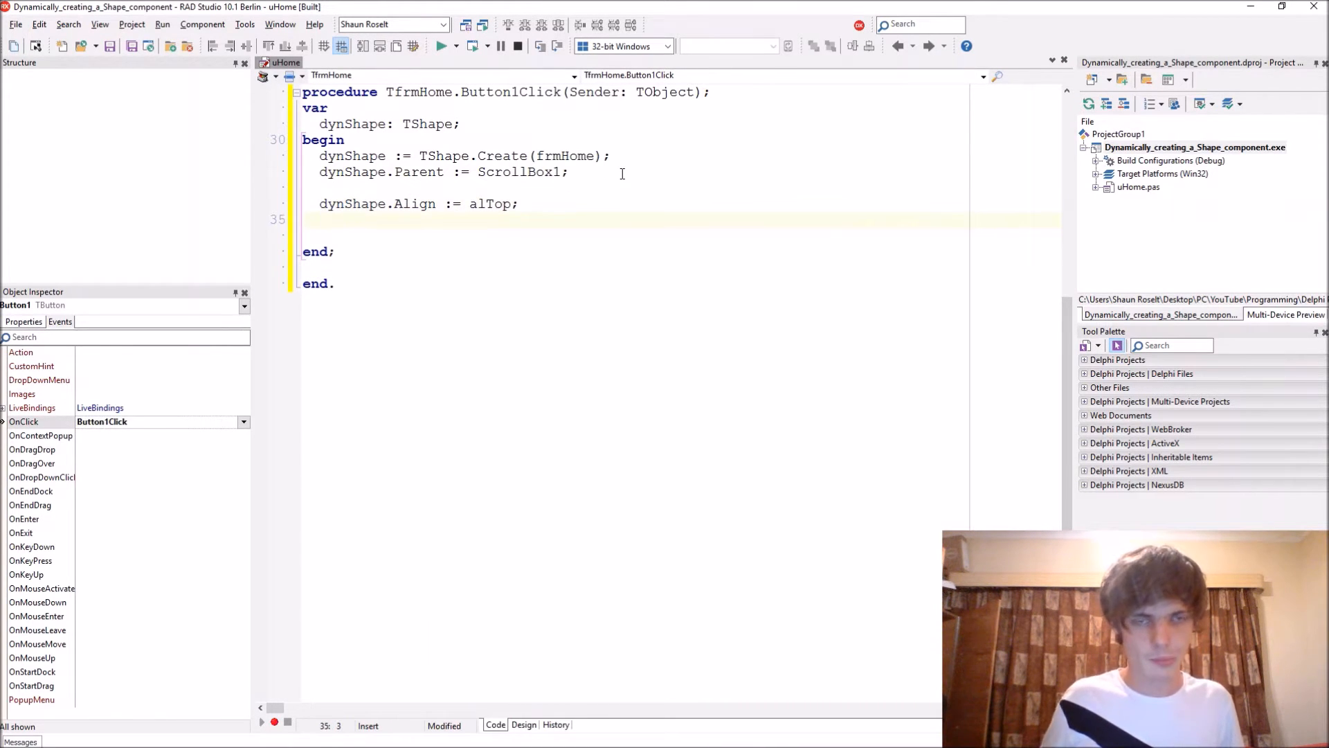
double_click(491, 203)
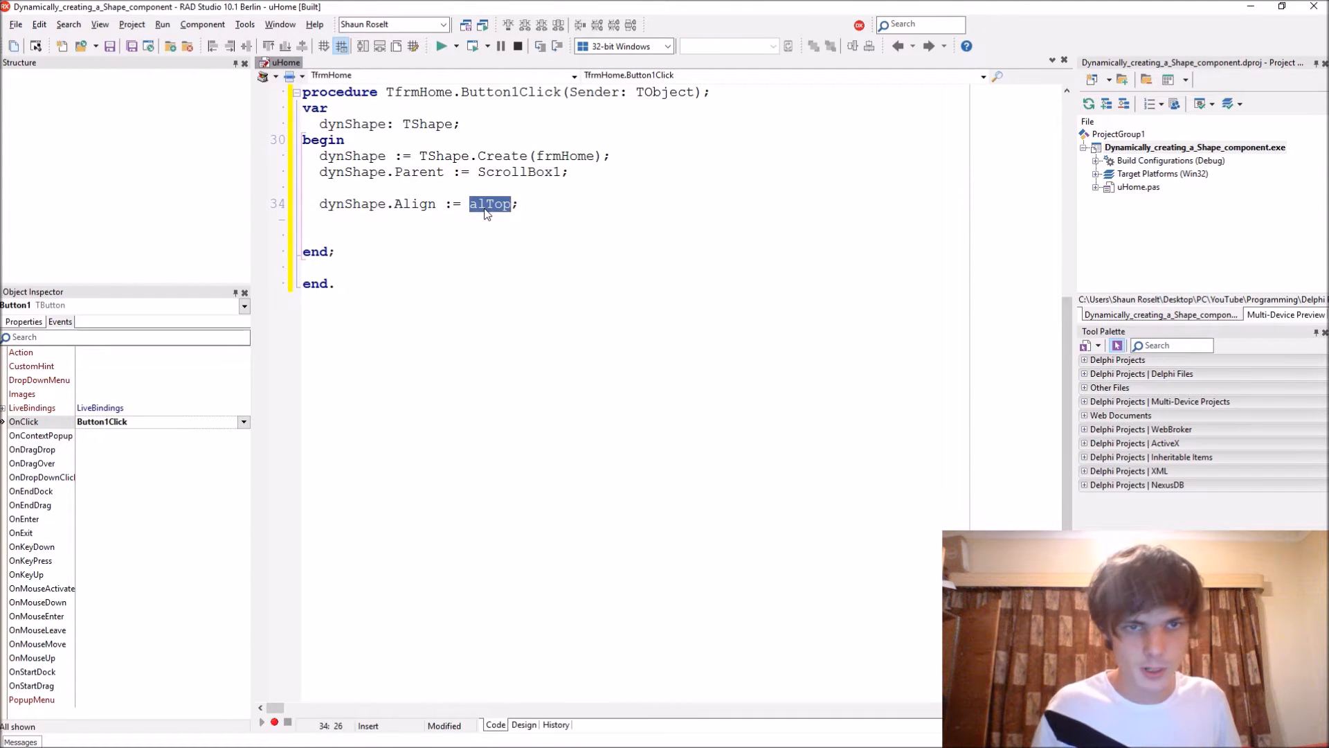
type("TAlign")
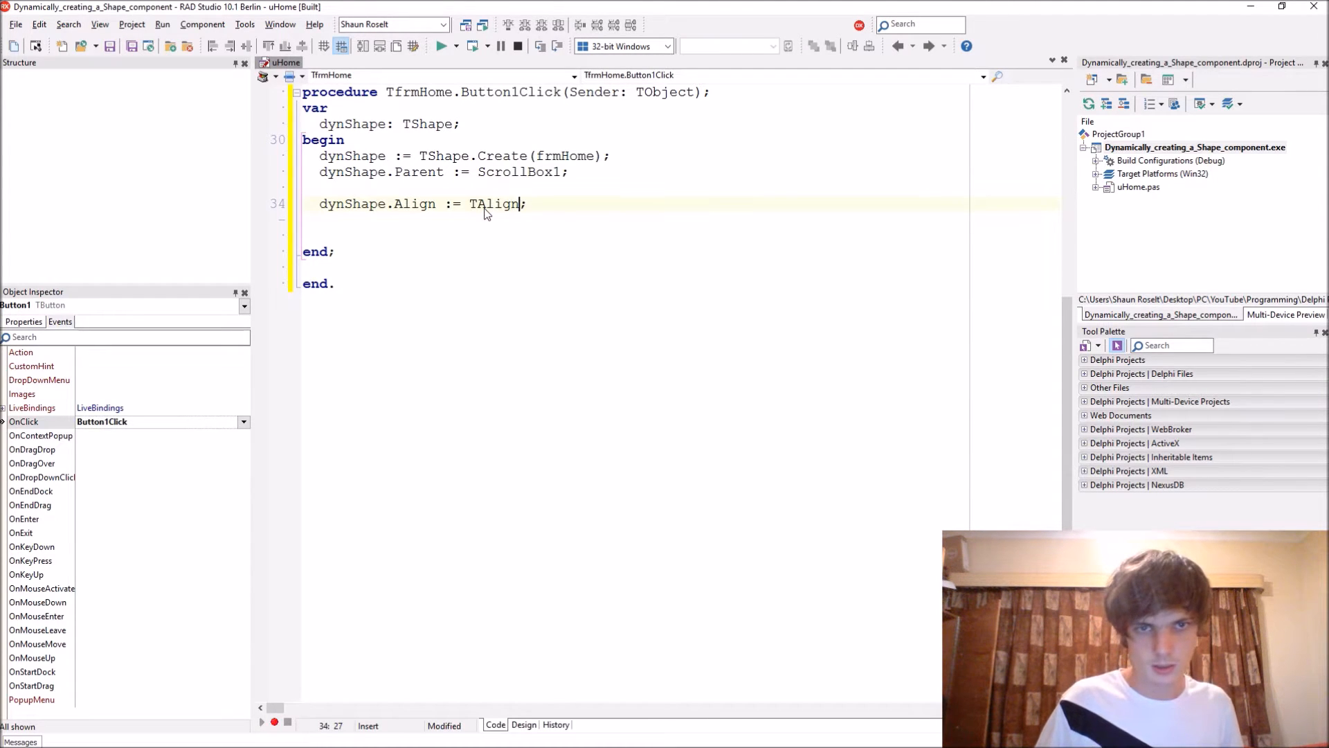
type(".alNone")
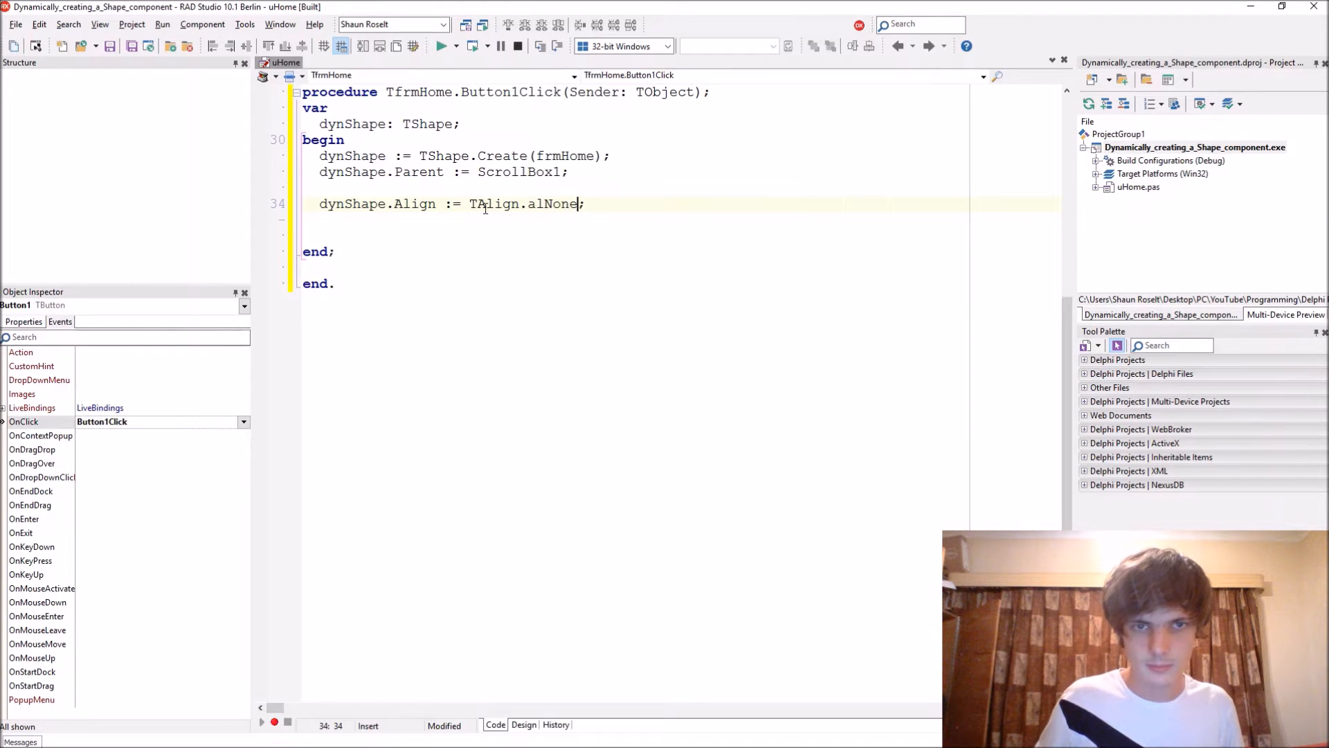
key("BackSpace")
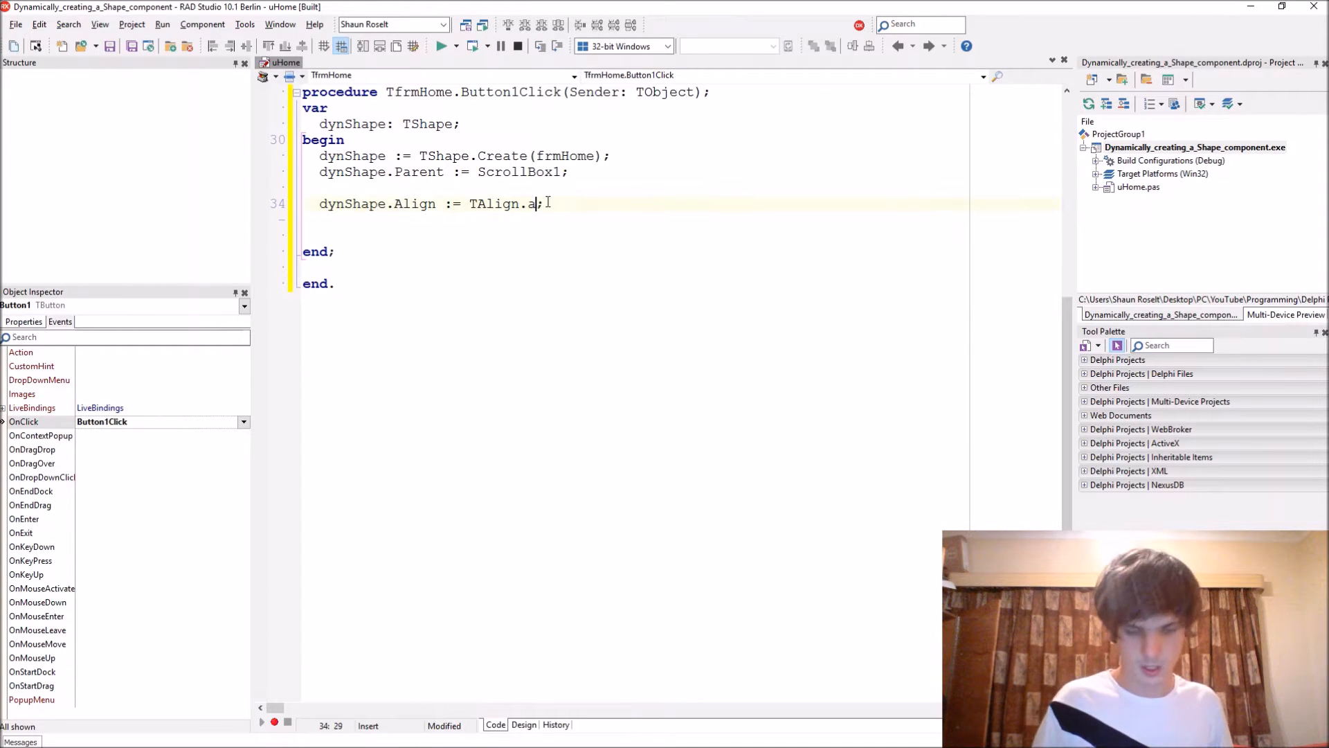
type("lTop")
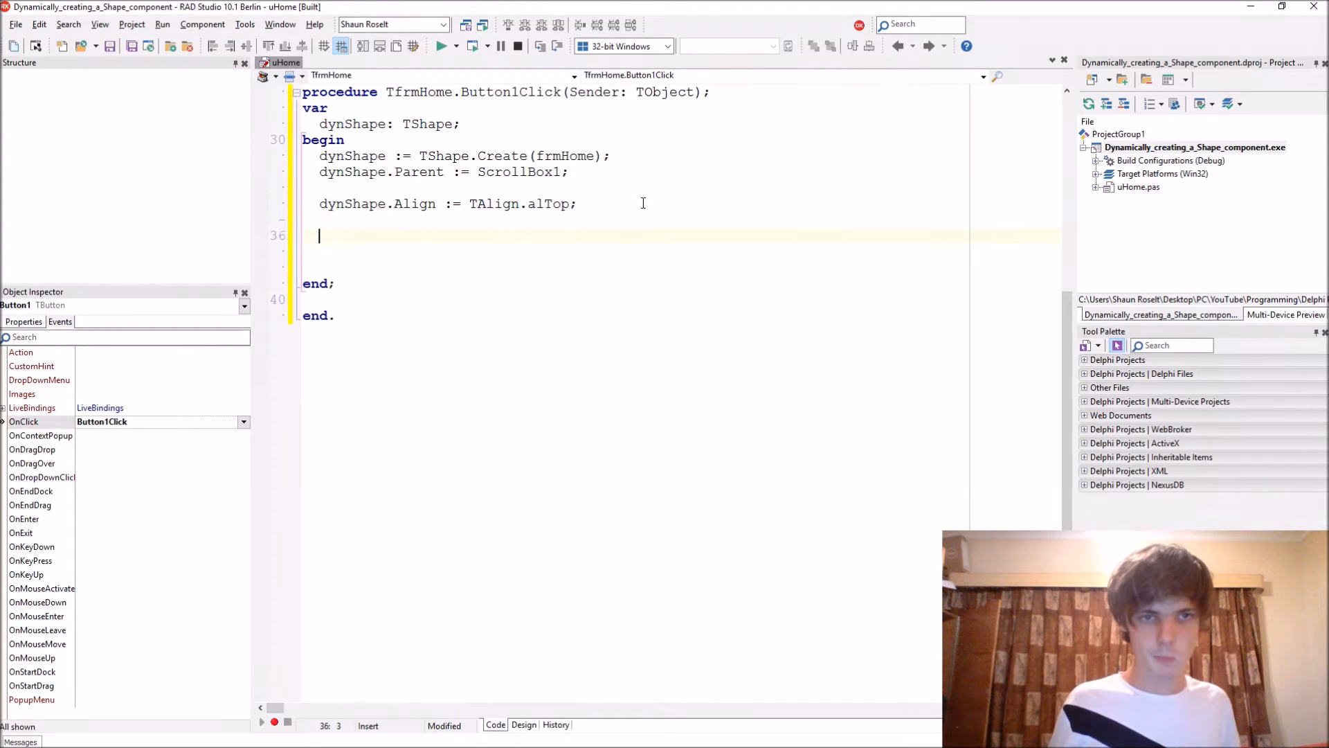
- Set dynShape.Height := 100; on the next line
type("dynShape.Height")
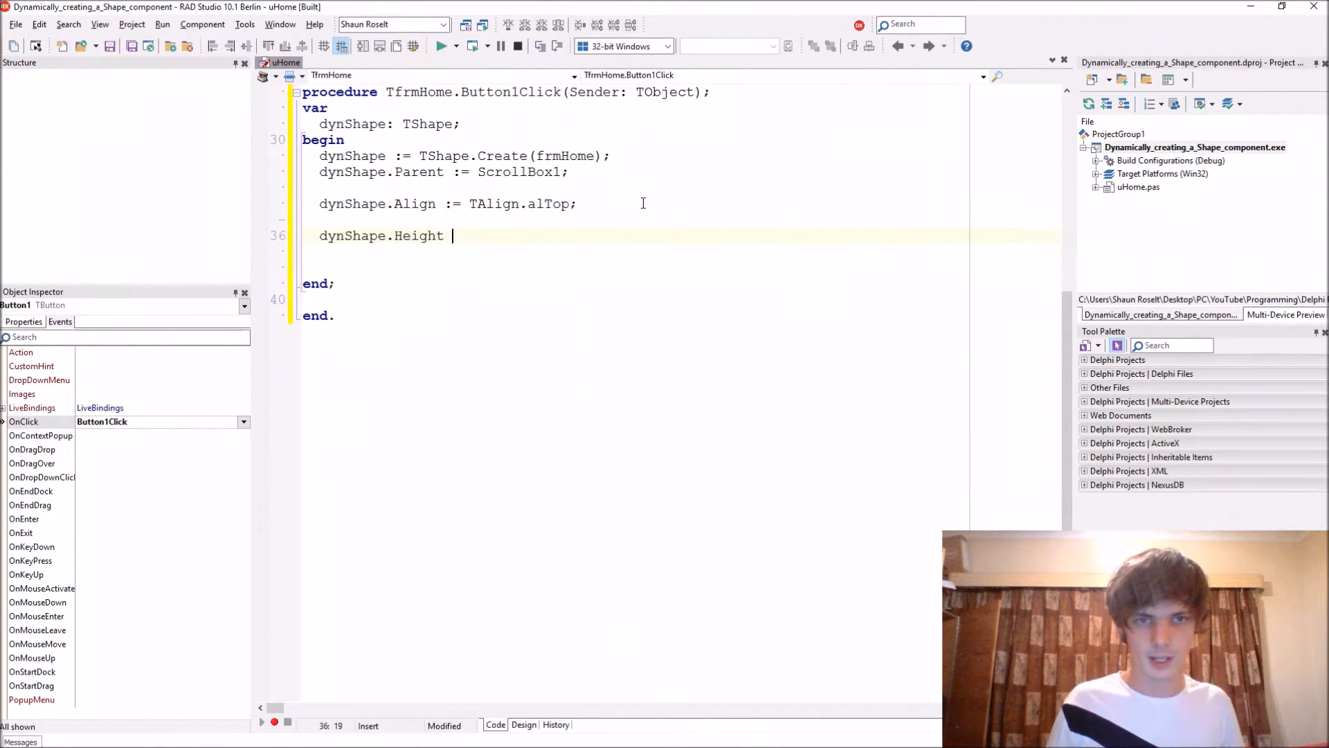
type(":= 100;")
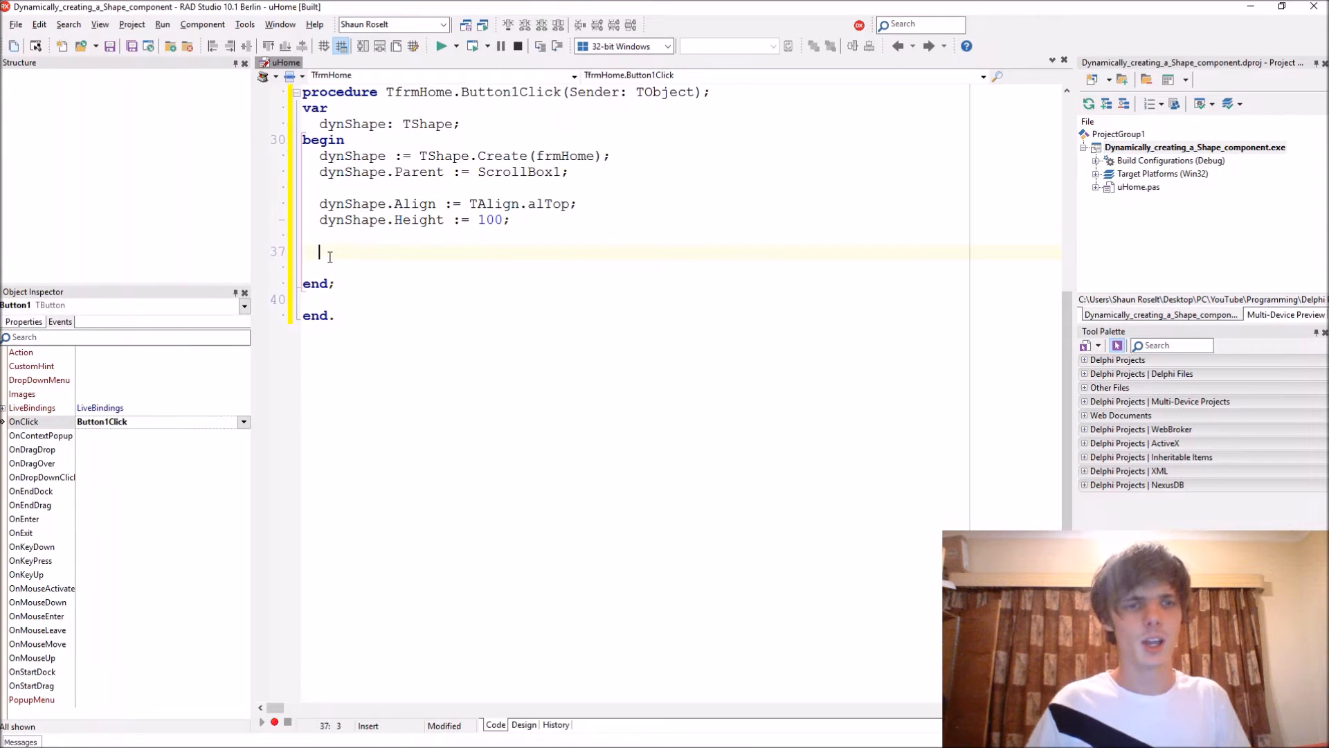
- Assign dynShape.Shape := TShapeType(Random(...)); so each shape gets a random type
type("dyns")
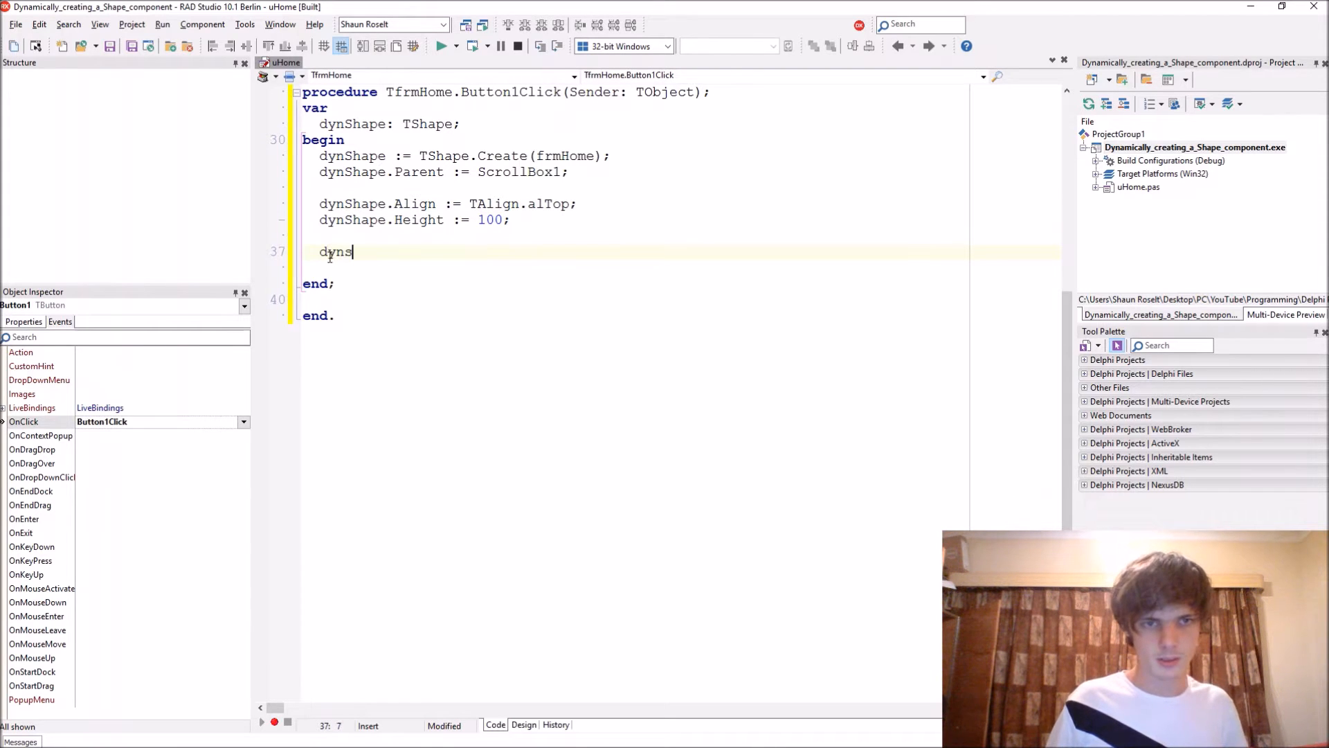
type("hape")
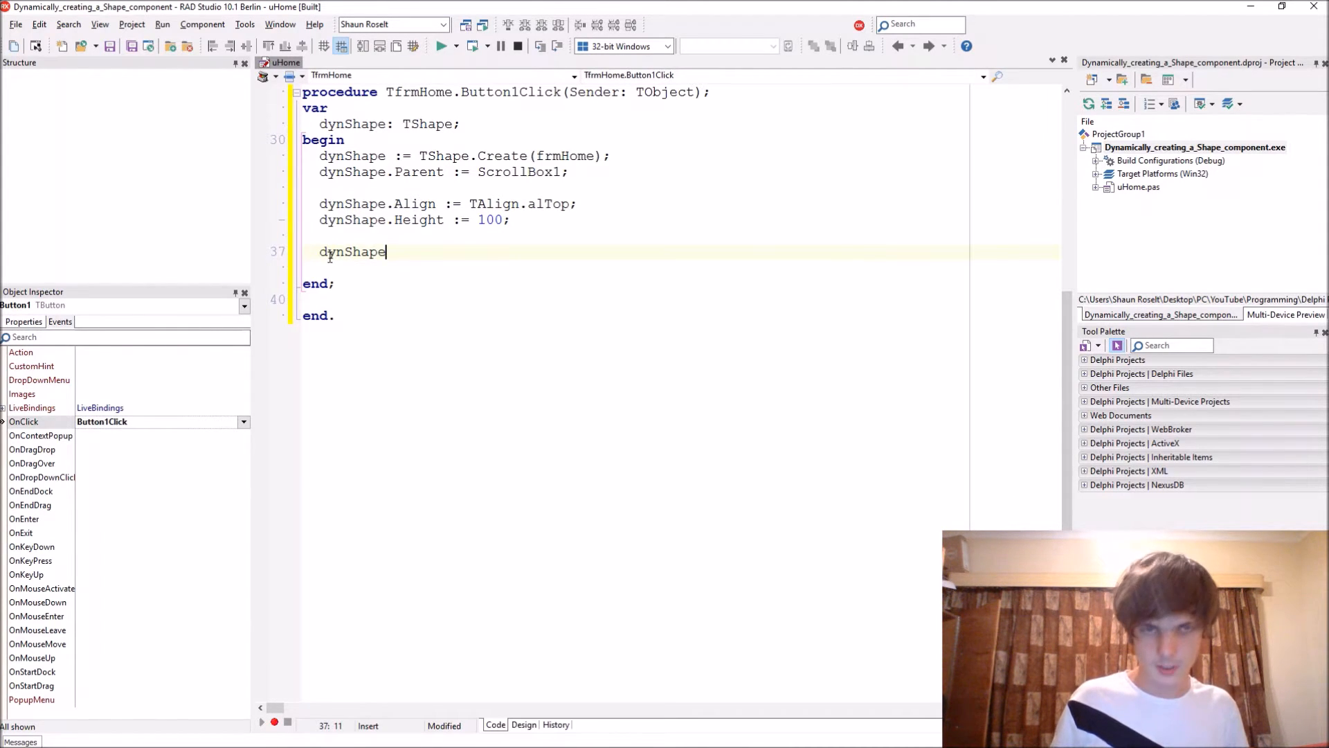
type(".Shape")
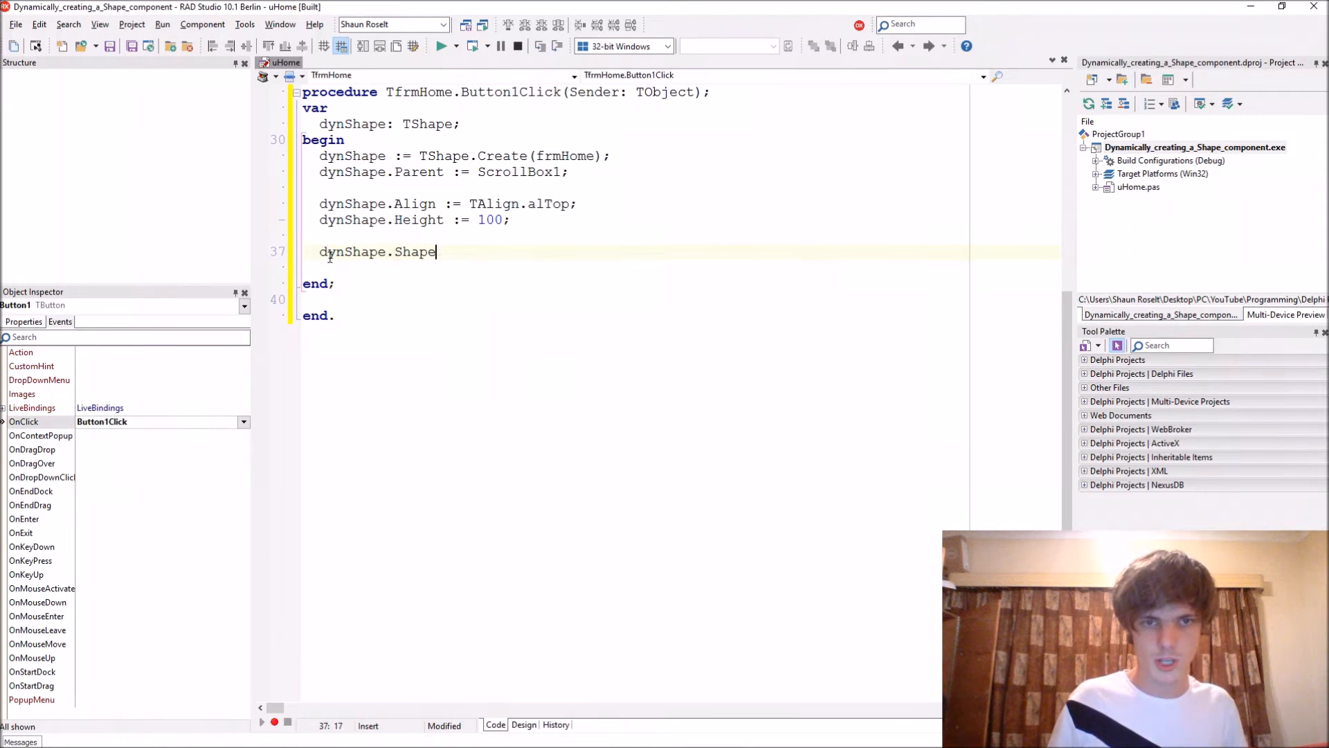
type(":=")
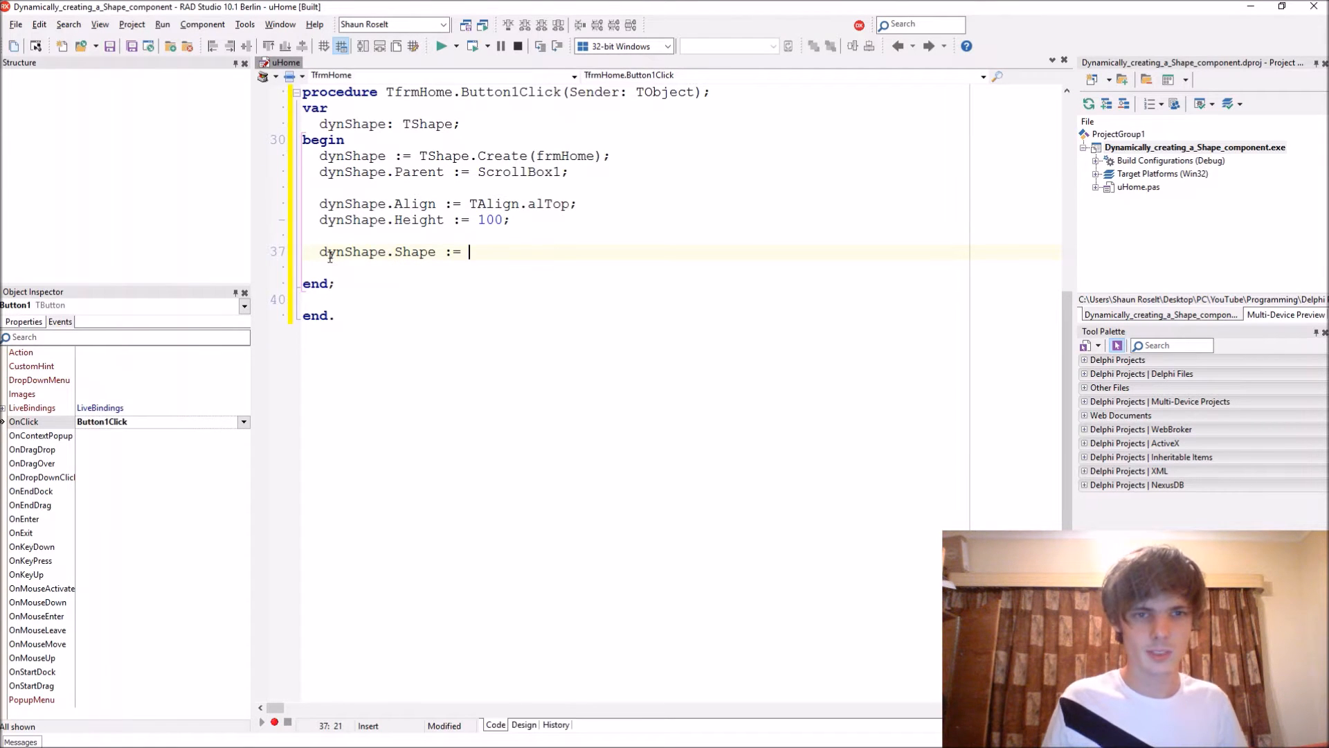
type("TShapeTy")
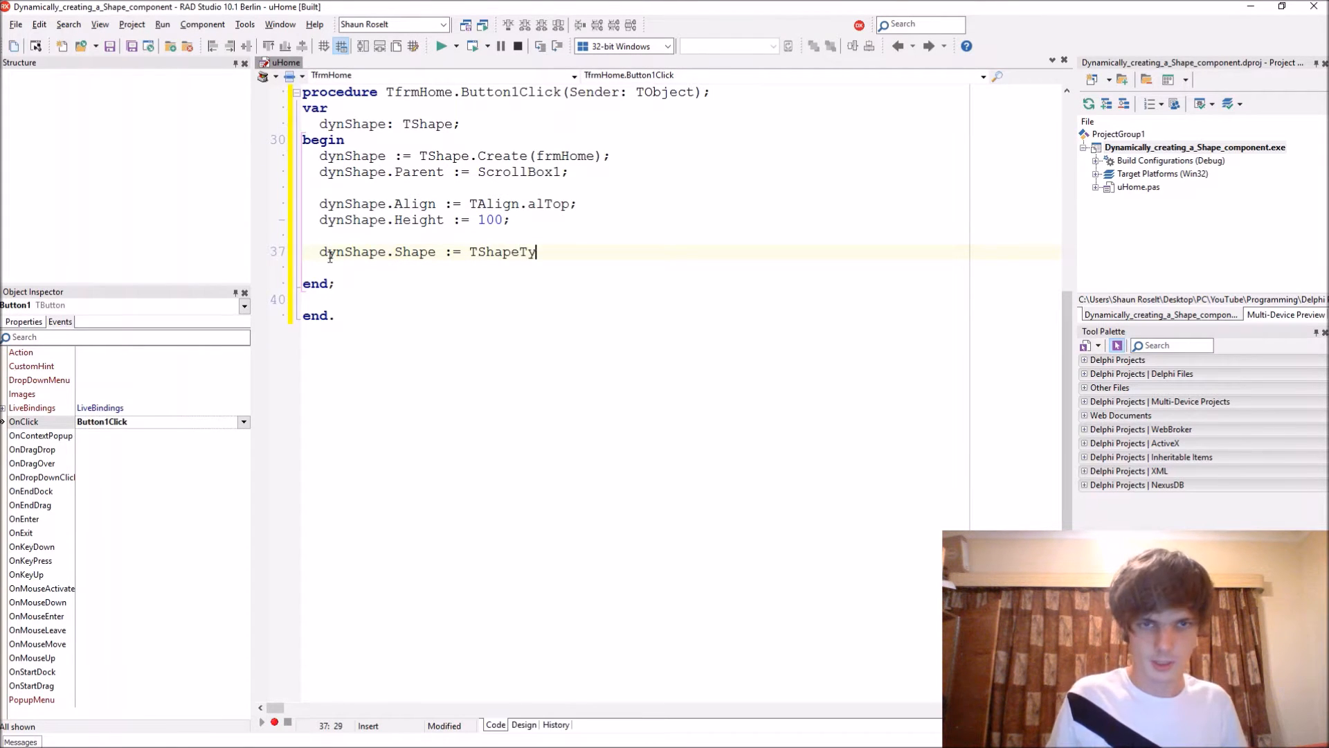
type("pe")
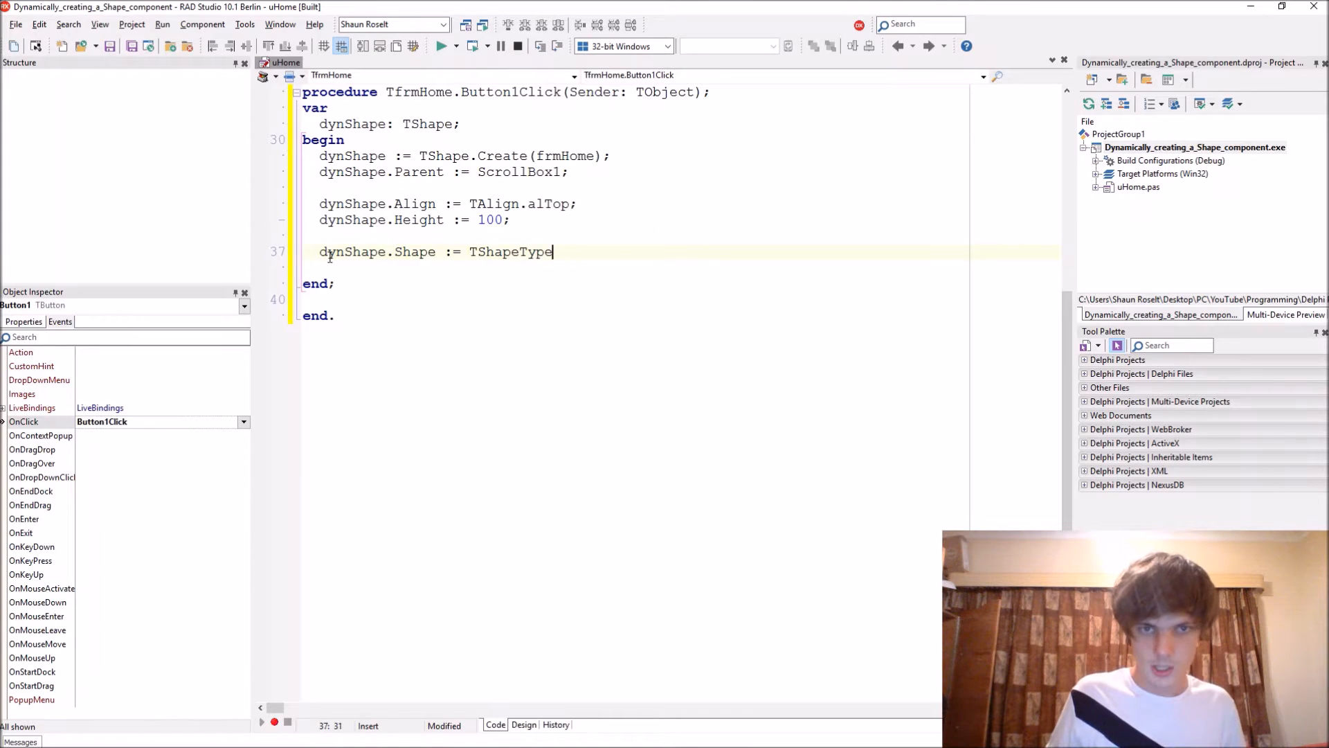
type(".")
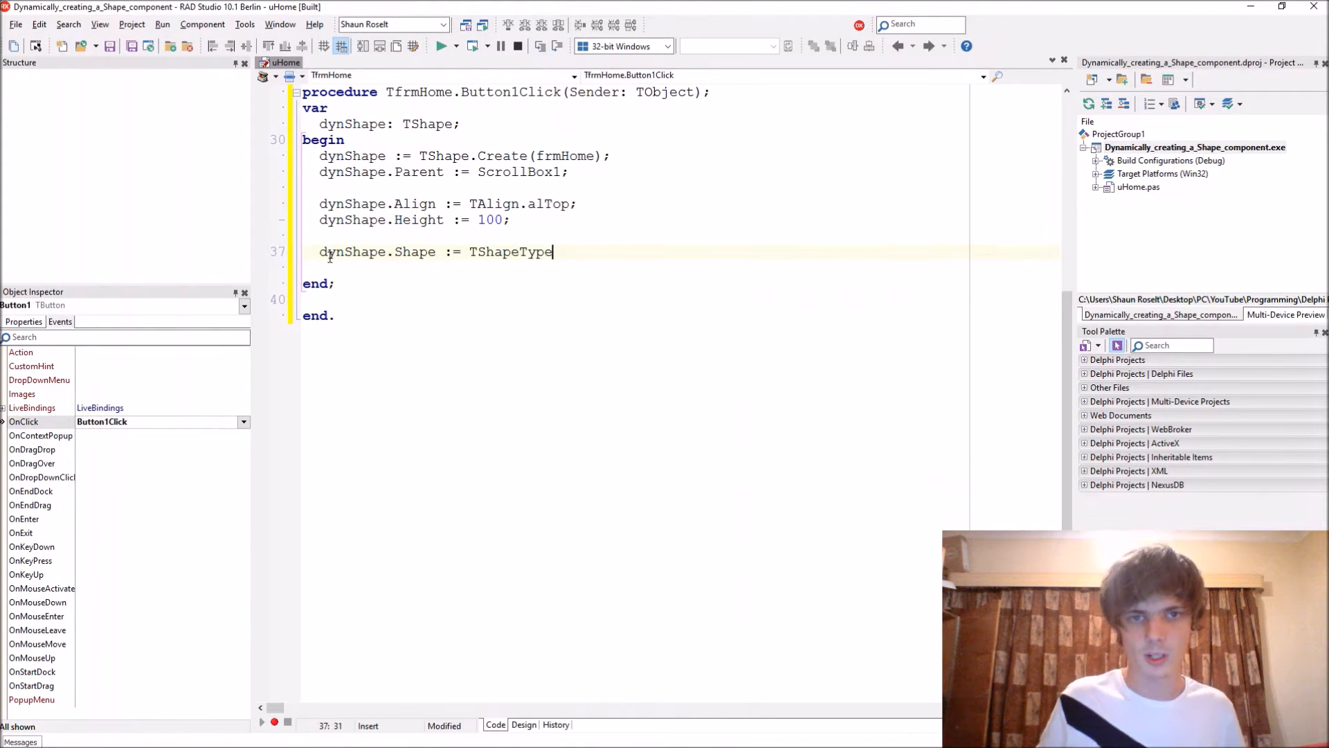
type("(Random(6));")
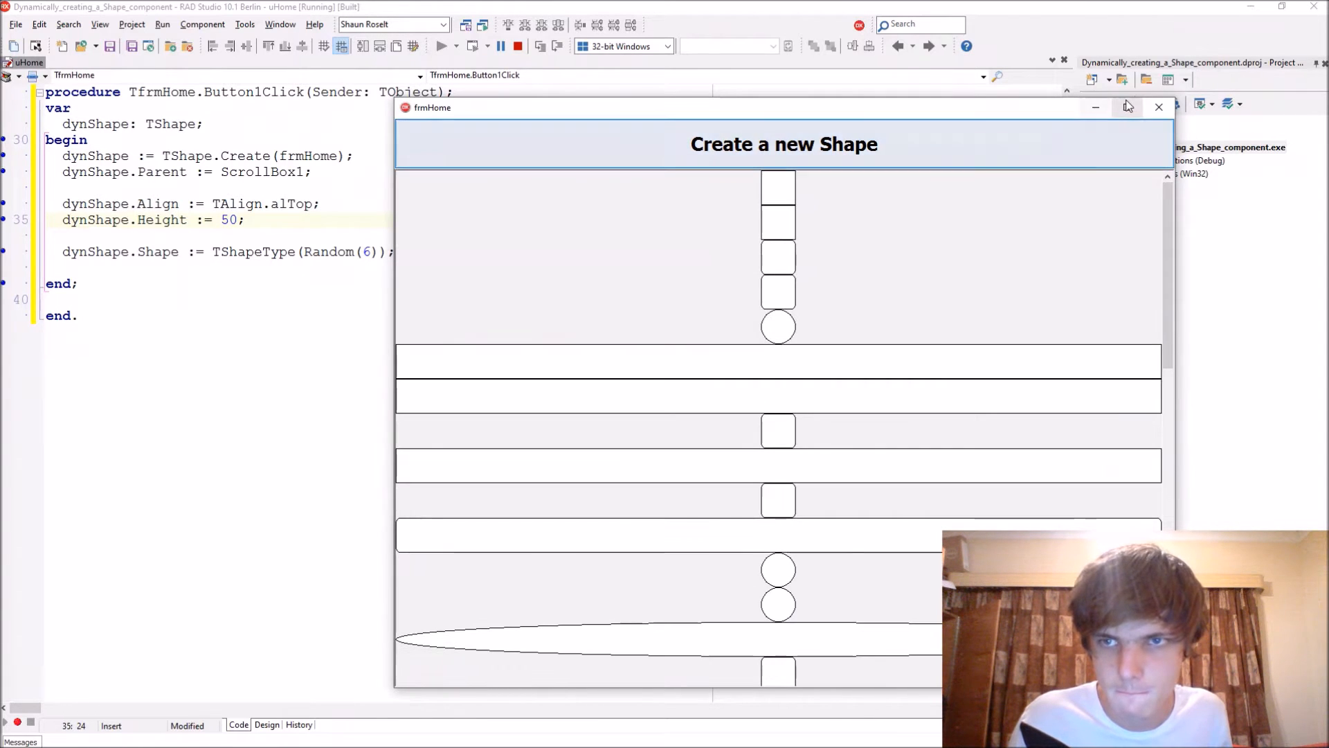
- Close the running test form after creating random shapes
left_click(1127, 109)
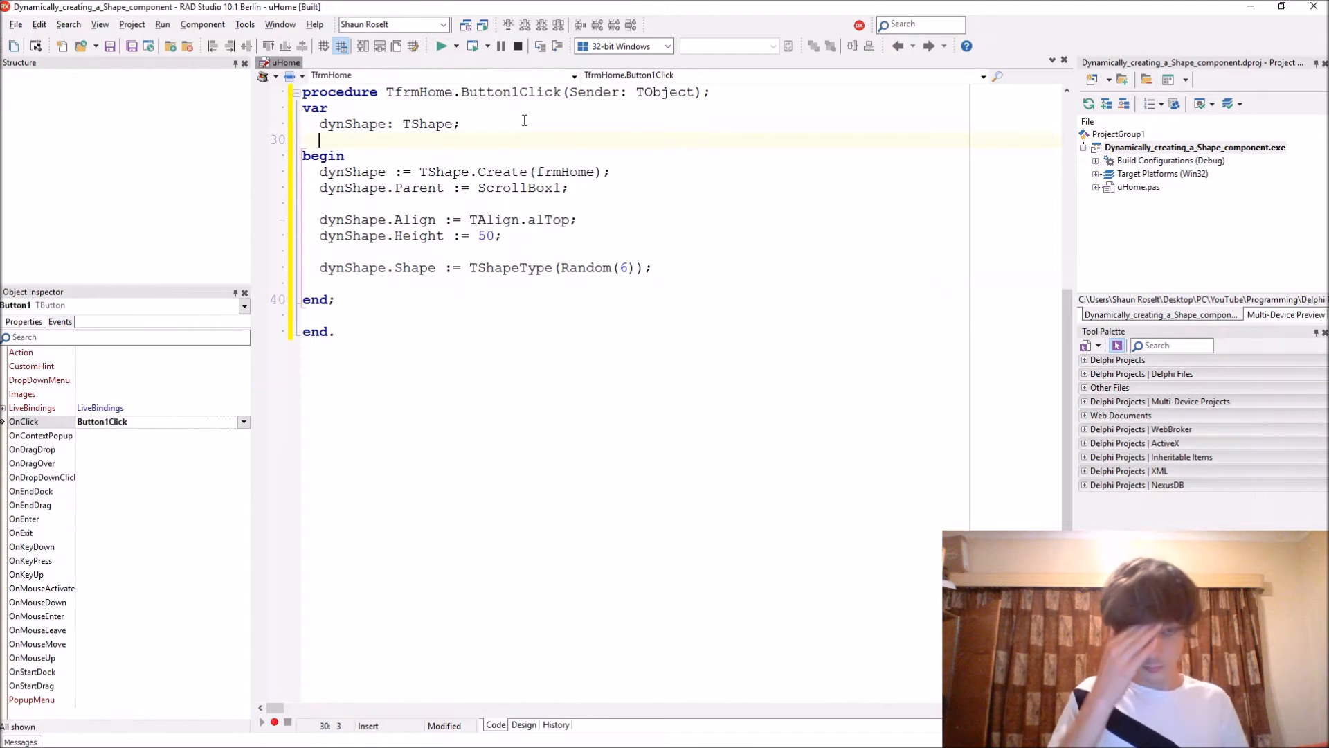
- Declare iPen, iPenWidth, iBrush: Integer; and start a Randomize line under begin
type("iPen,i")
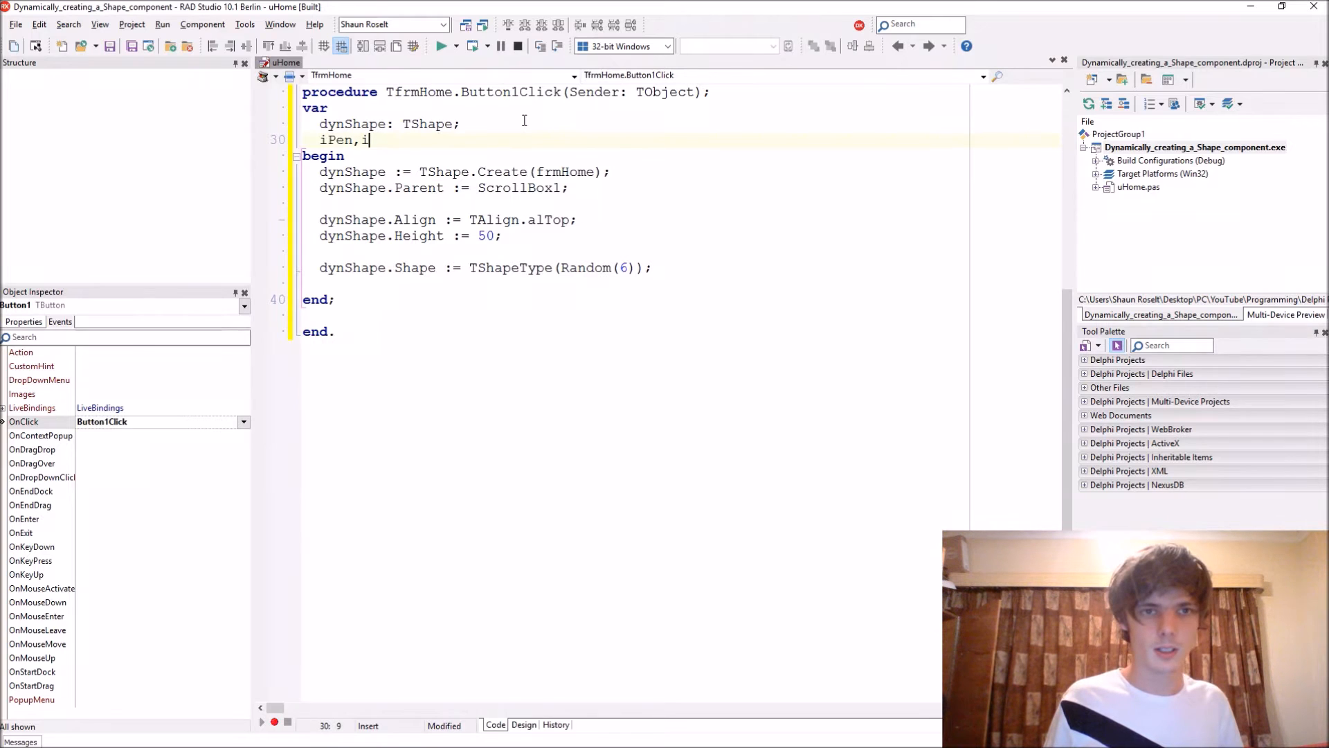
type("Pen")
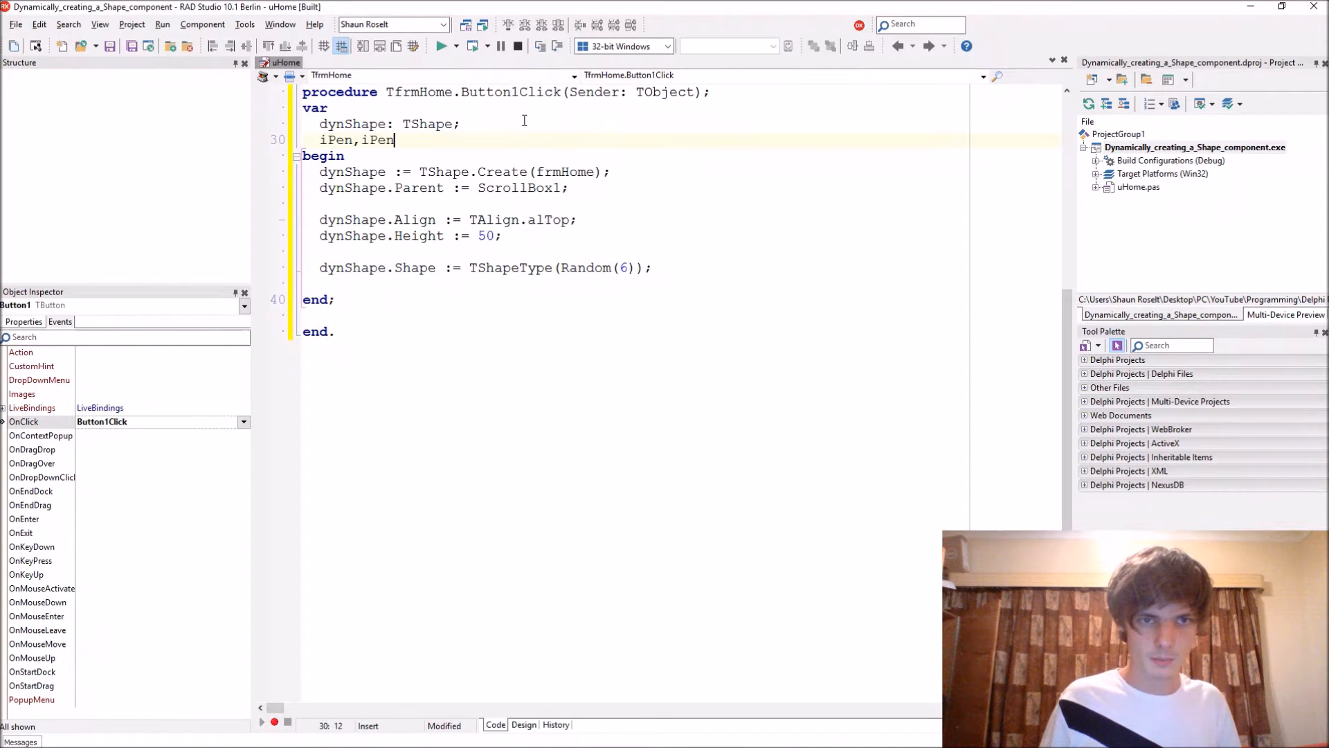
type("Width,")
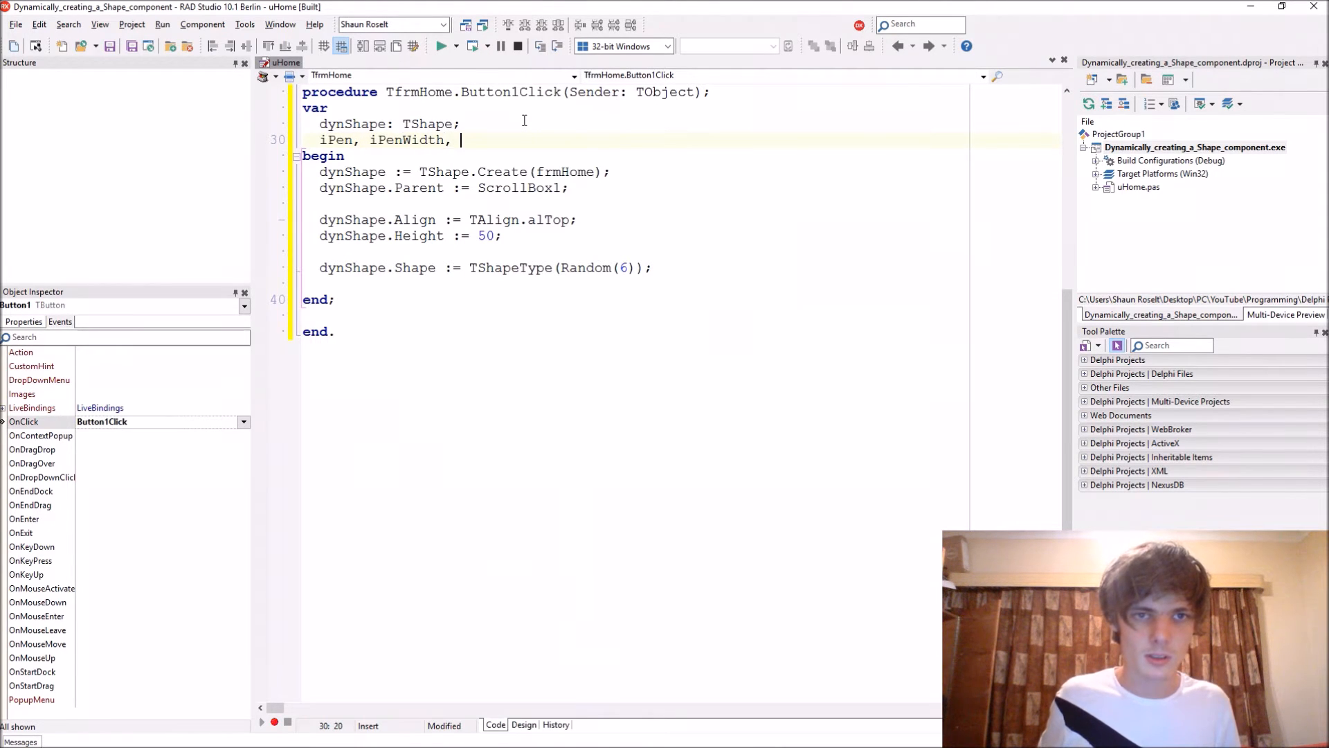
type("iBrush: Int")
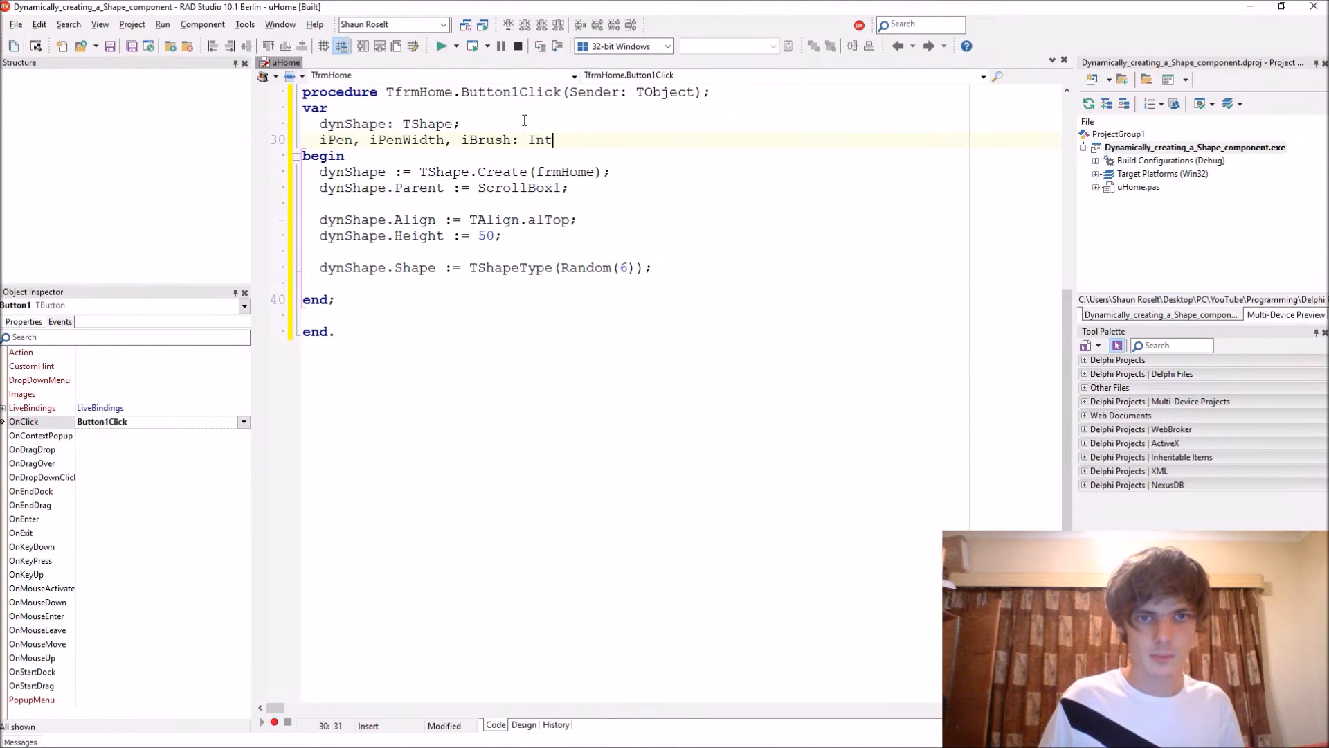
type("eger;")
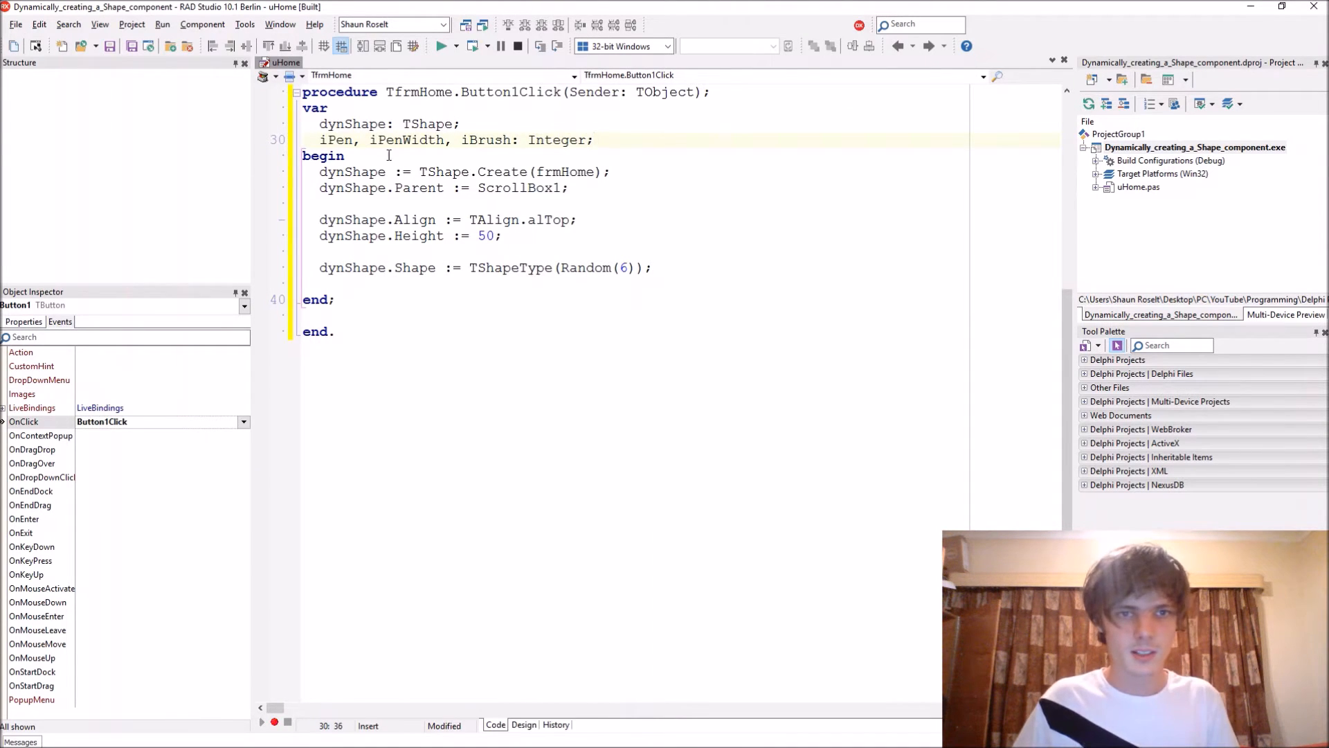
type("Ran")
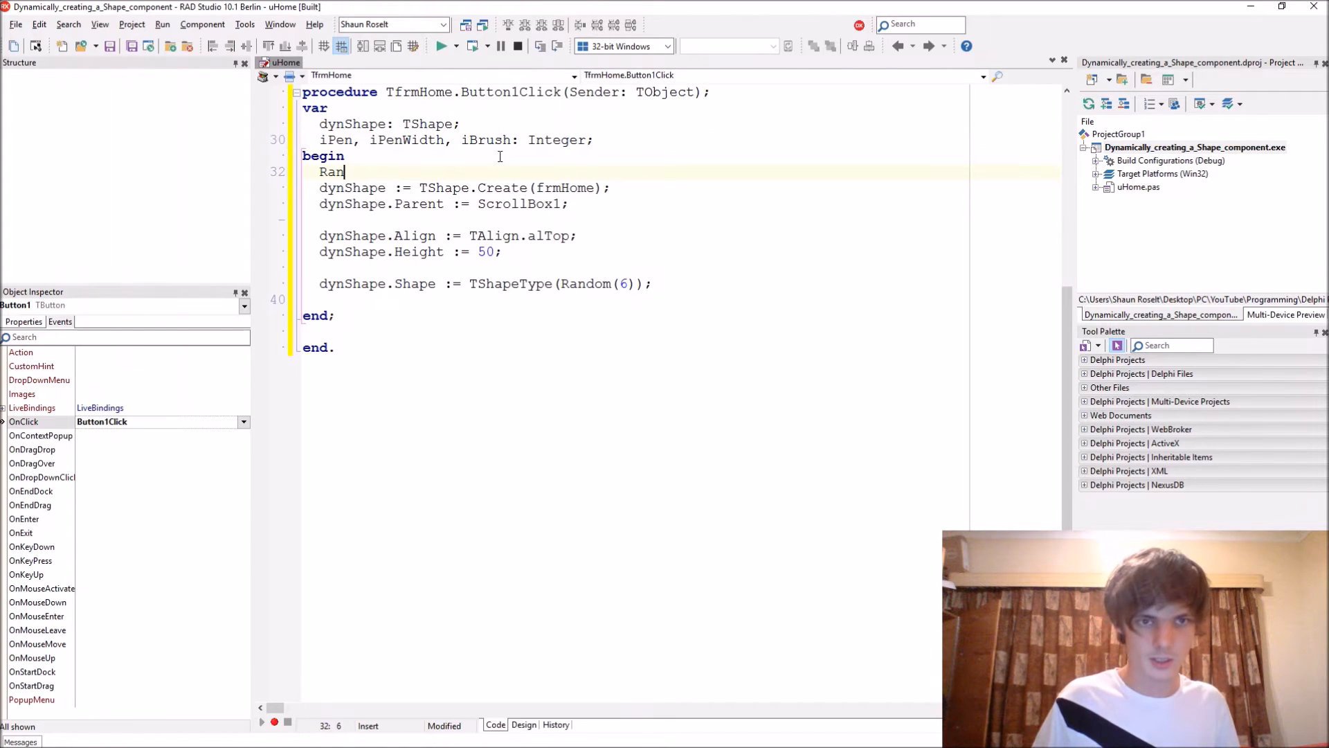
- Call Randomize; and assign iPen and iBrush Random(1000000)
type("domize;")
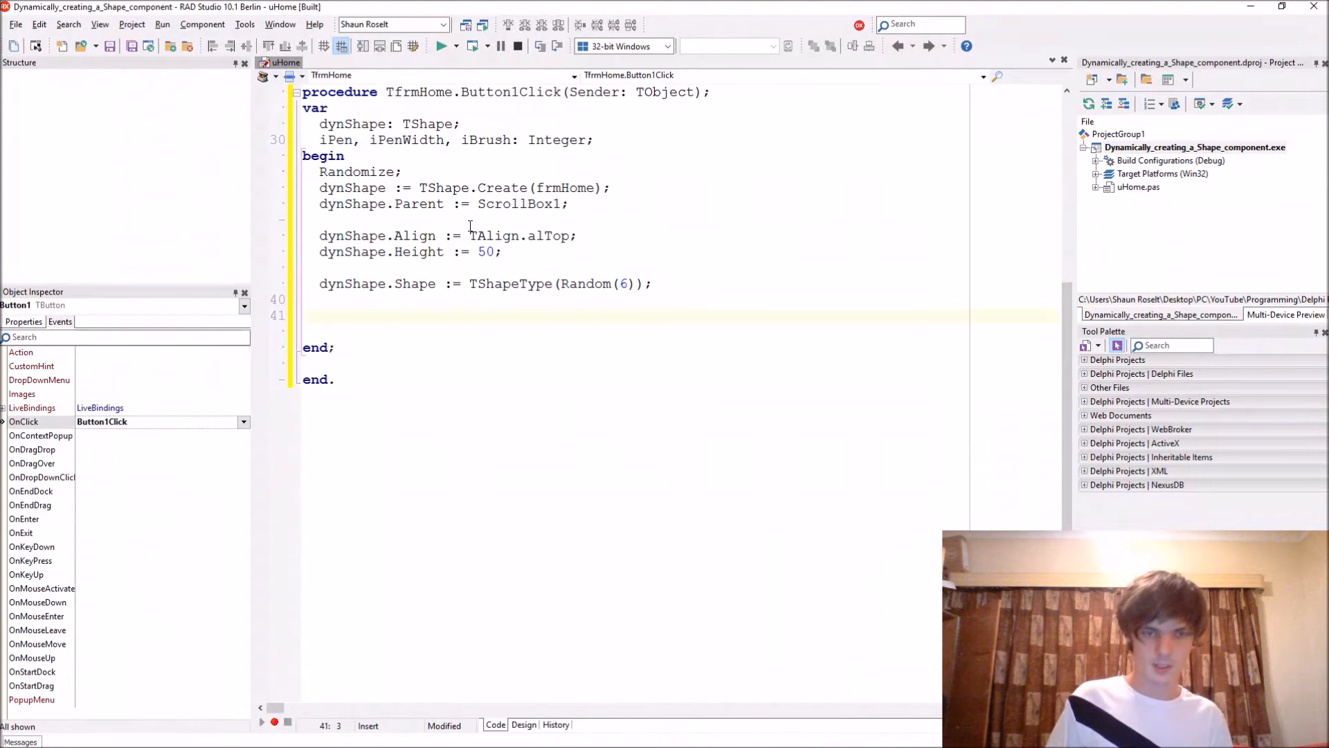
type("iPen :=")
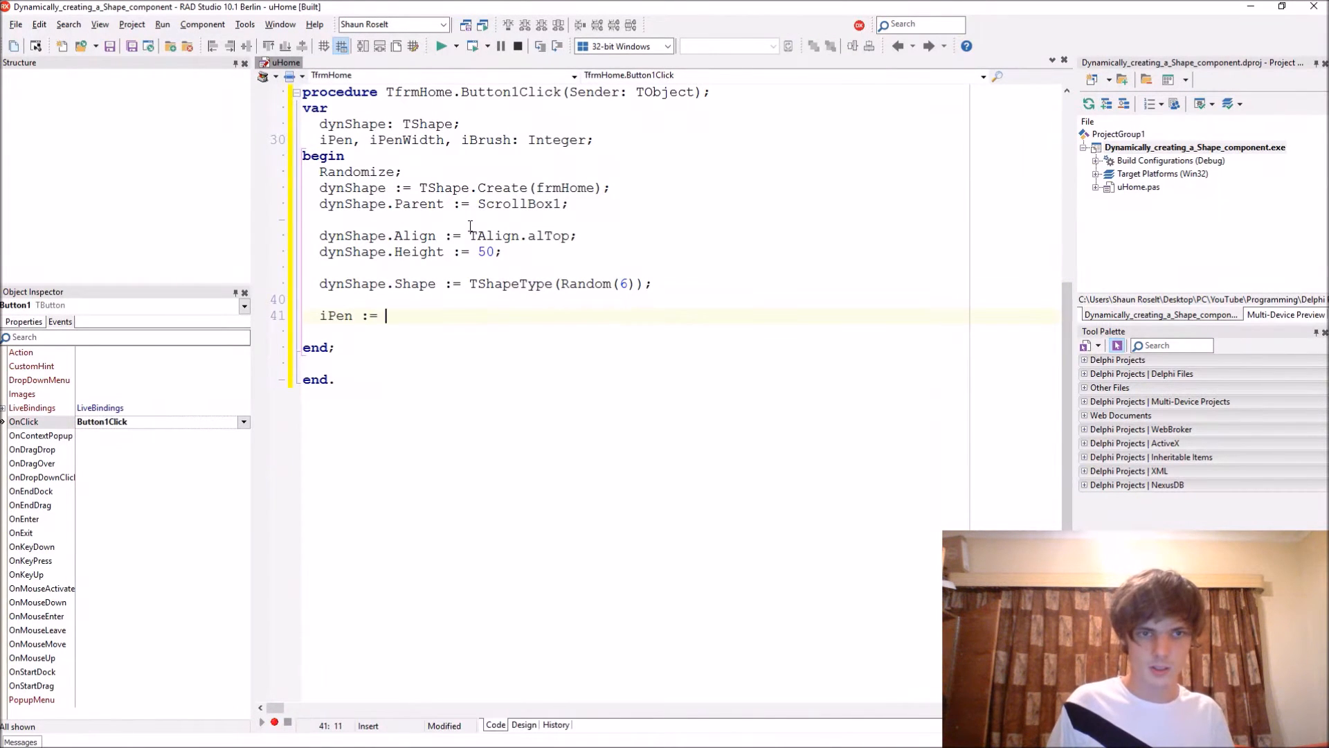
type("Random")
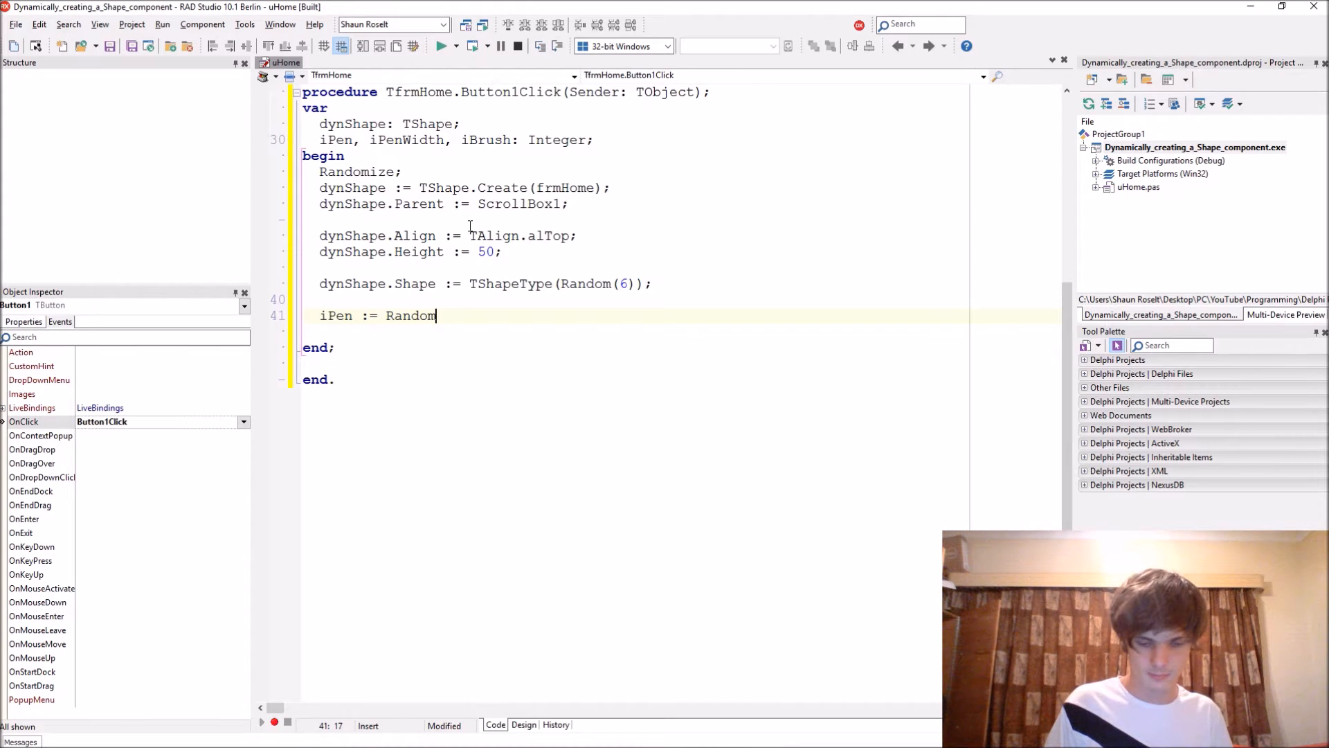
type("(10000")
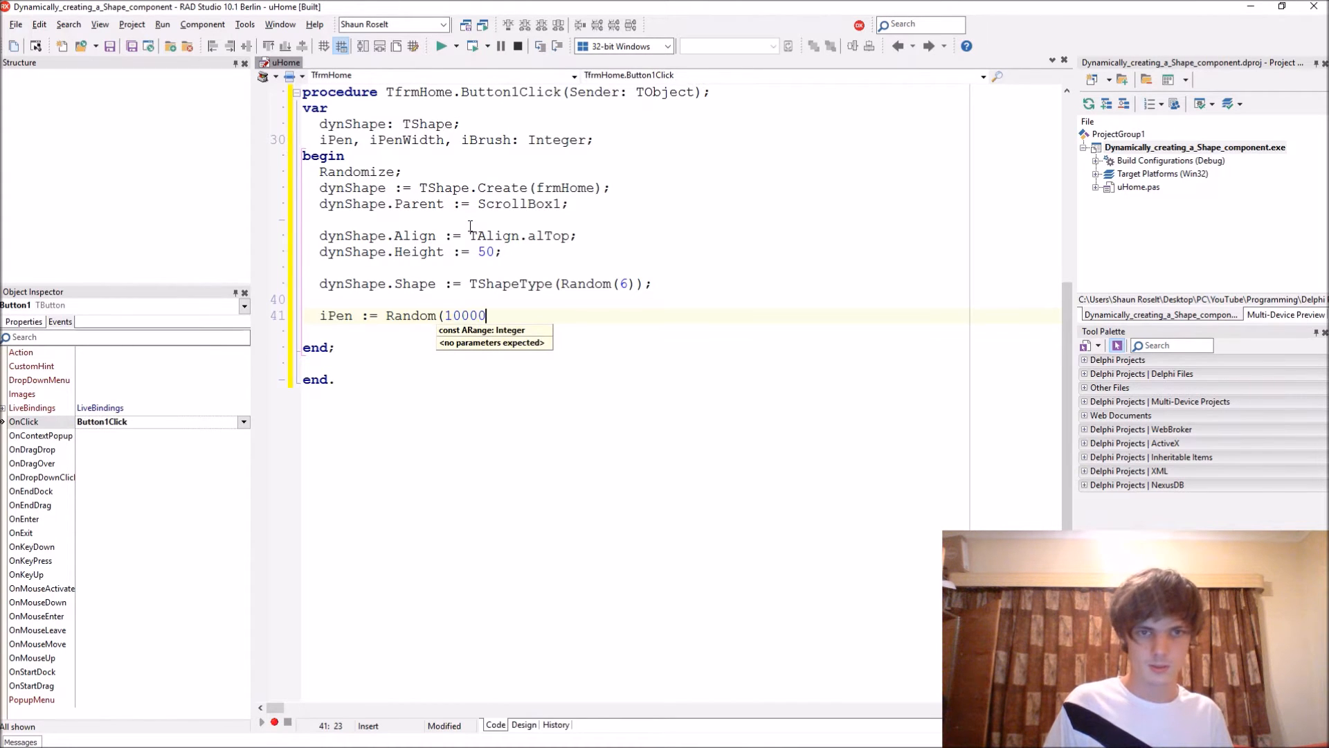
type("00);")
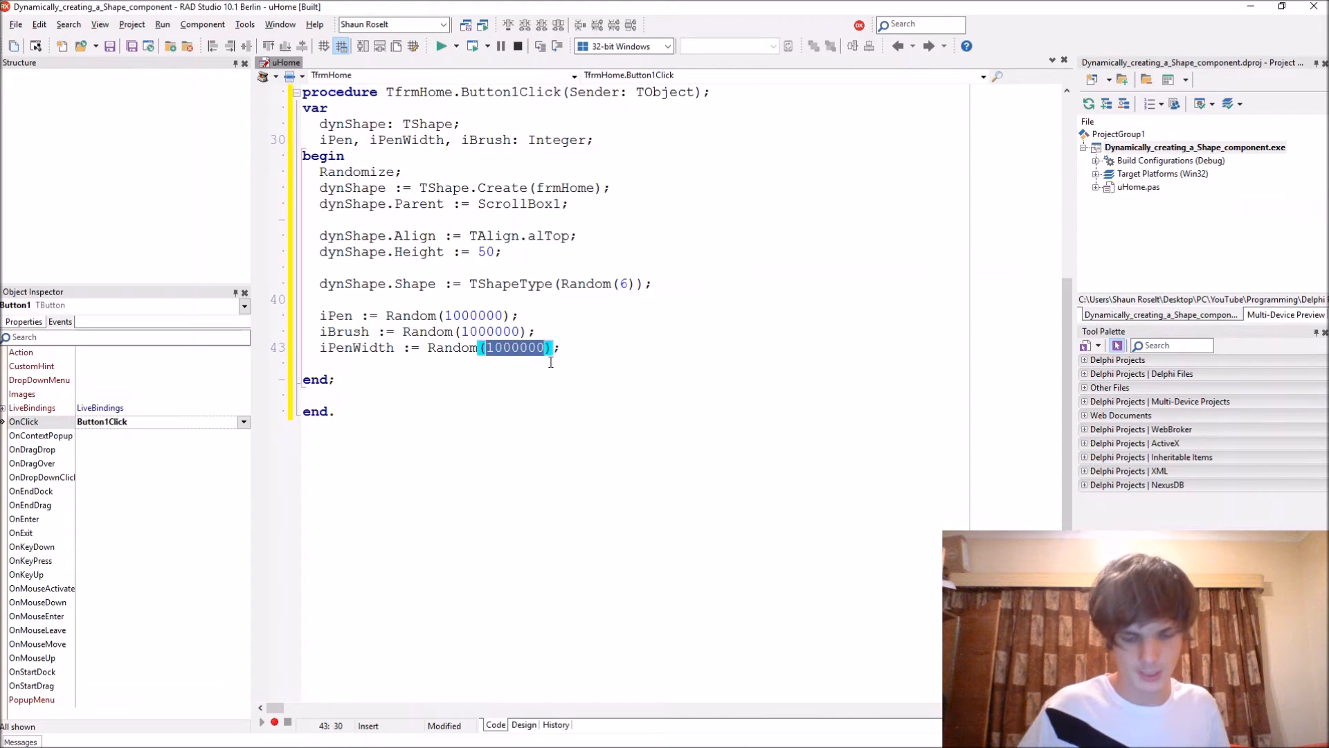
- Change iPenWidth's assignment to Random(15)
key("Delete")
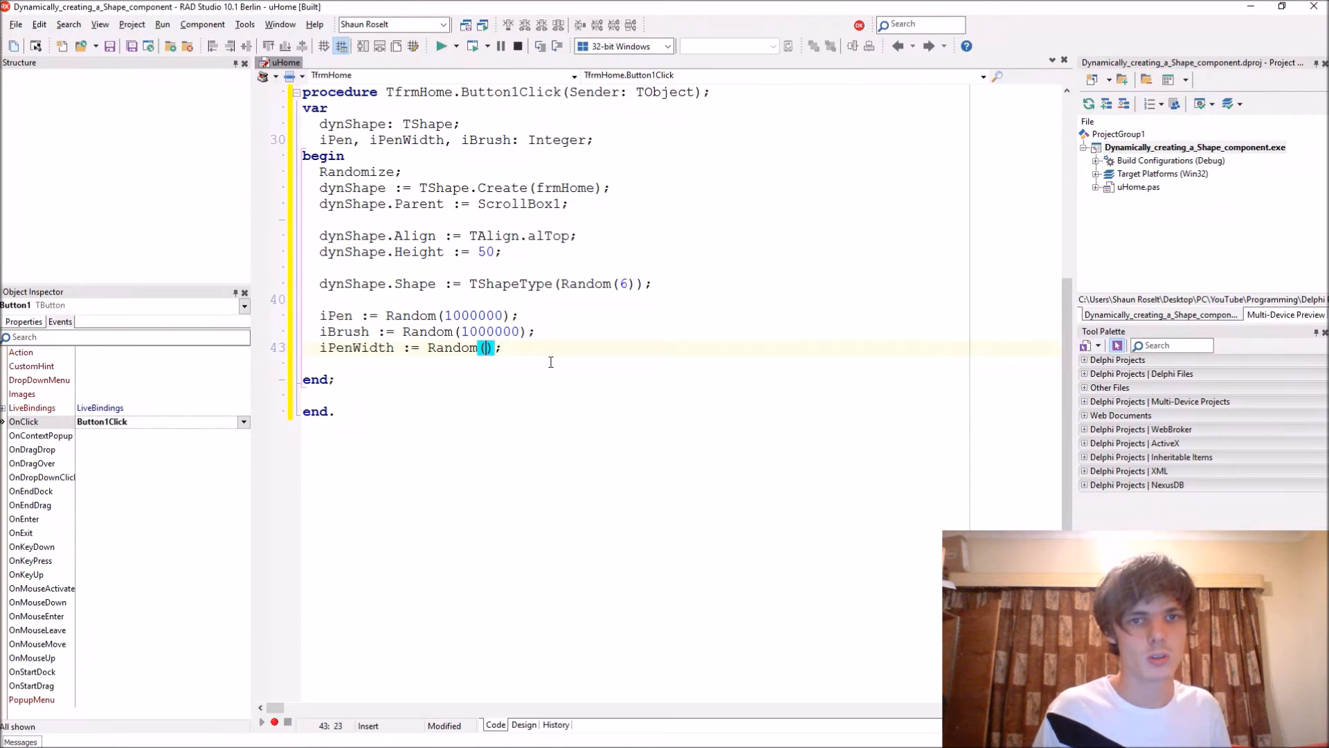
type("15);")
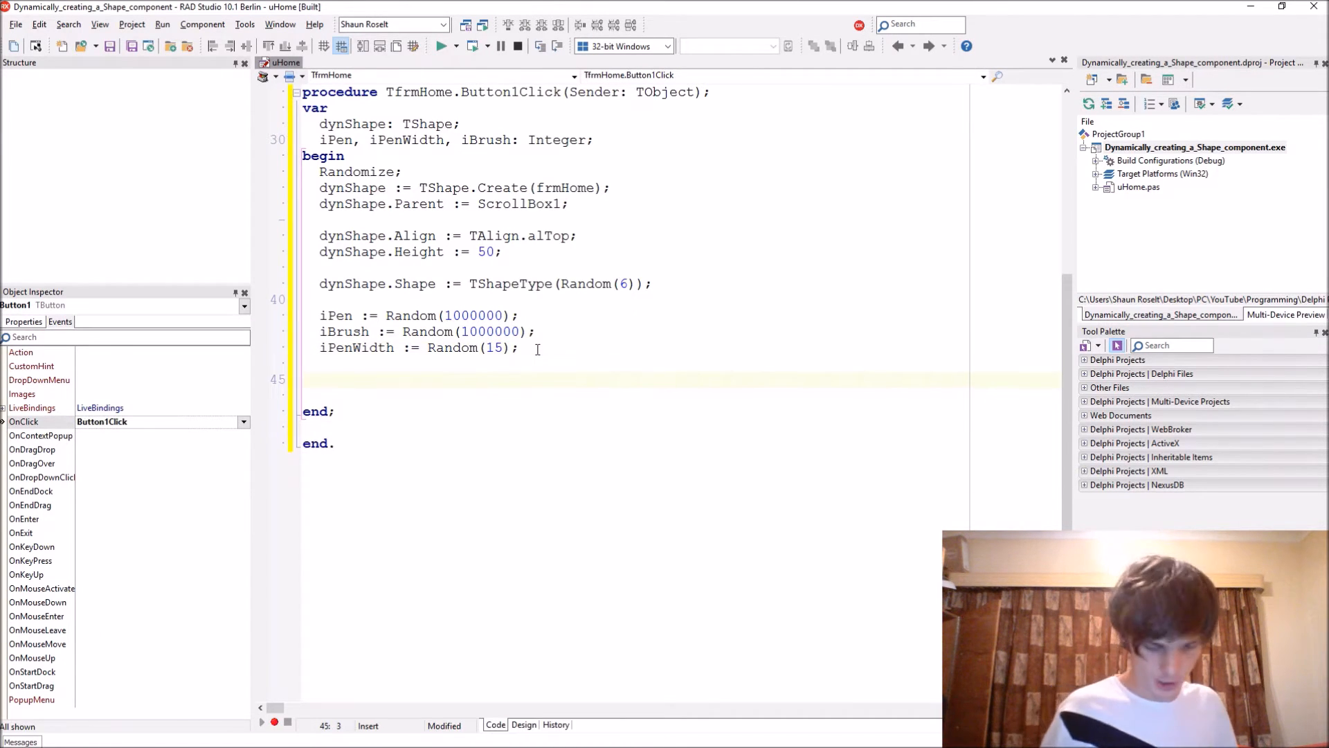
- Set dynShape.Pen.Color := iPen and dynShape.Pen.Width := iPenWidth
type("dynShap")
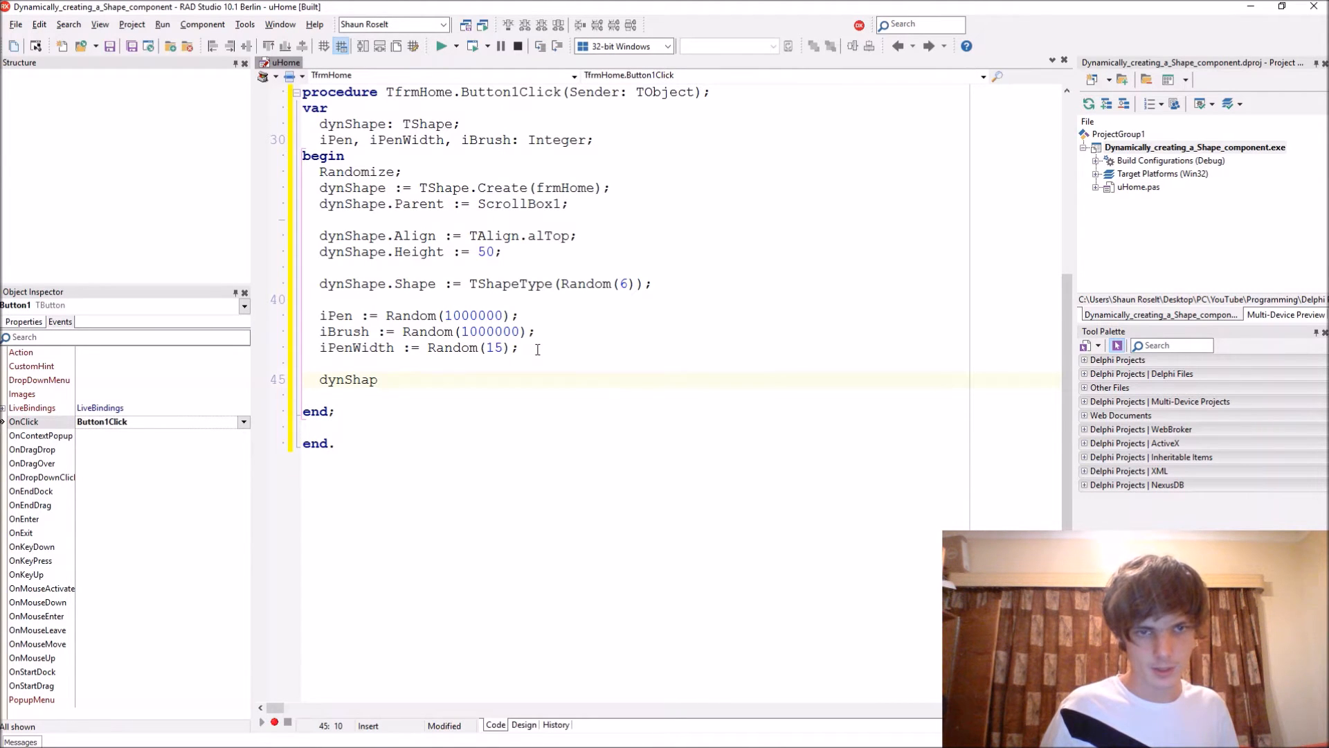
type(".")
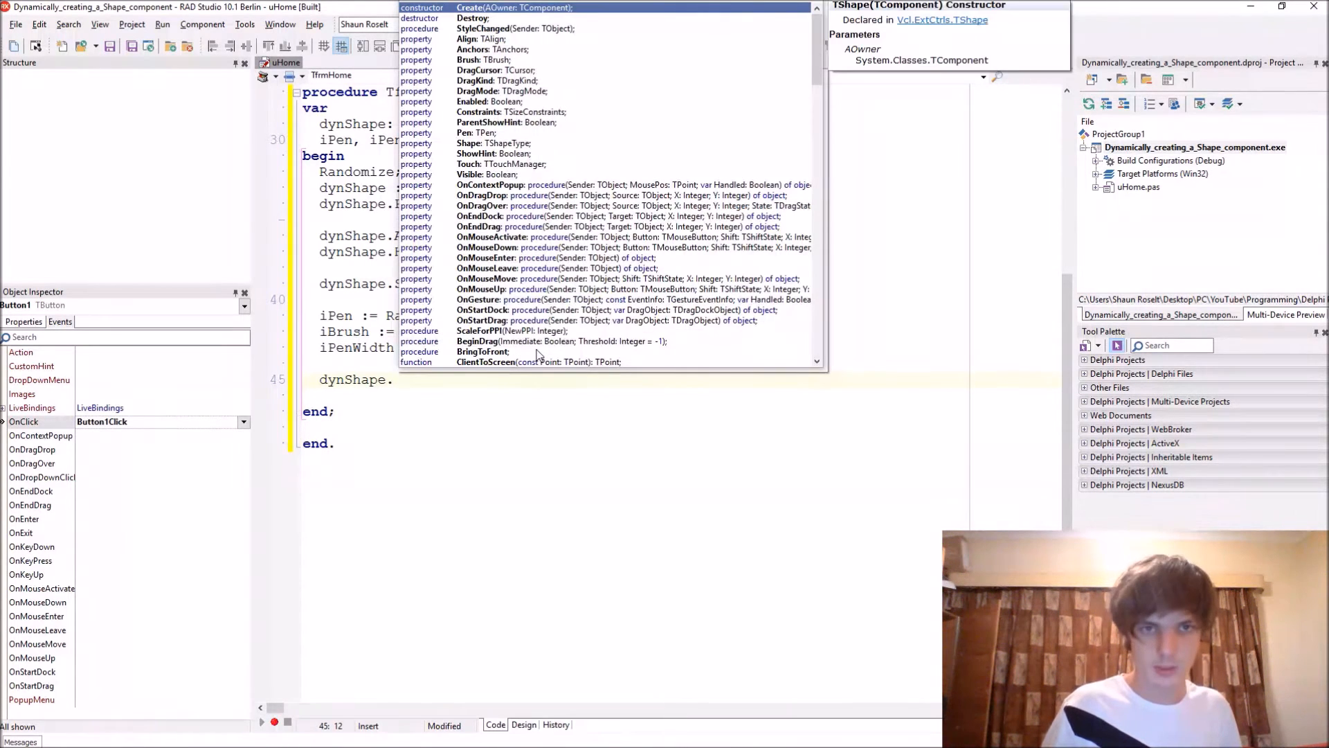
type(".Pen.Color := iPen;")
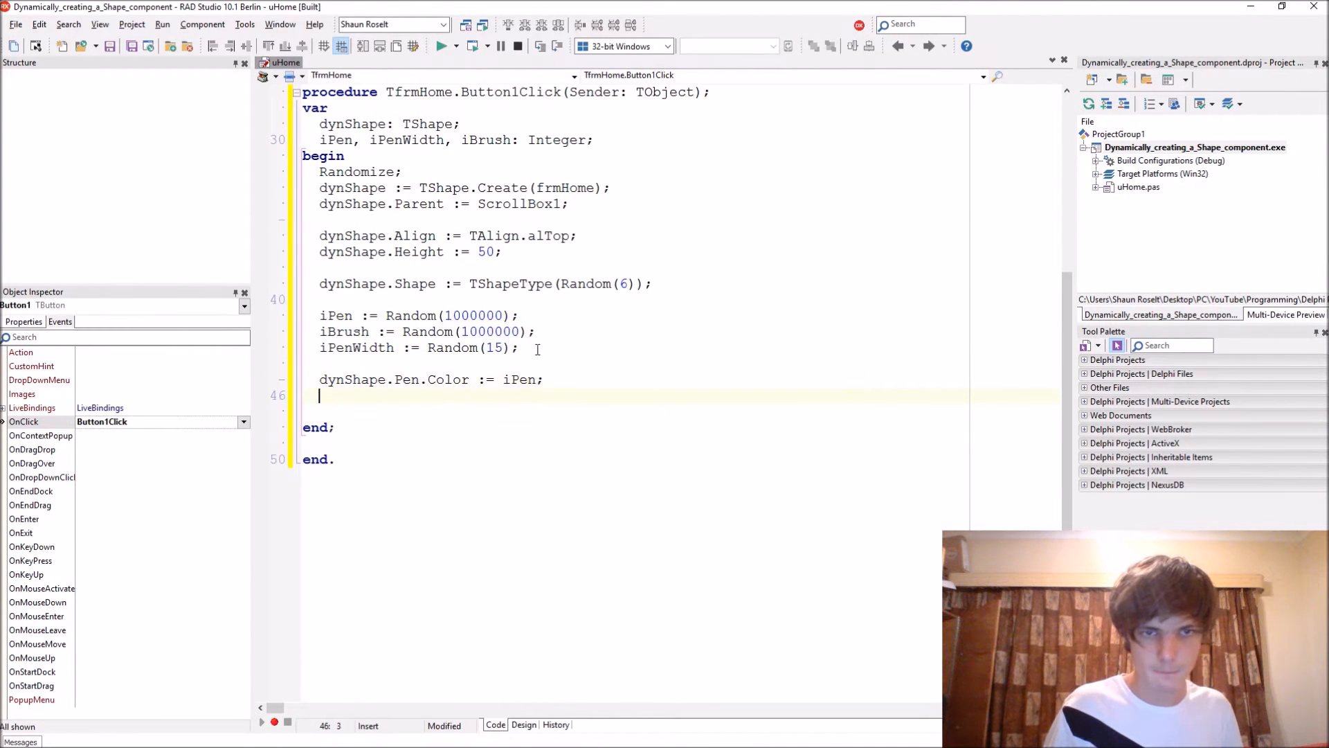
type("dynShape.pen")
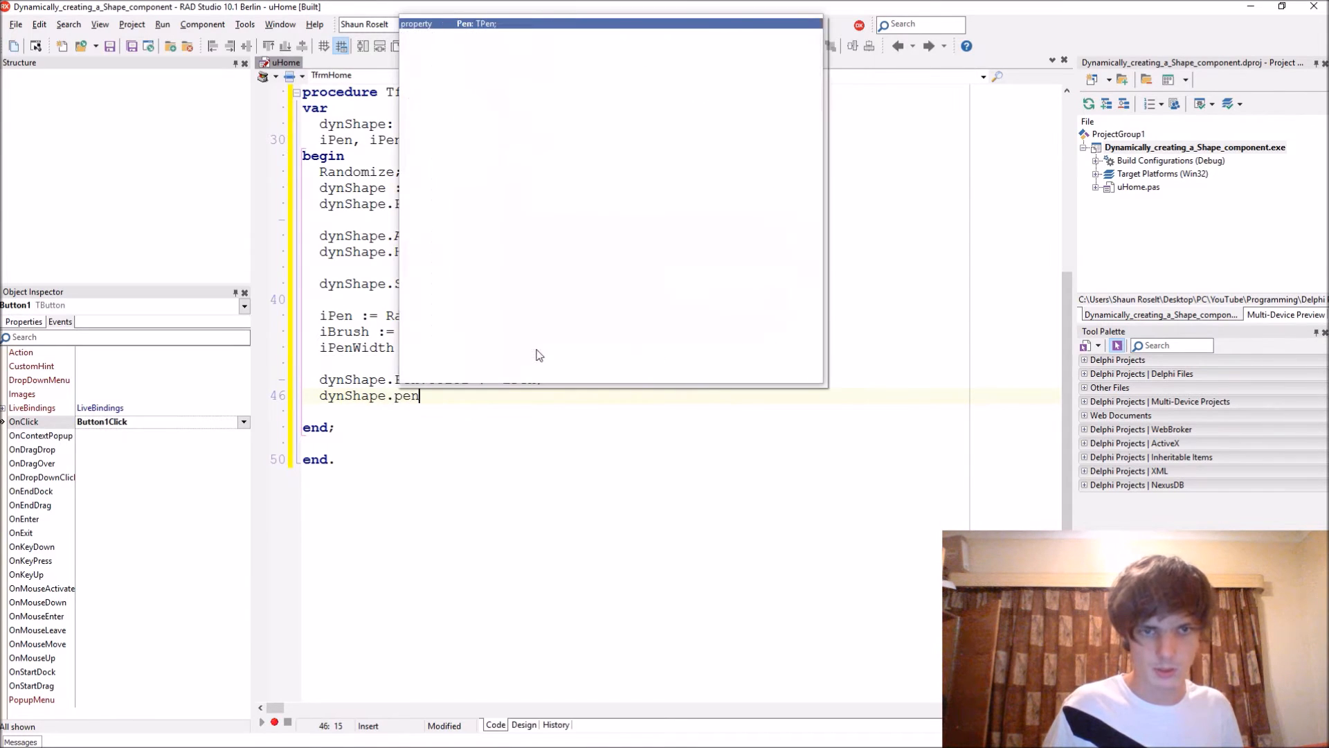
type(".Width :=")
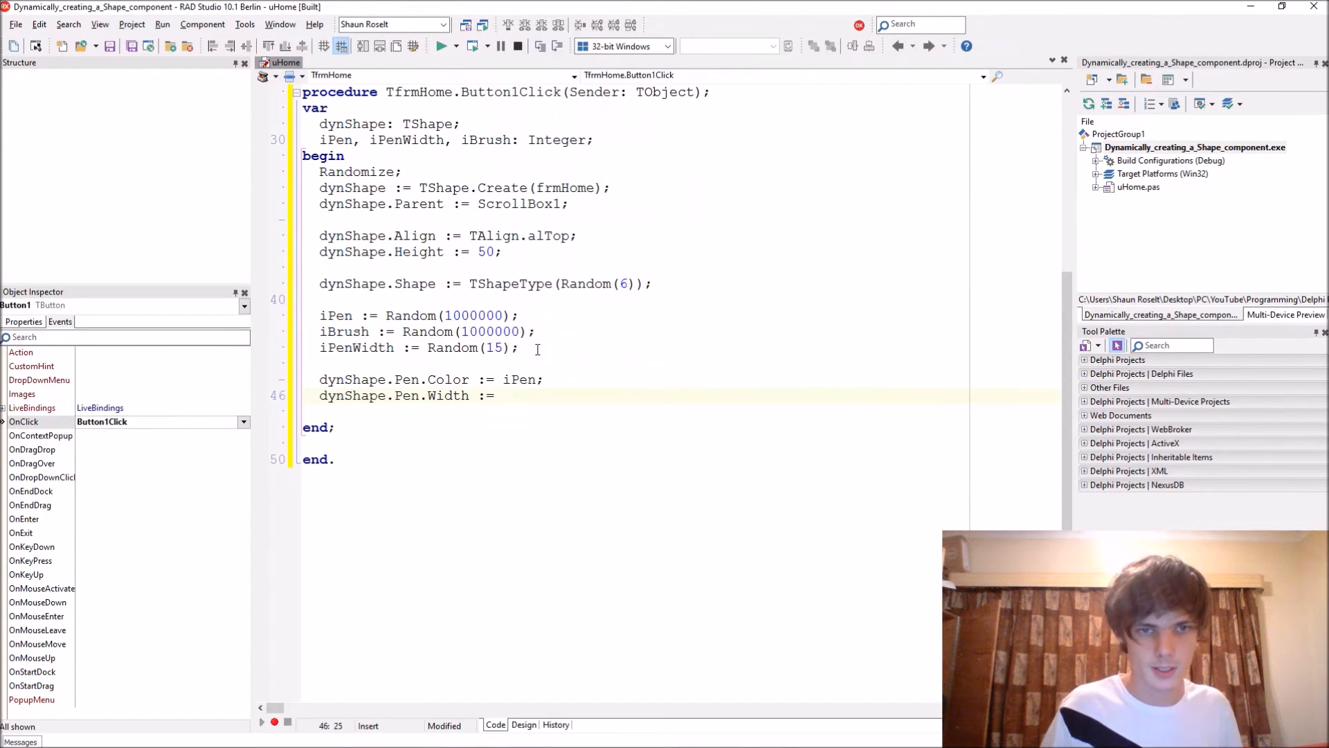
type("iPenWidth;")
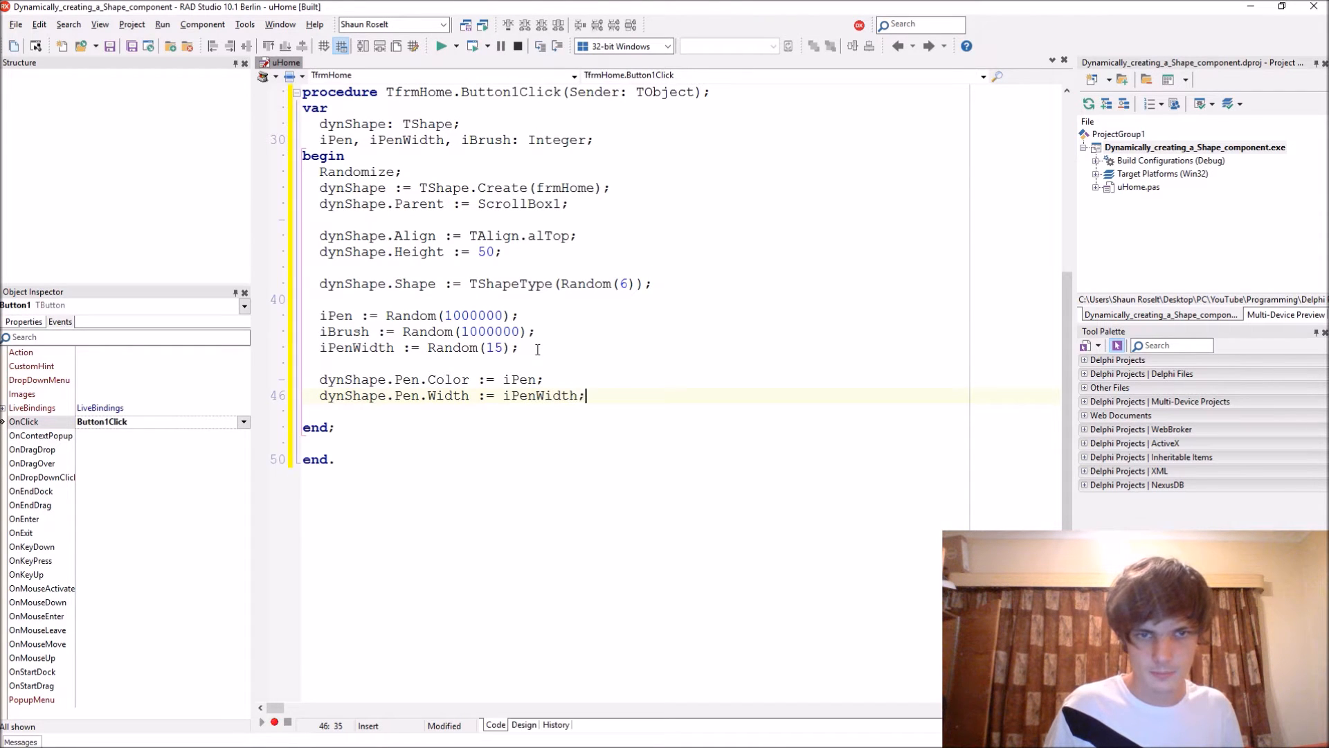
- Set dynShape.Brush.Color := iBrush via Code Insight
type("dynShape.b")
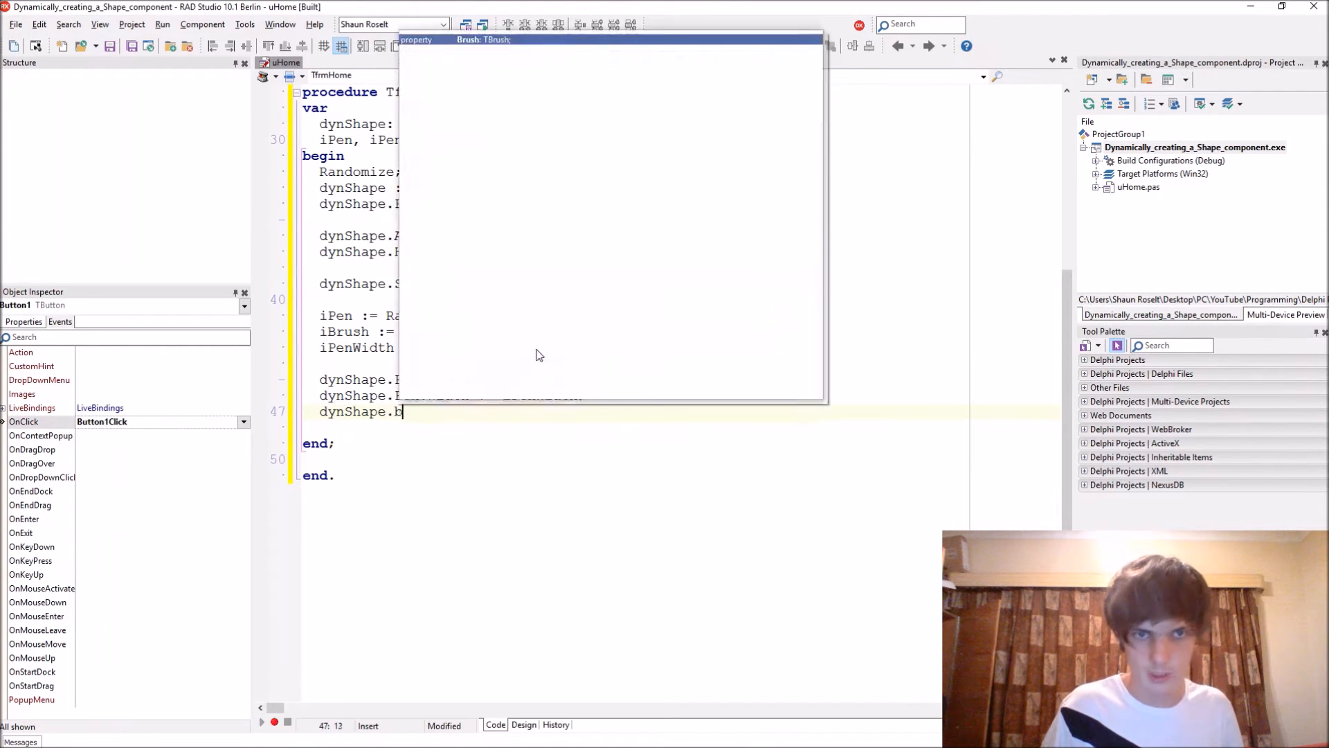
type("col")
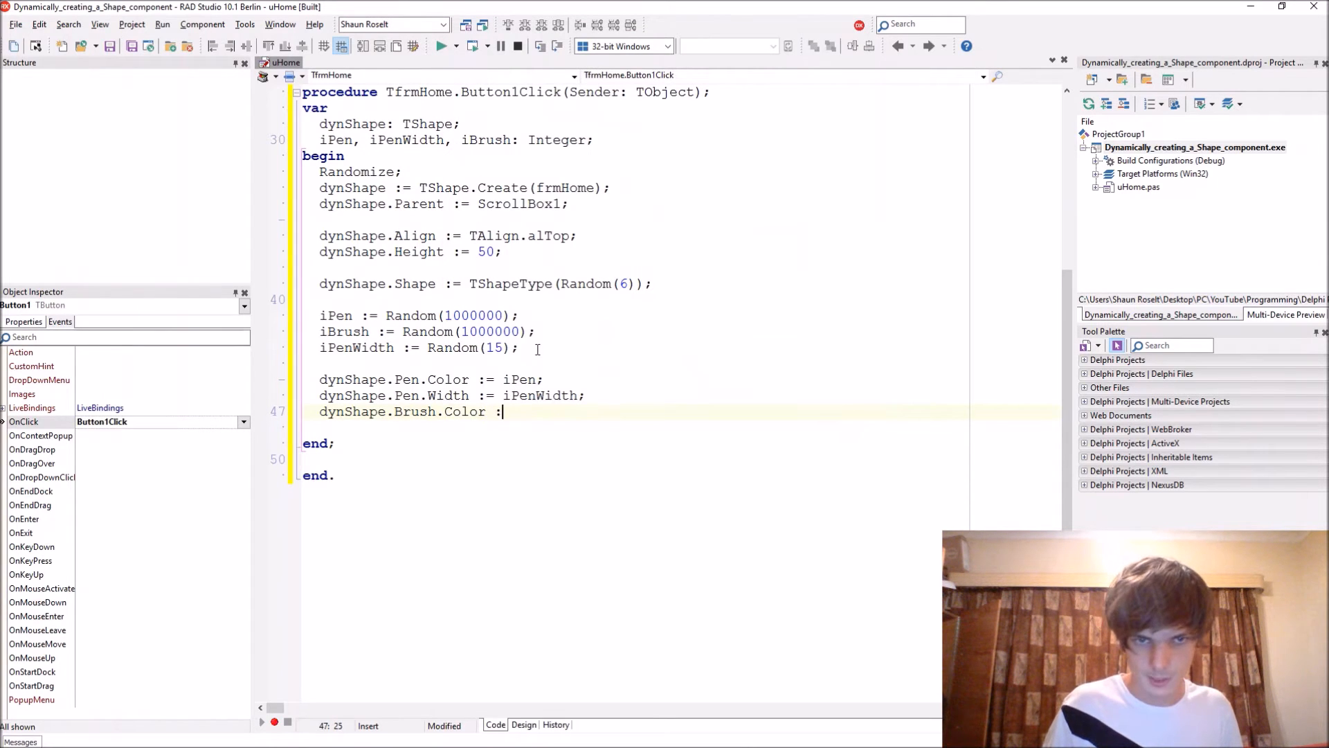
type("= iBrush;")
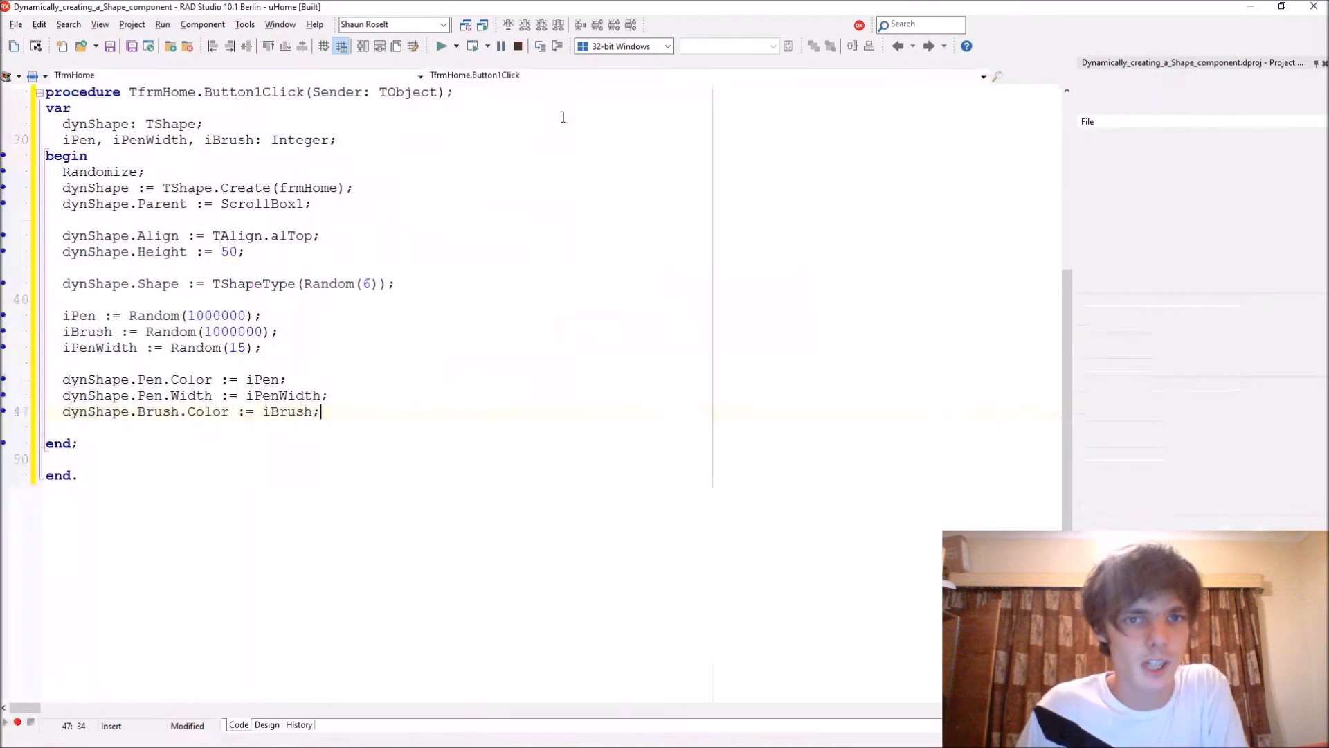
left_click(442, 45)
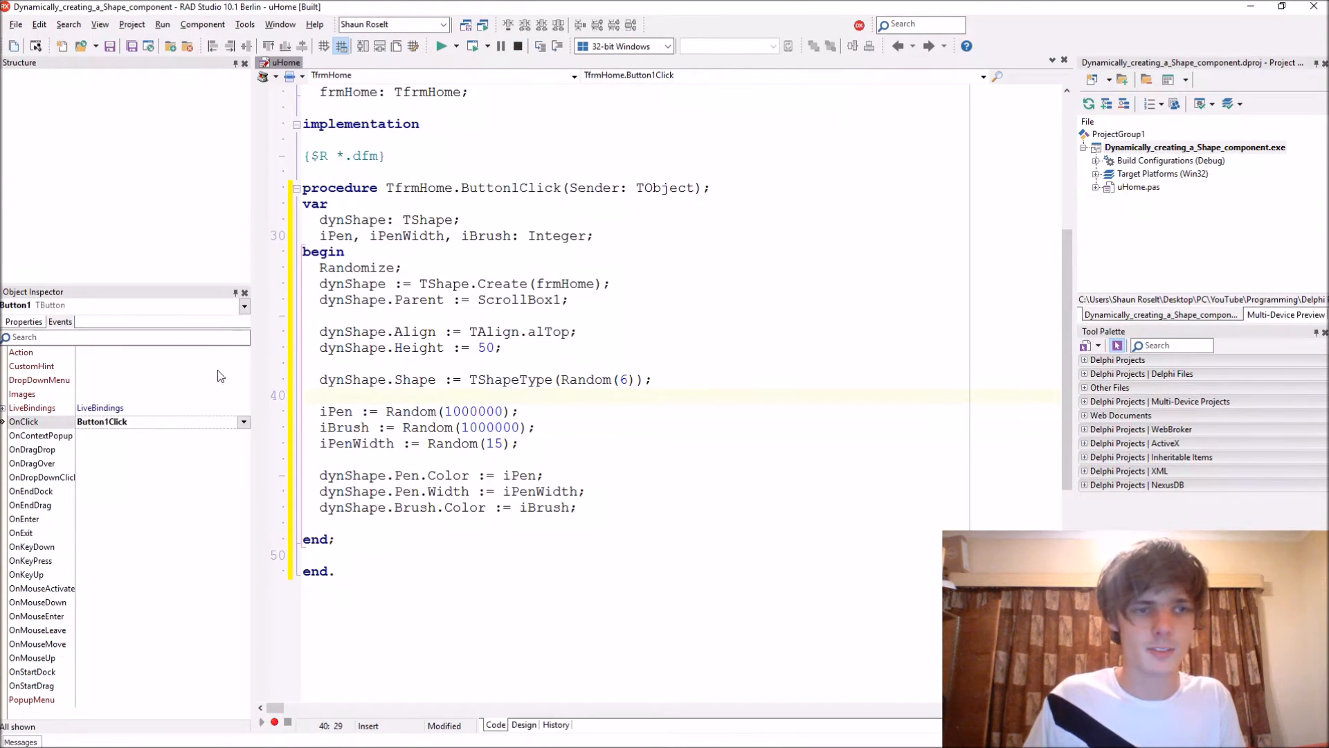
- Return to the unit source and start a public procedure dynShape_GetColors in TfrmHome
left_click(524, 726)
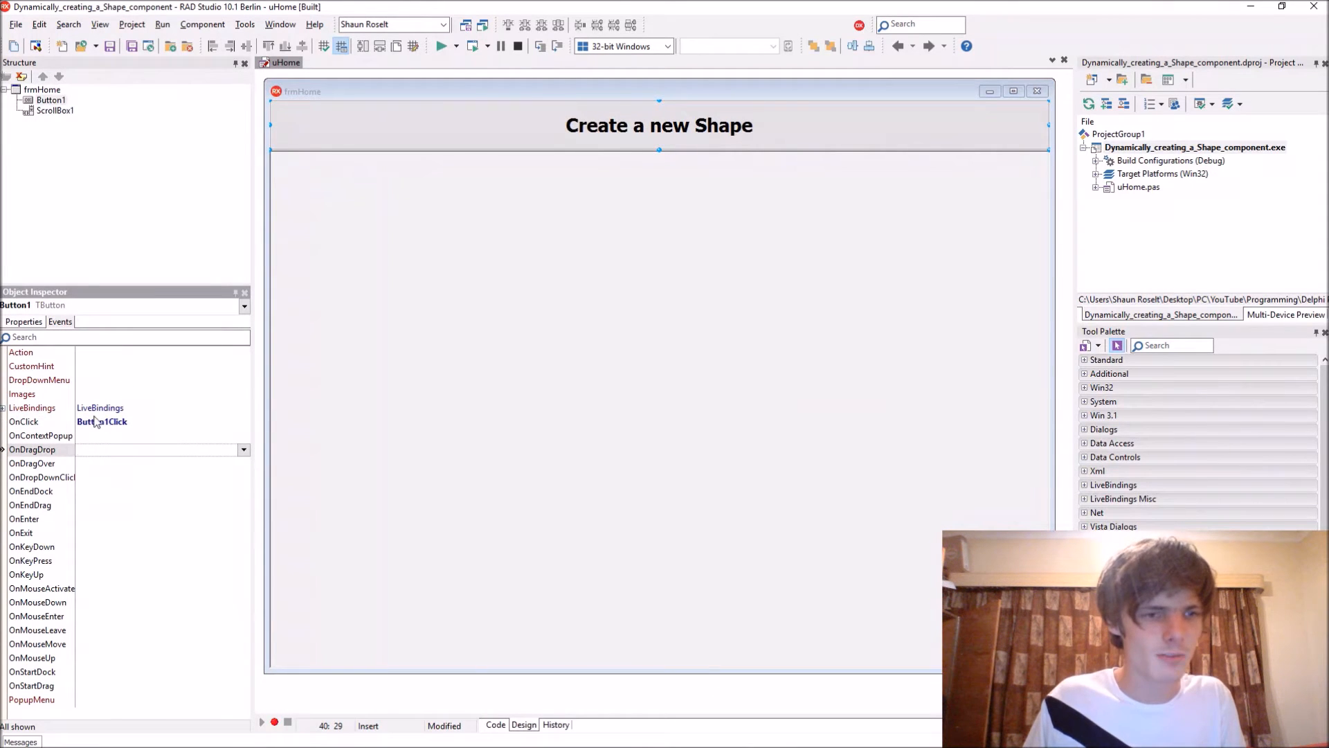
double_click(101, 421)
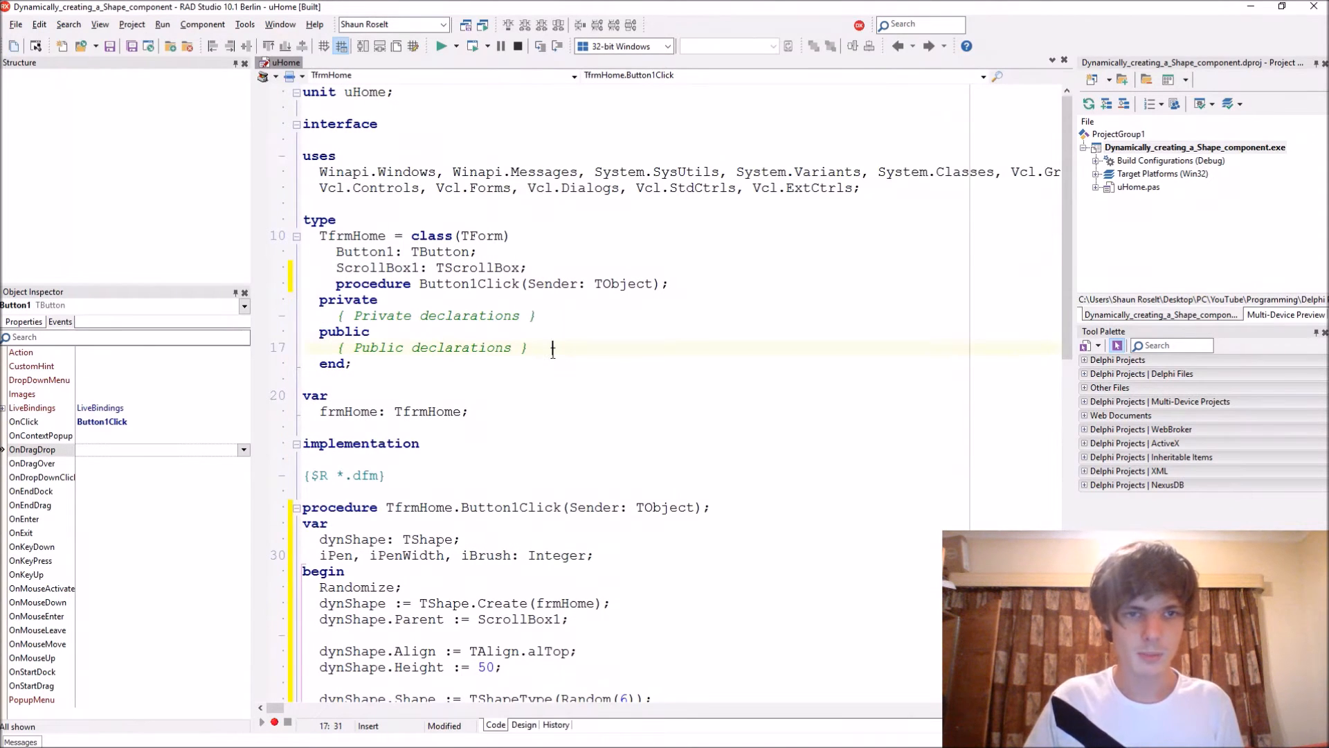
type("procedure")
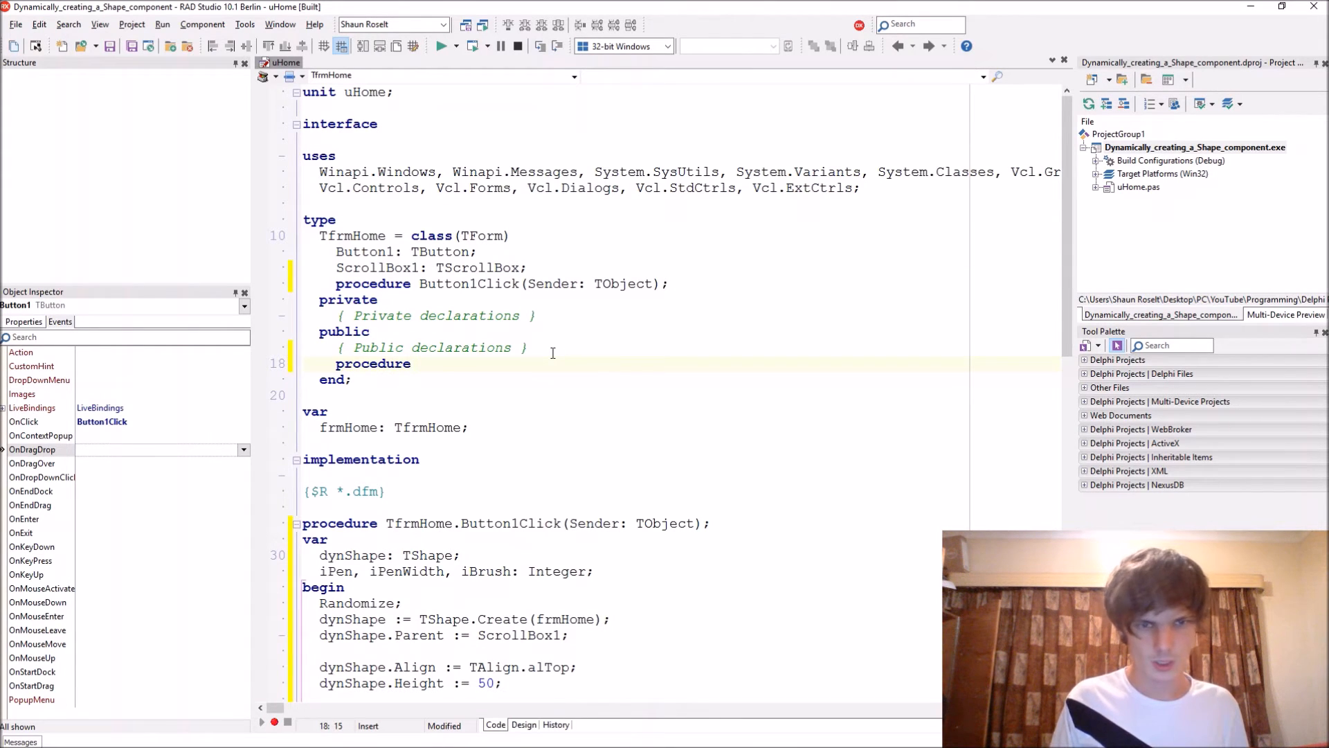
type("dy")
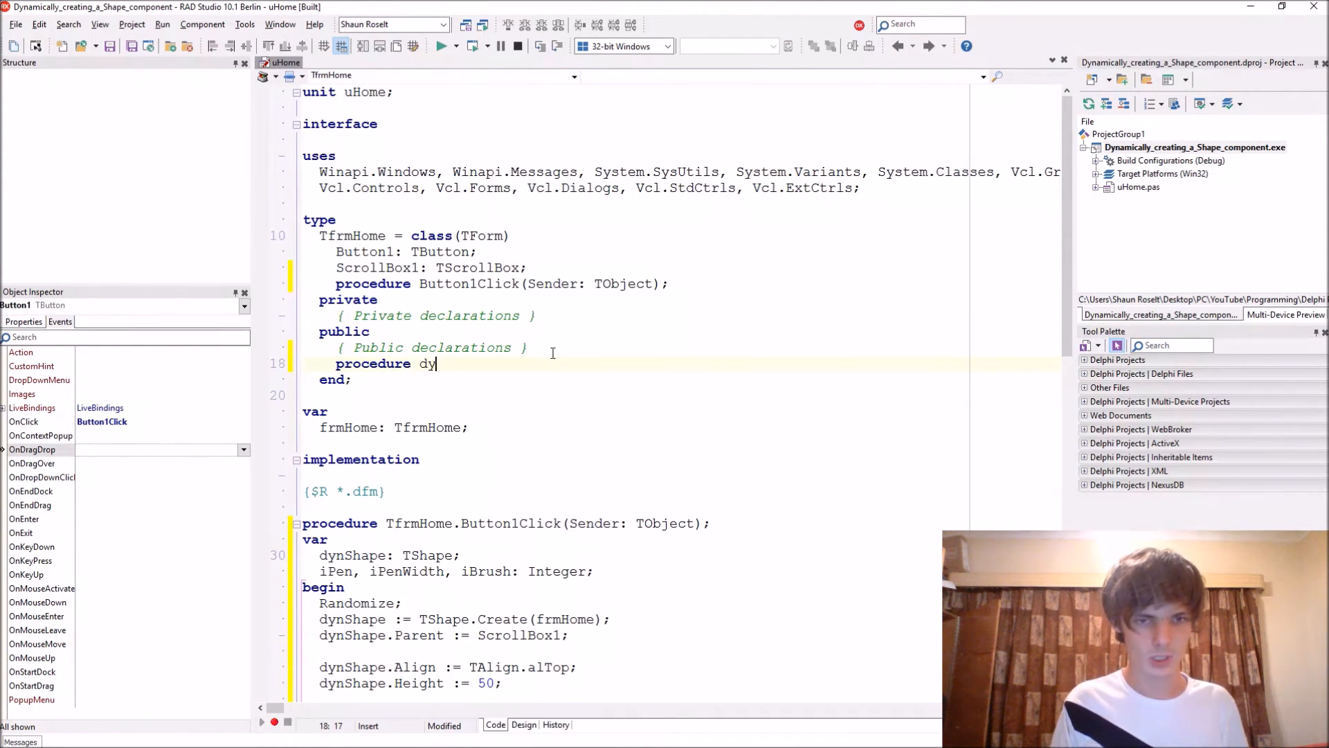
type("nShapeGet")
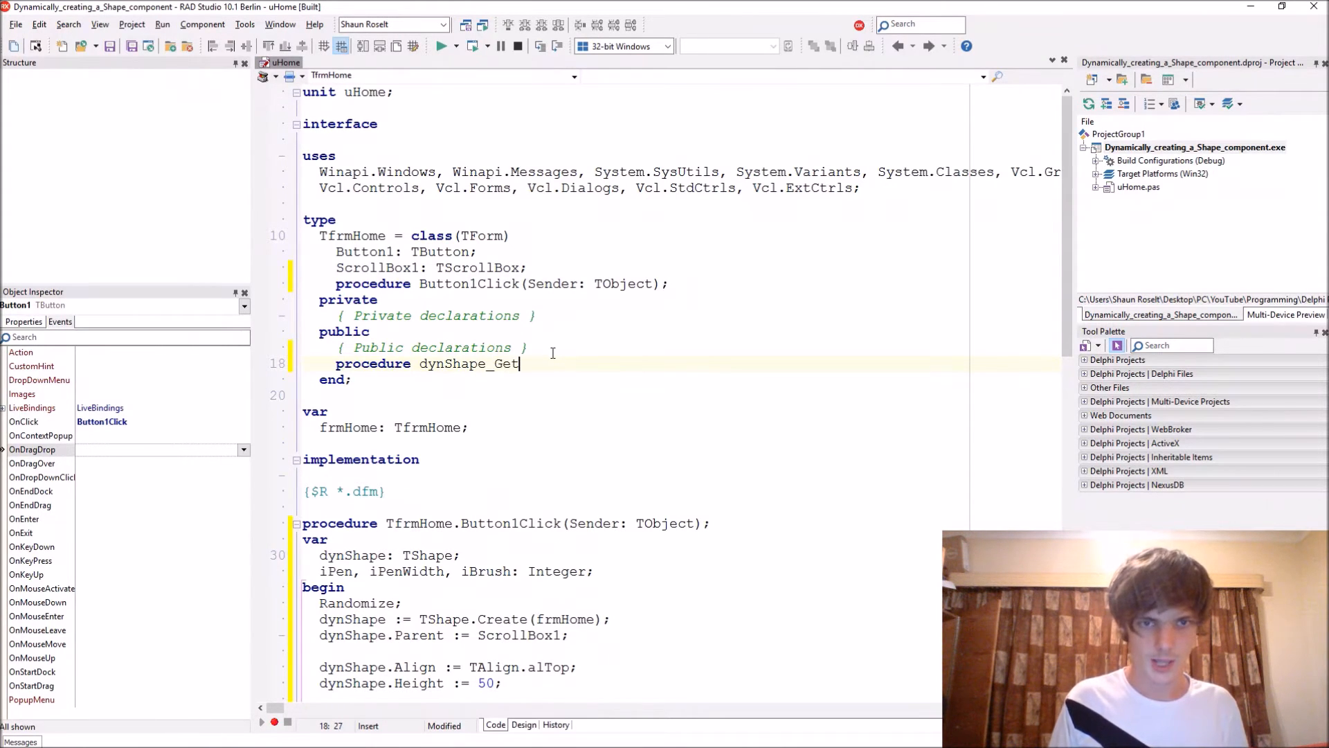
- Complete the declaration with the (Sender: TObject); parameter, fixing the TObject typo
type("Colors(")
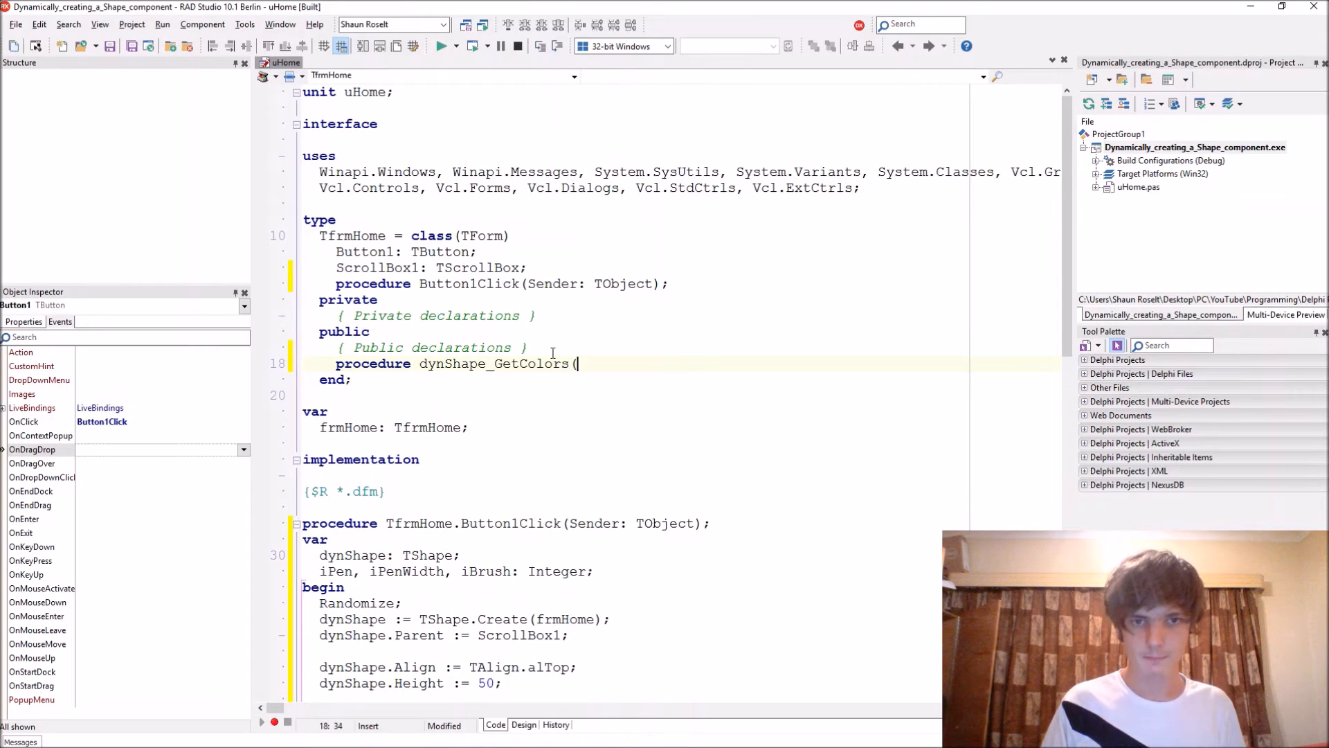
type("Sender:")
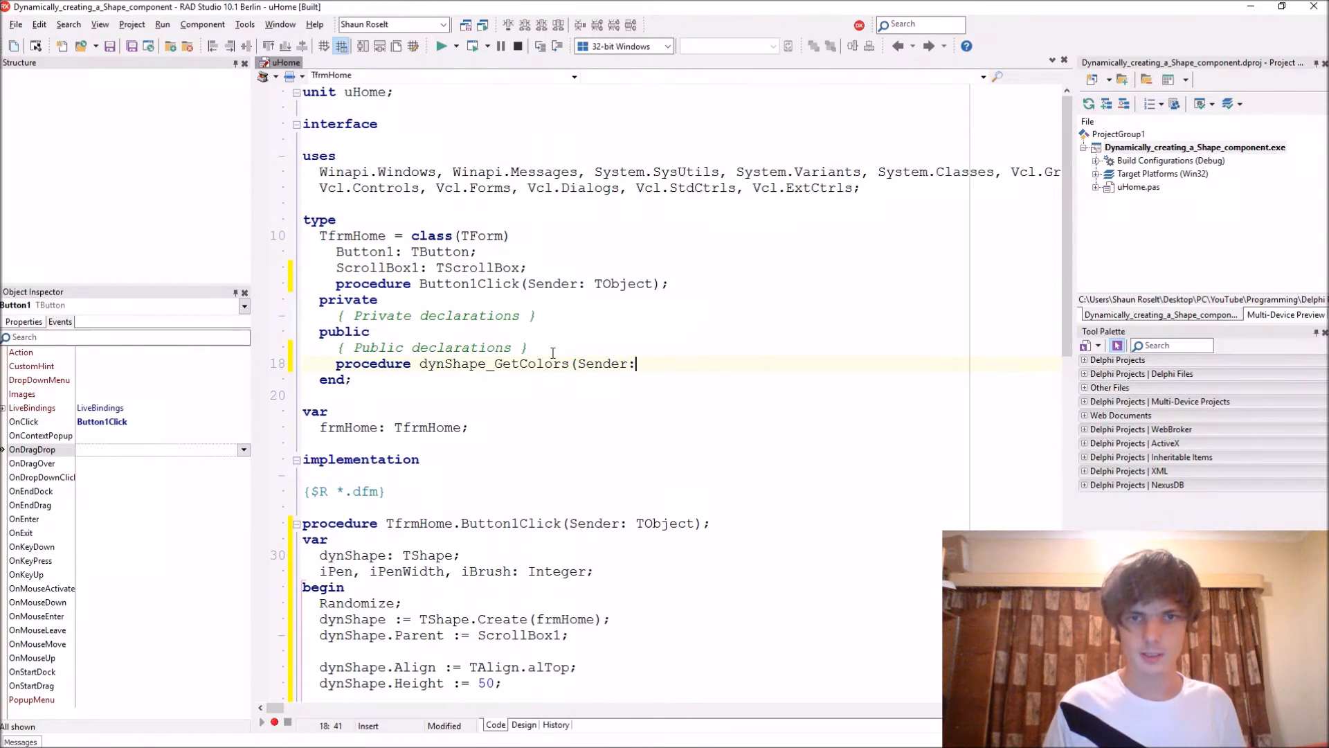
type("TObe")
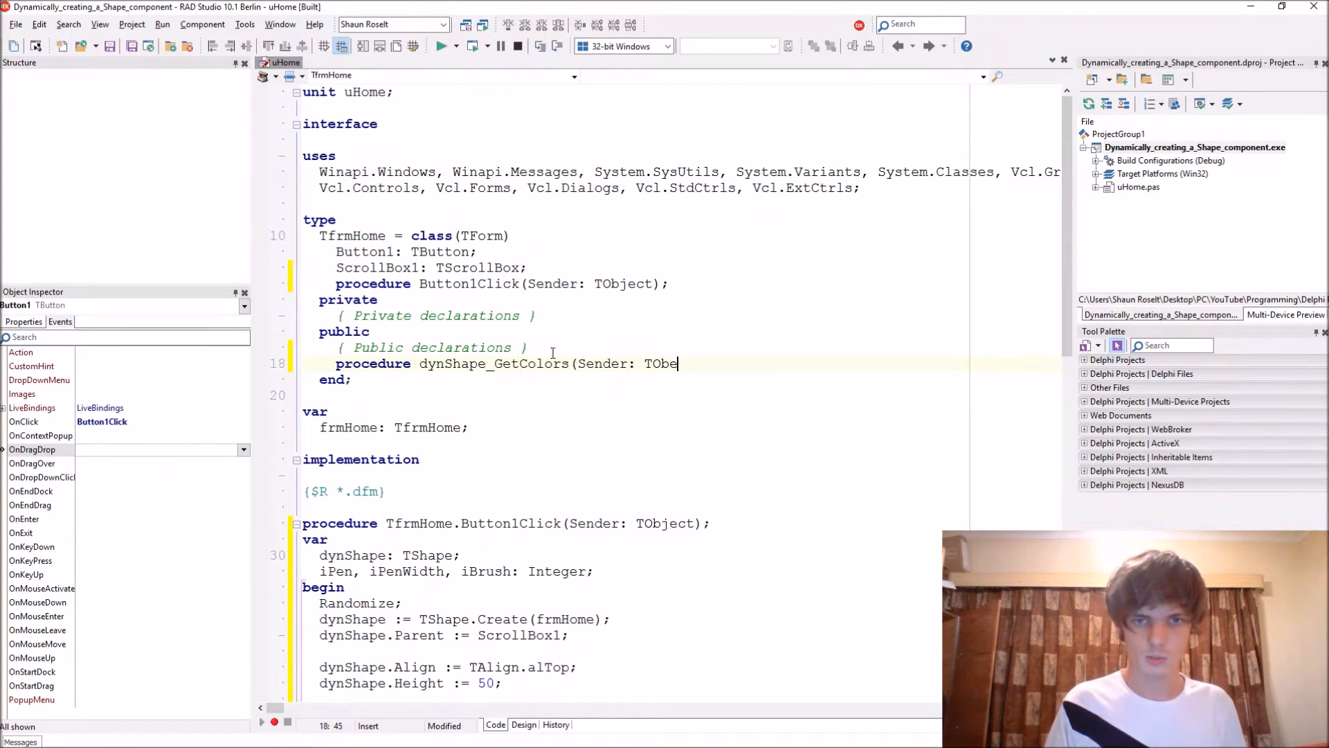
key("Backspace")
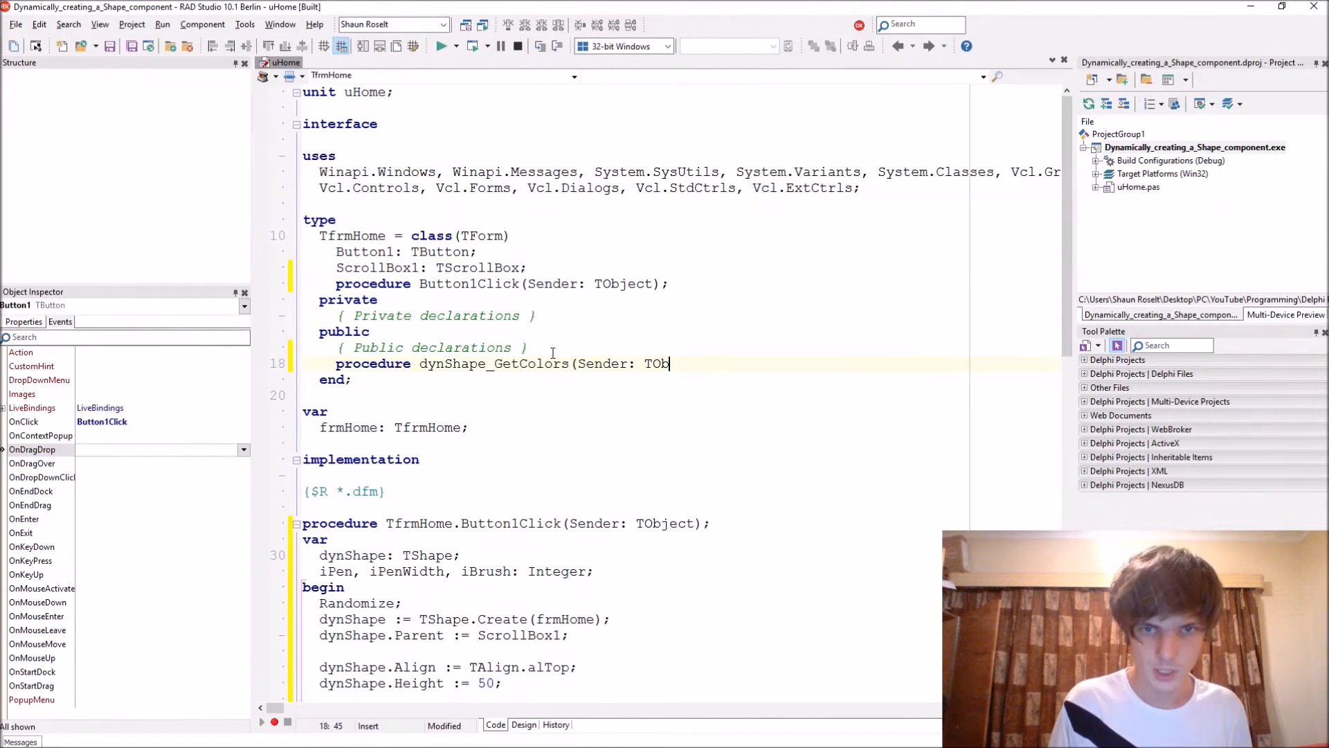
type("ject")
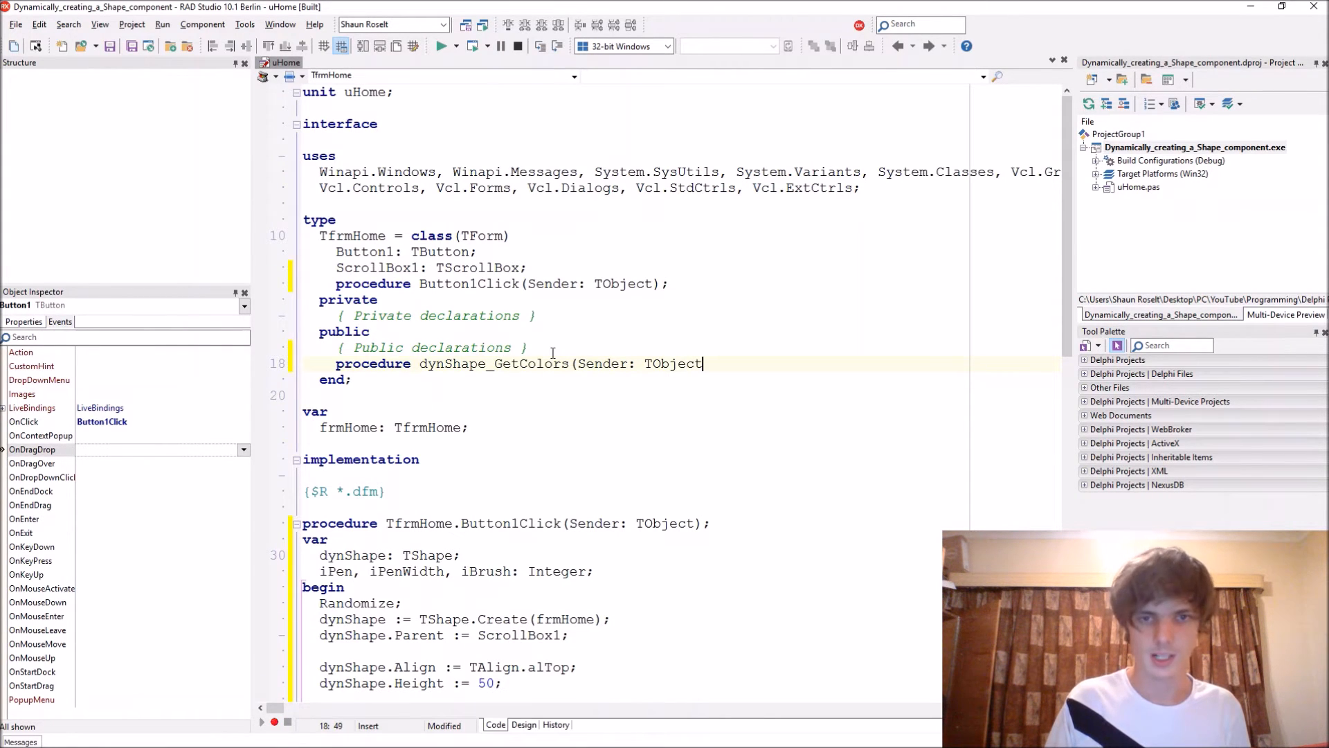
type(");")
type("p")
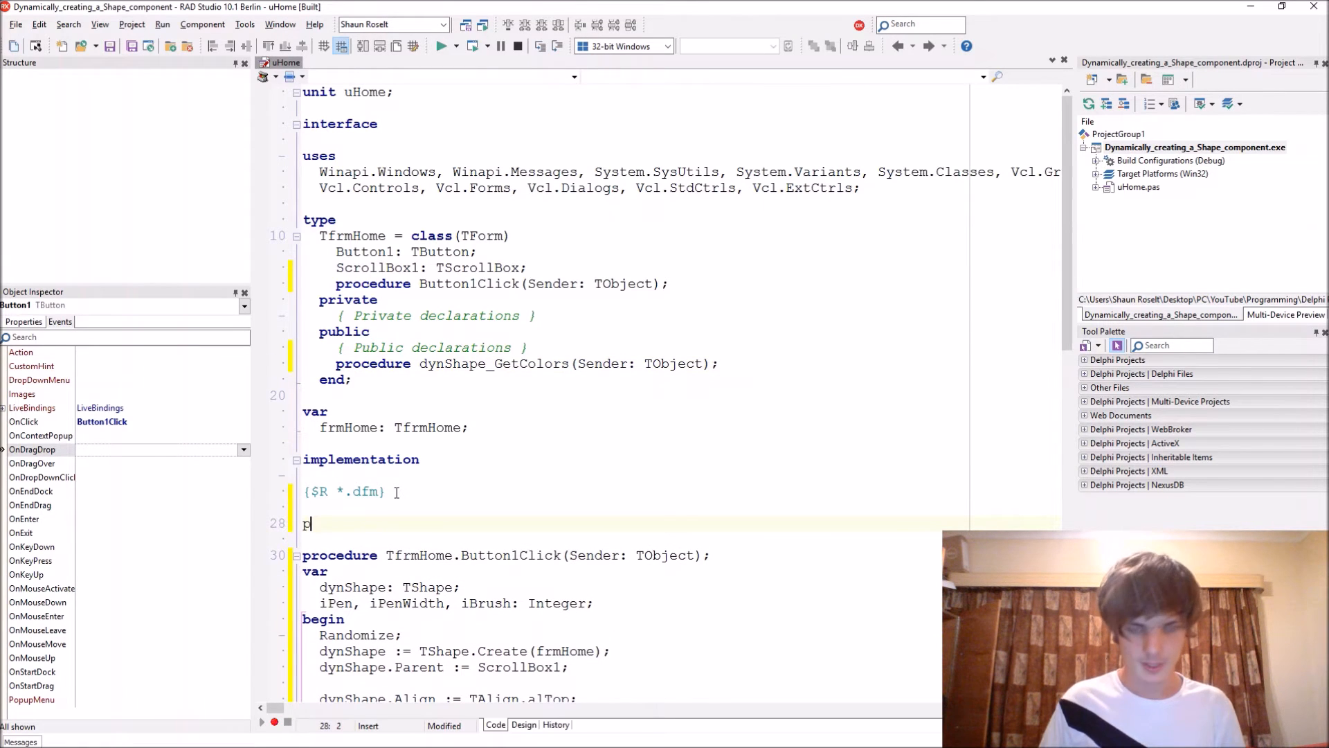
- Write the TfrmHome.dynShape_GetColors(Sender: TObject) body with var sPen, sPenWidth, sBrush: String
type("rocedure TfrmHome.dynShape_GetColors(Sender: TObject);")
left_click(618, 538)
type("begin")
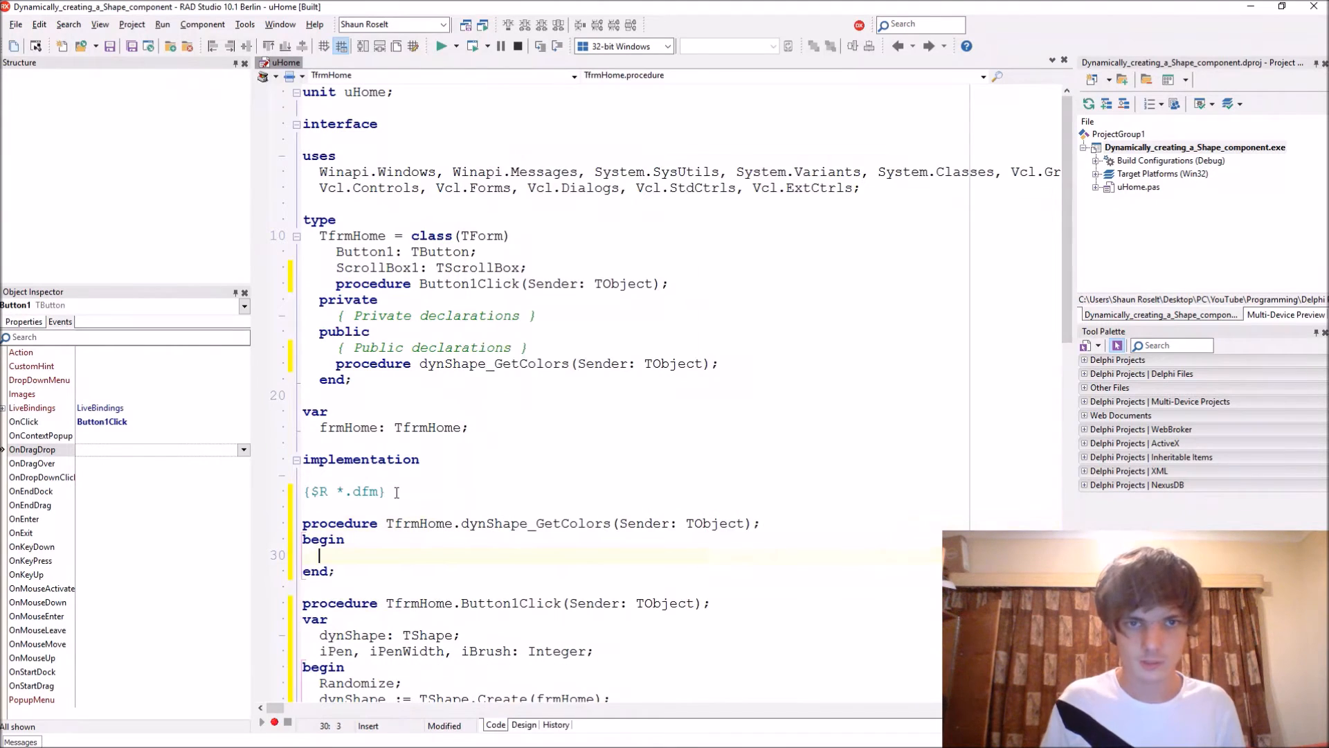
scroll("down", 3)
type("iPen, iPenWidth, iBrush: Integer;")
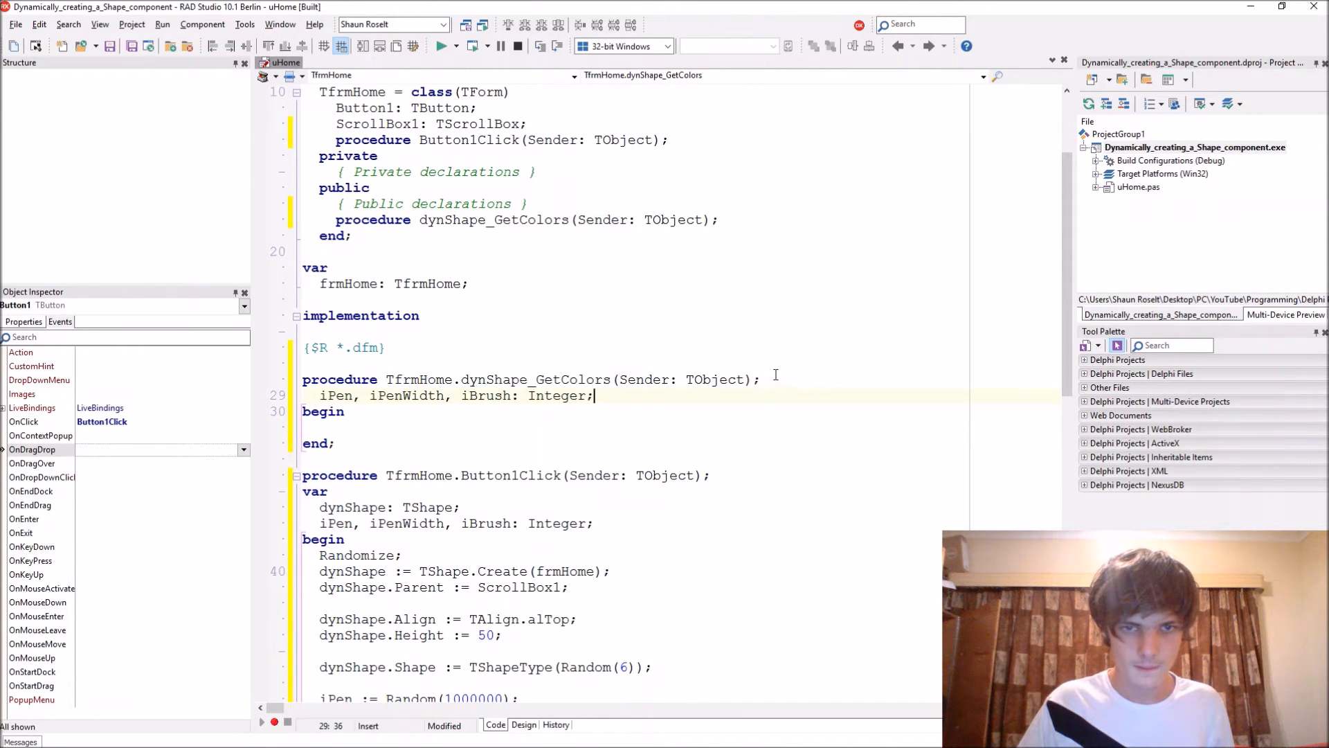
type("var")
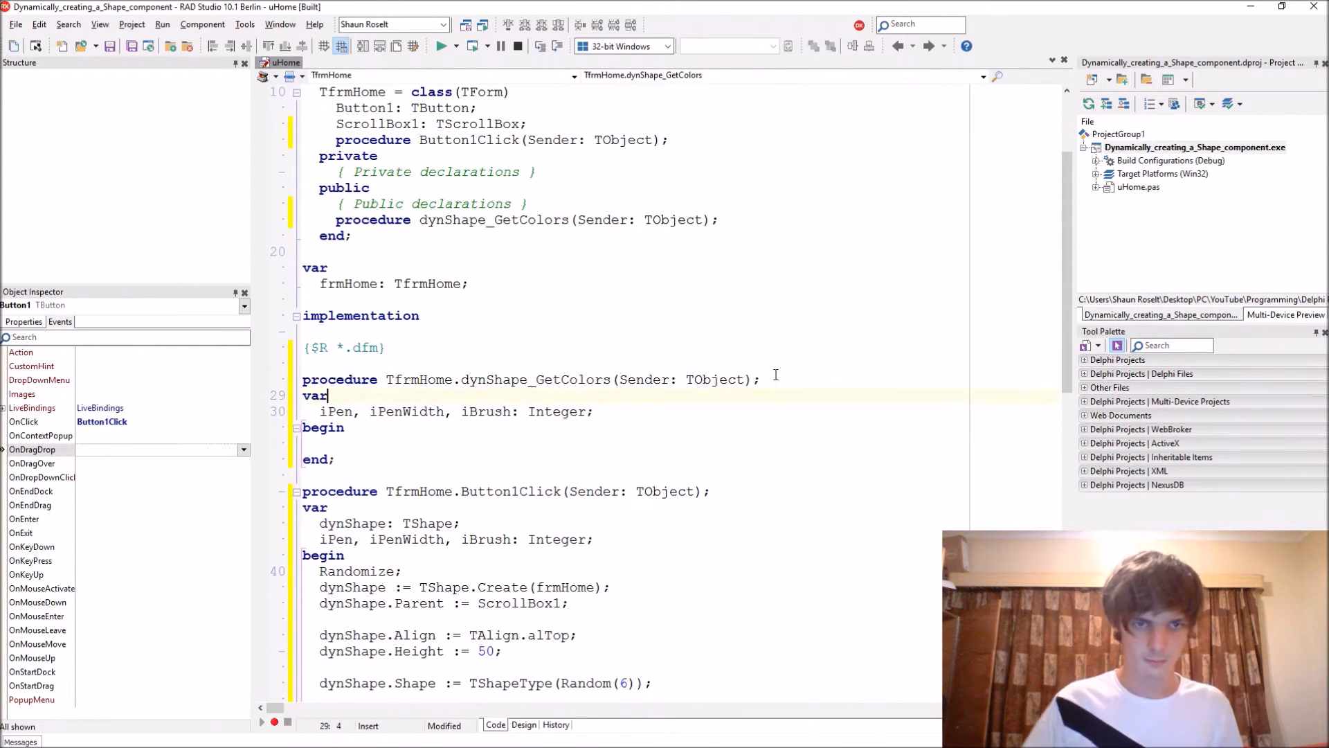
type("String")
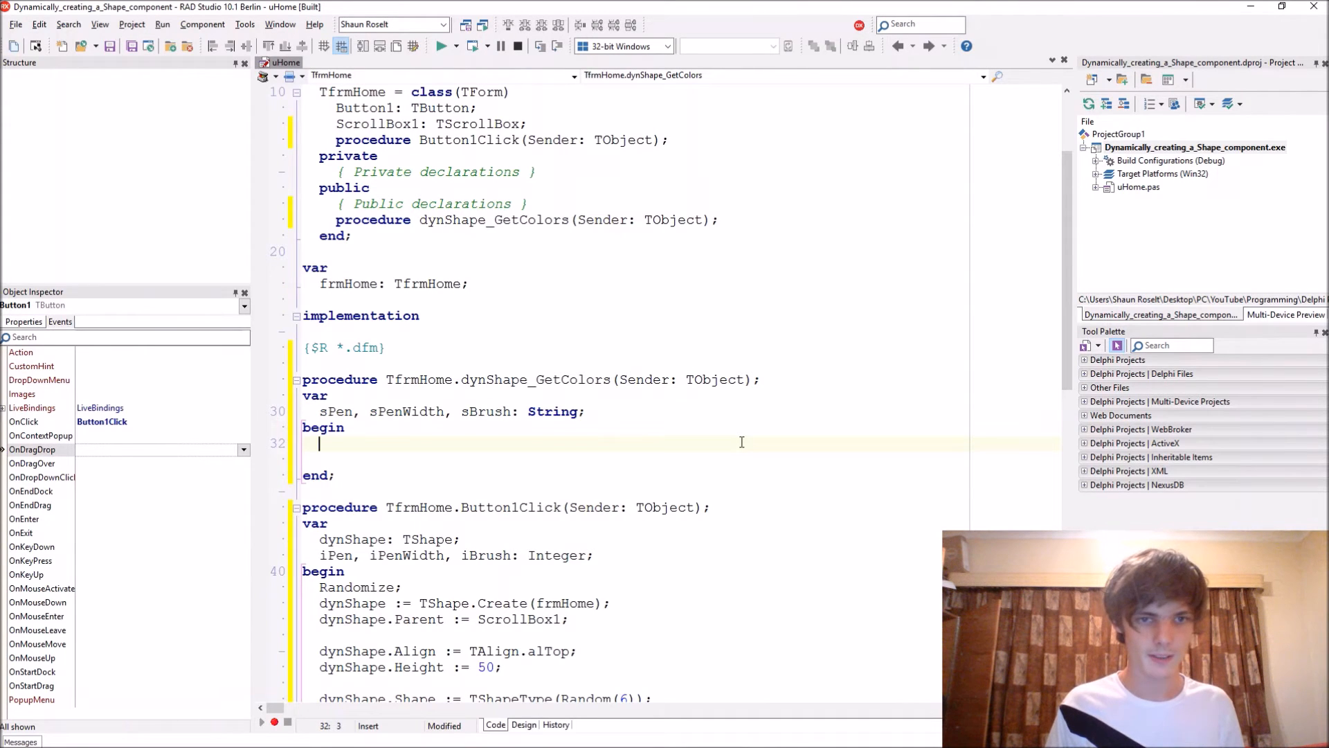
- Assign sPen := ColorToString((Sender as TShape).Pen.Color) using Code Insight
type("sPen")
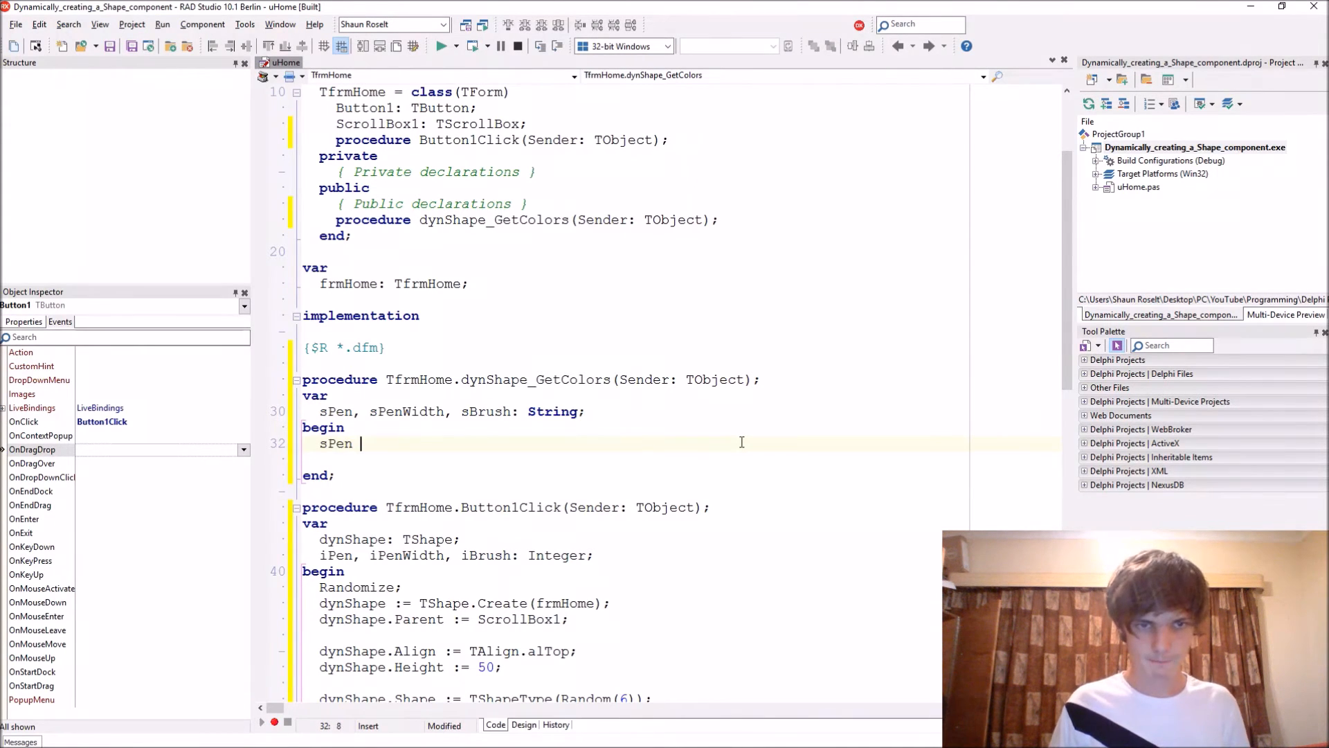
type(":=")
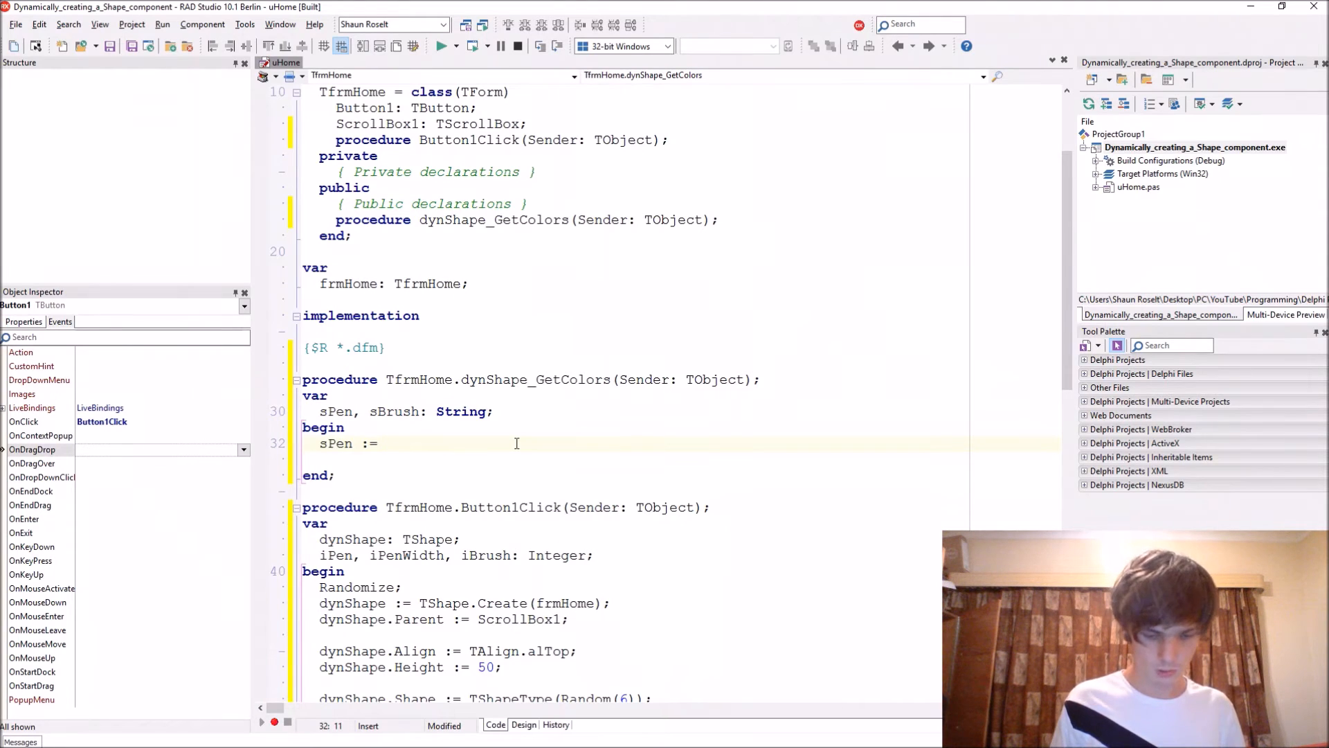
type("(Sender)")
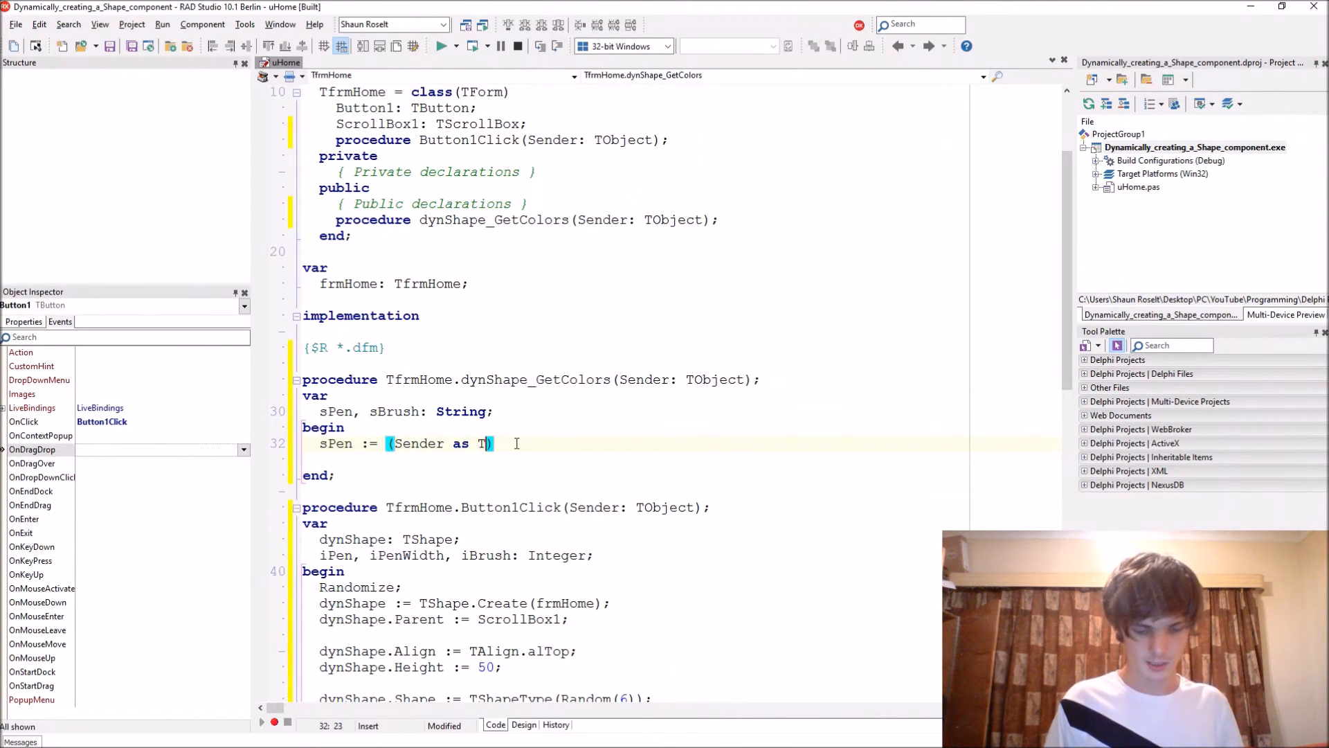
type("Shape).")
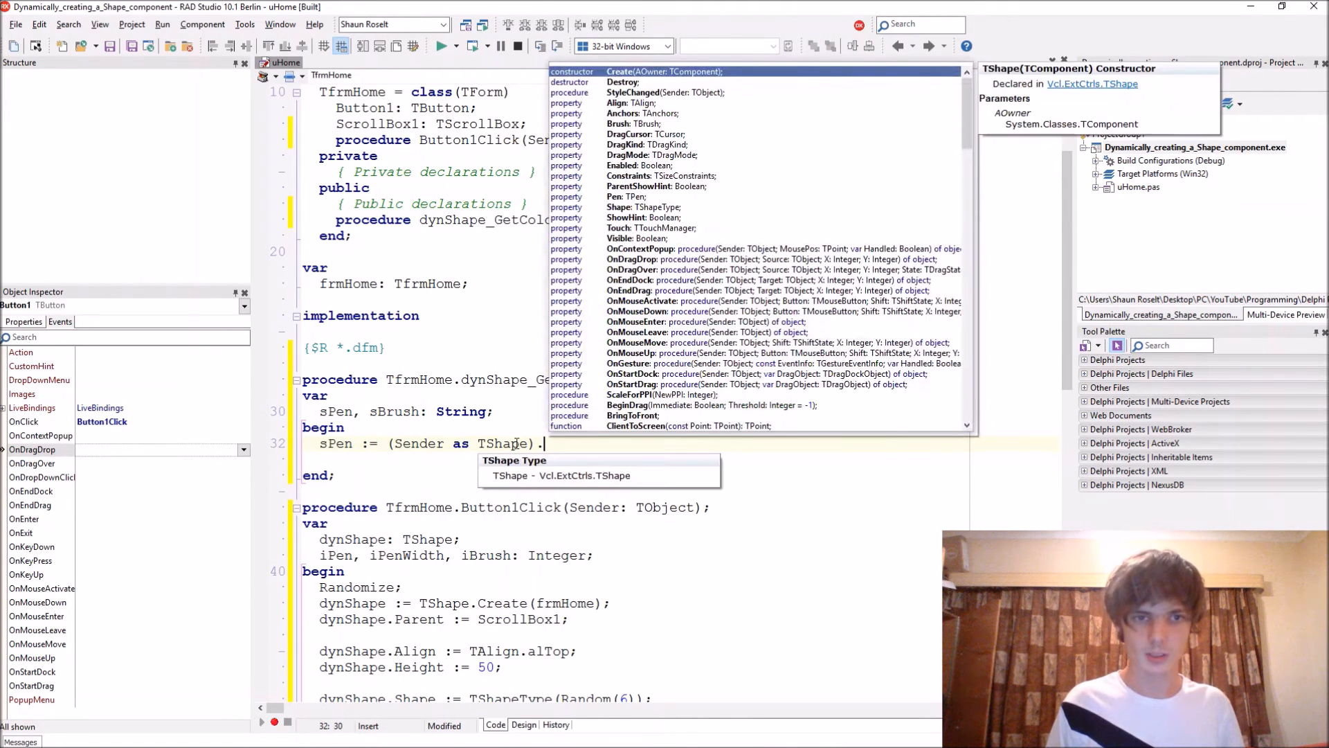
type(".pe")
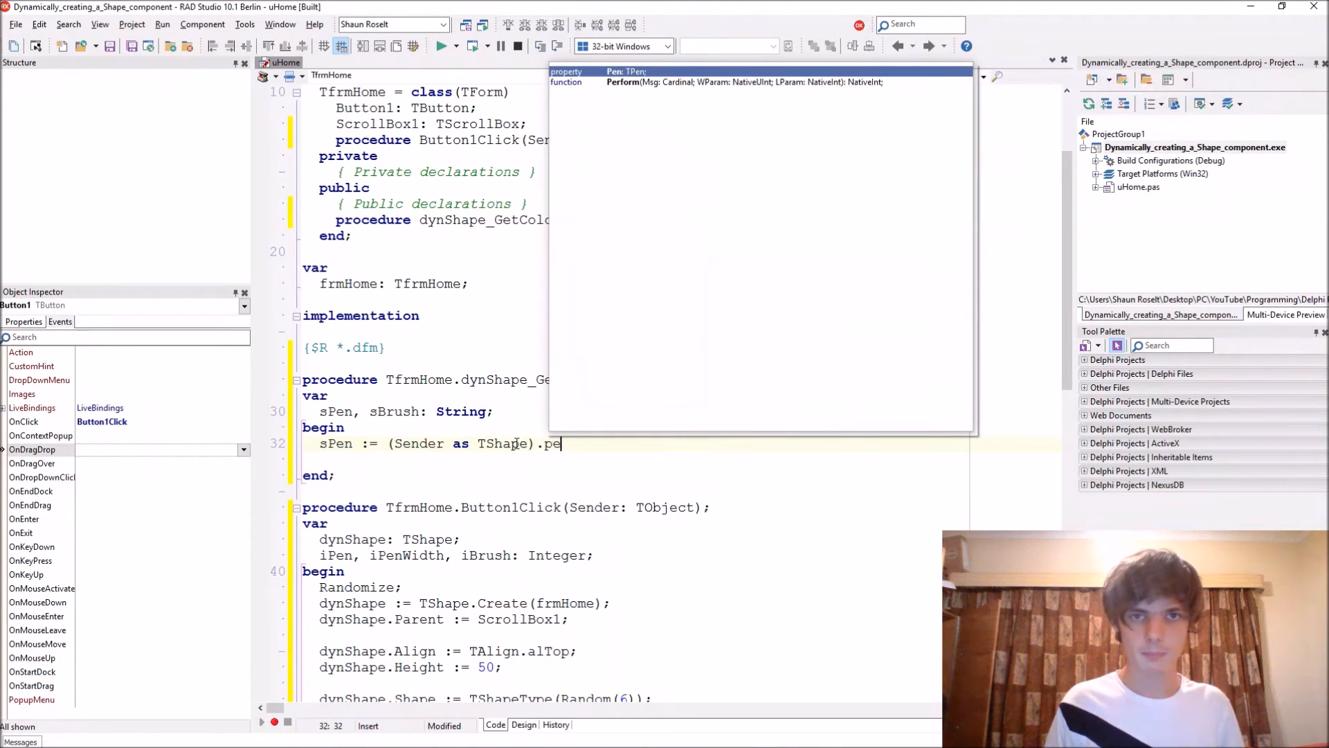
type("n.co")
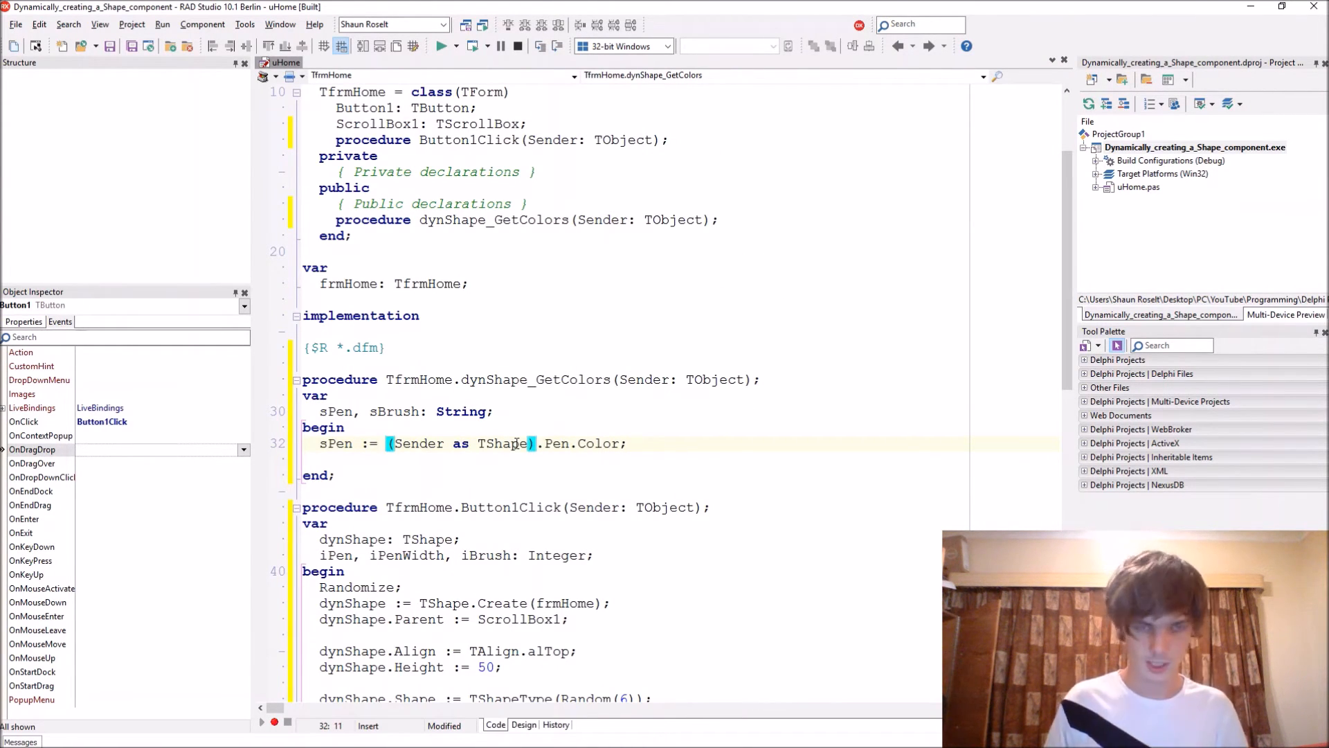
type("ColorToString(")
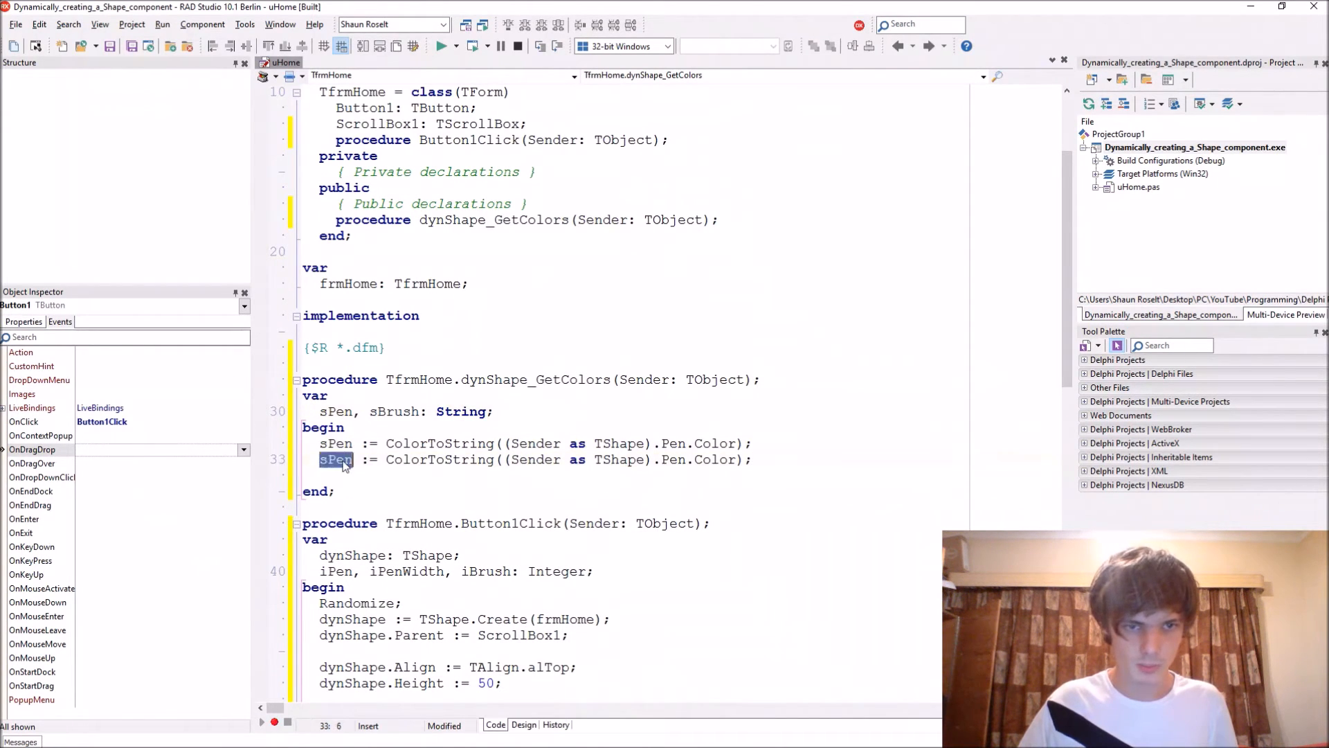
- Add the matching sBrush := ColorToString(... .Brush.Color) line and begin the ShowMessage call
type("sBrush")
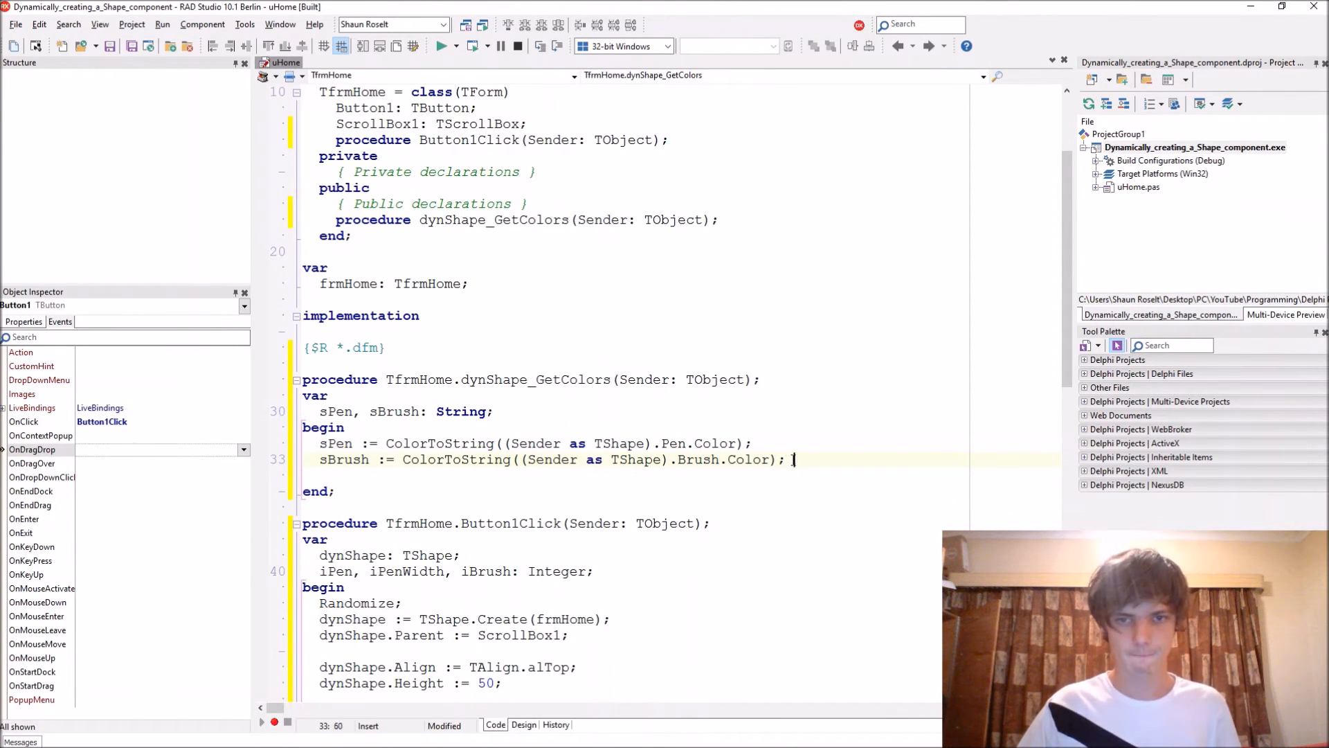
type("ShowMessage();")
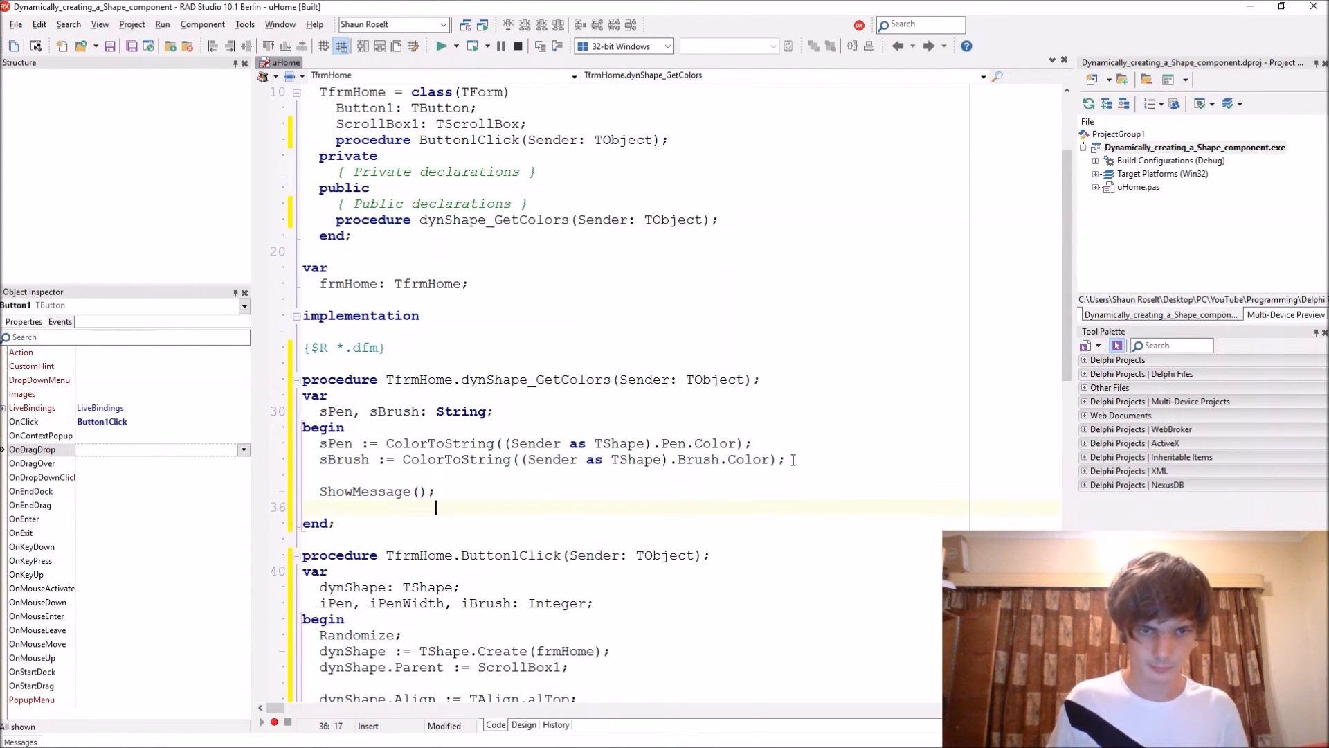
- Complete ShowMessage('Brush color: ' + sBrush + #10#13 + 'Pen color: ' + sPen)
type("''")
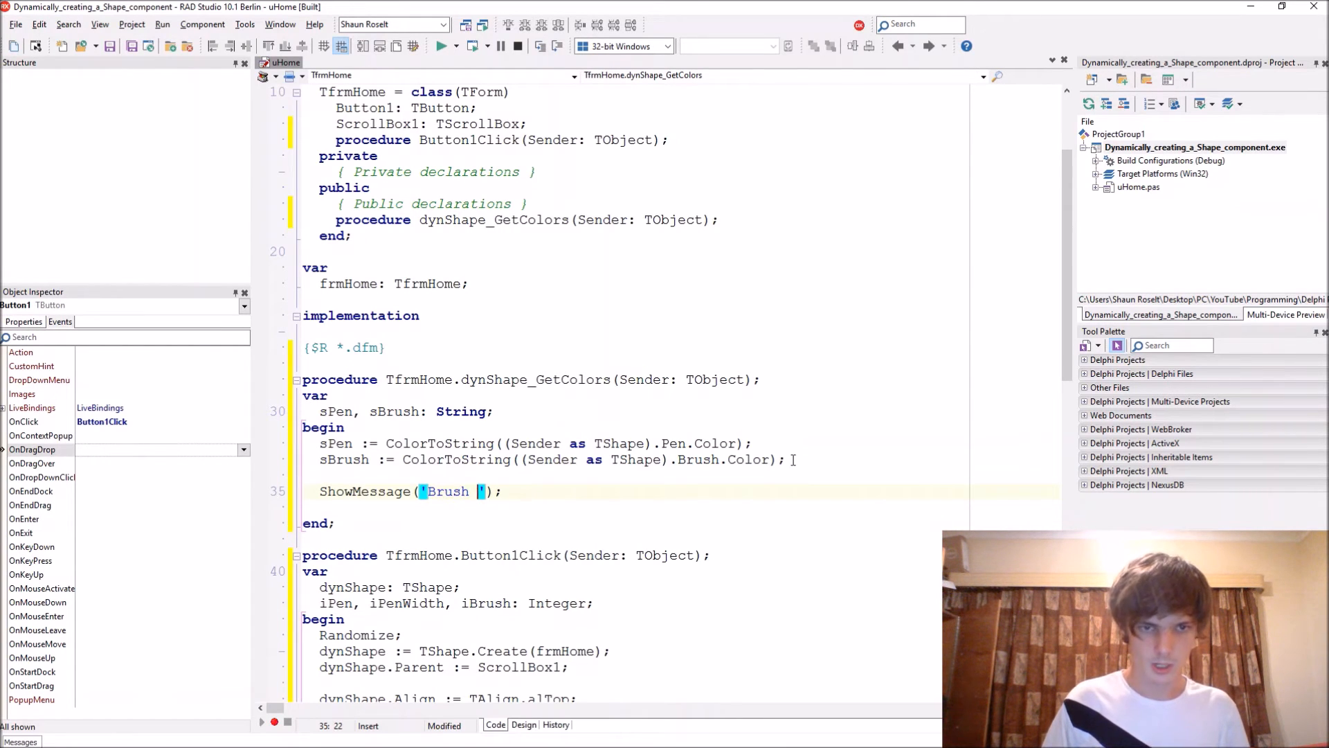
type("color")
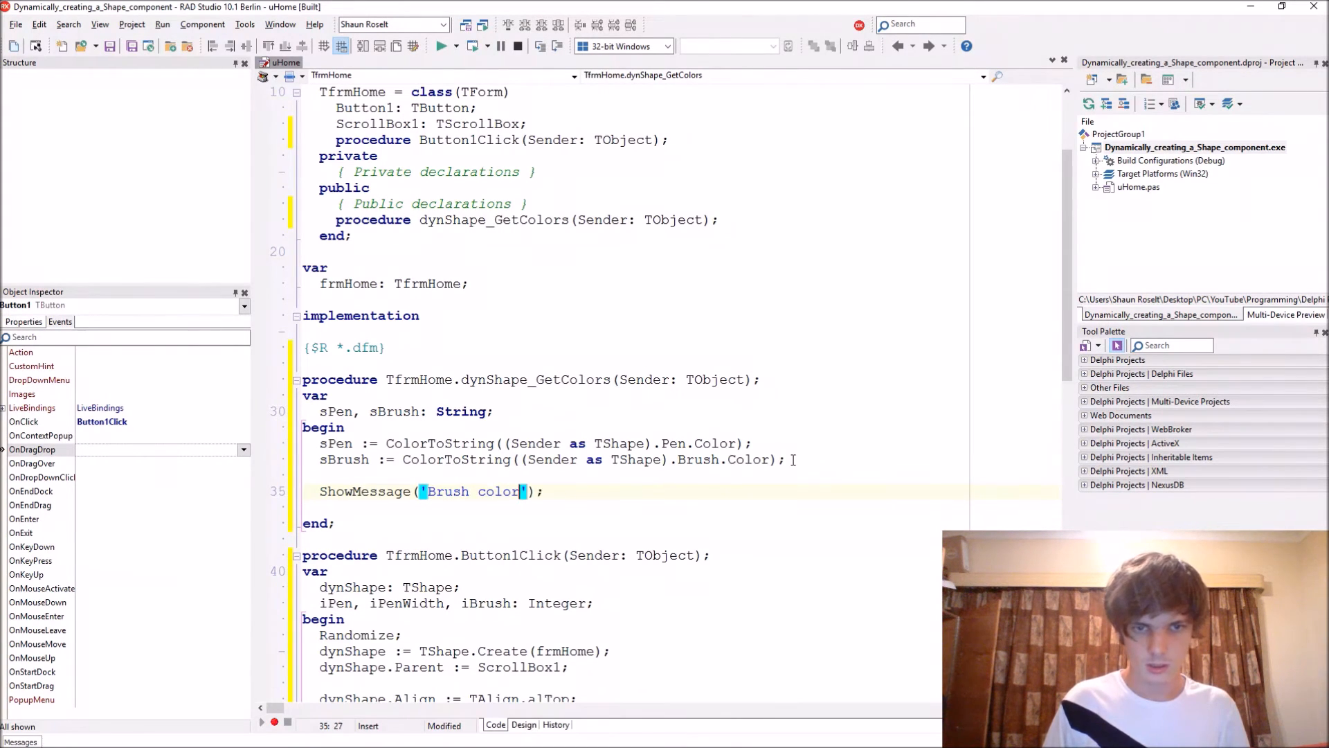
type("+")
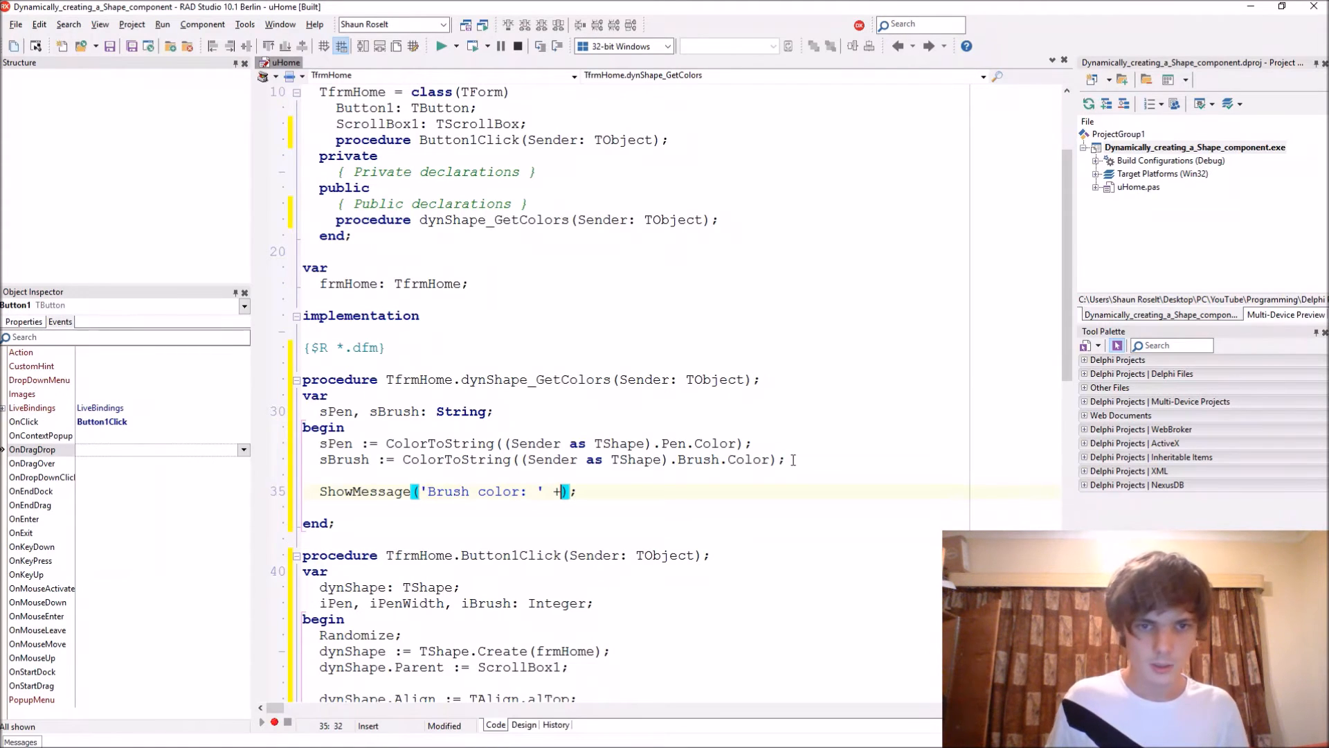
type("sBrush +")
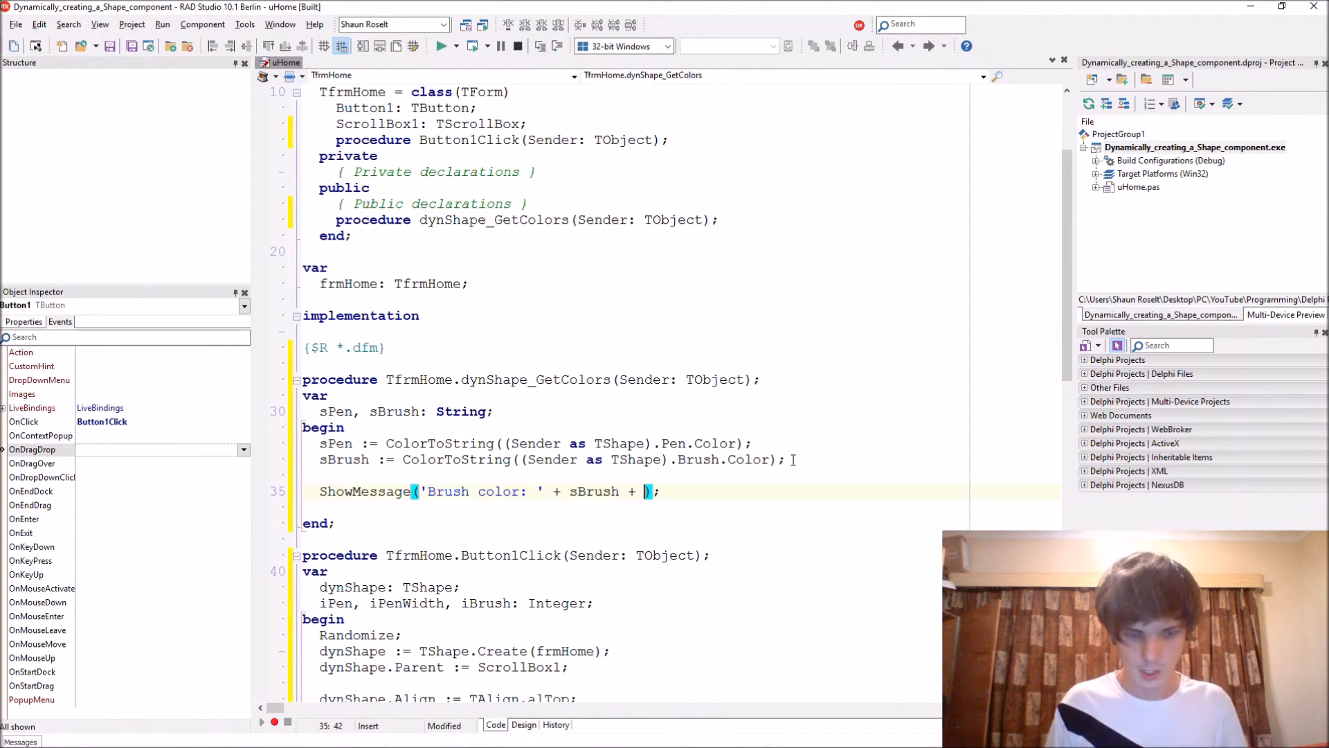
type("#")
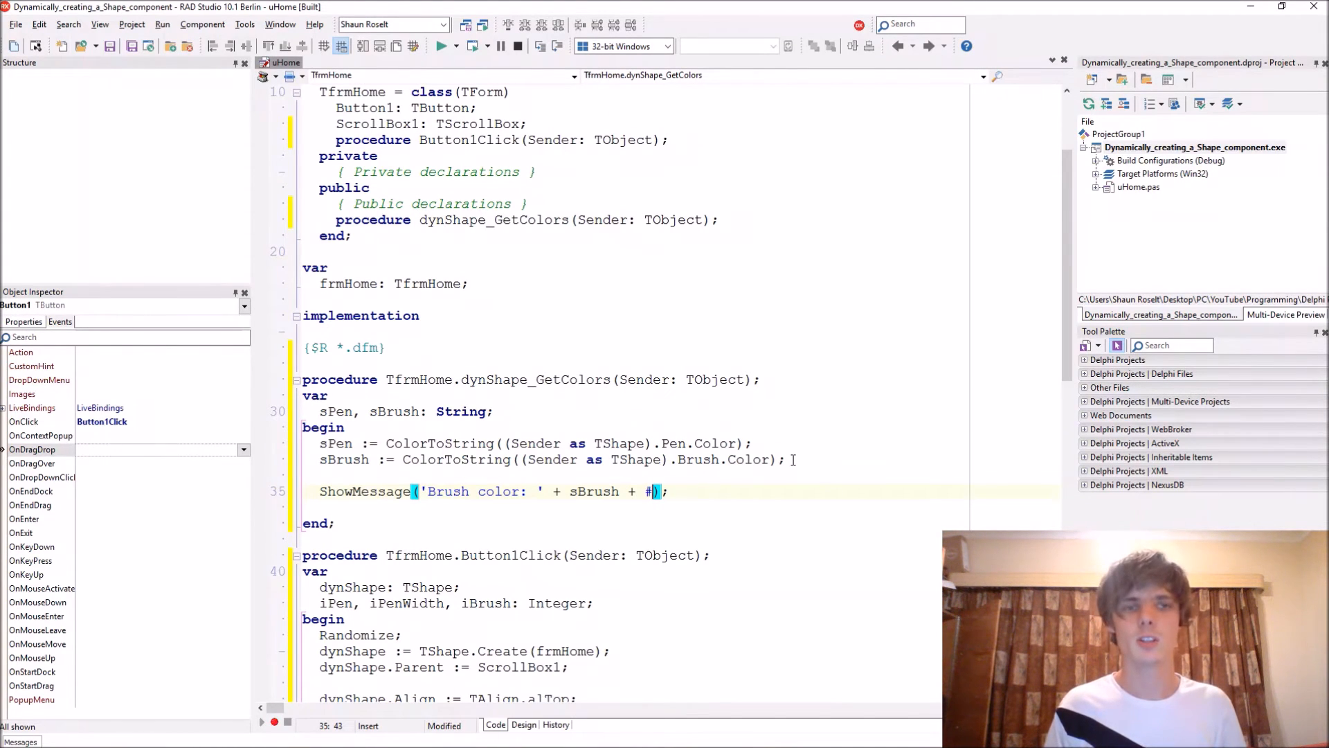
type("10#13 + 'Pen color: ' + sPen")
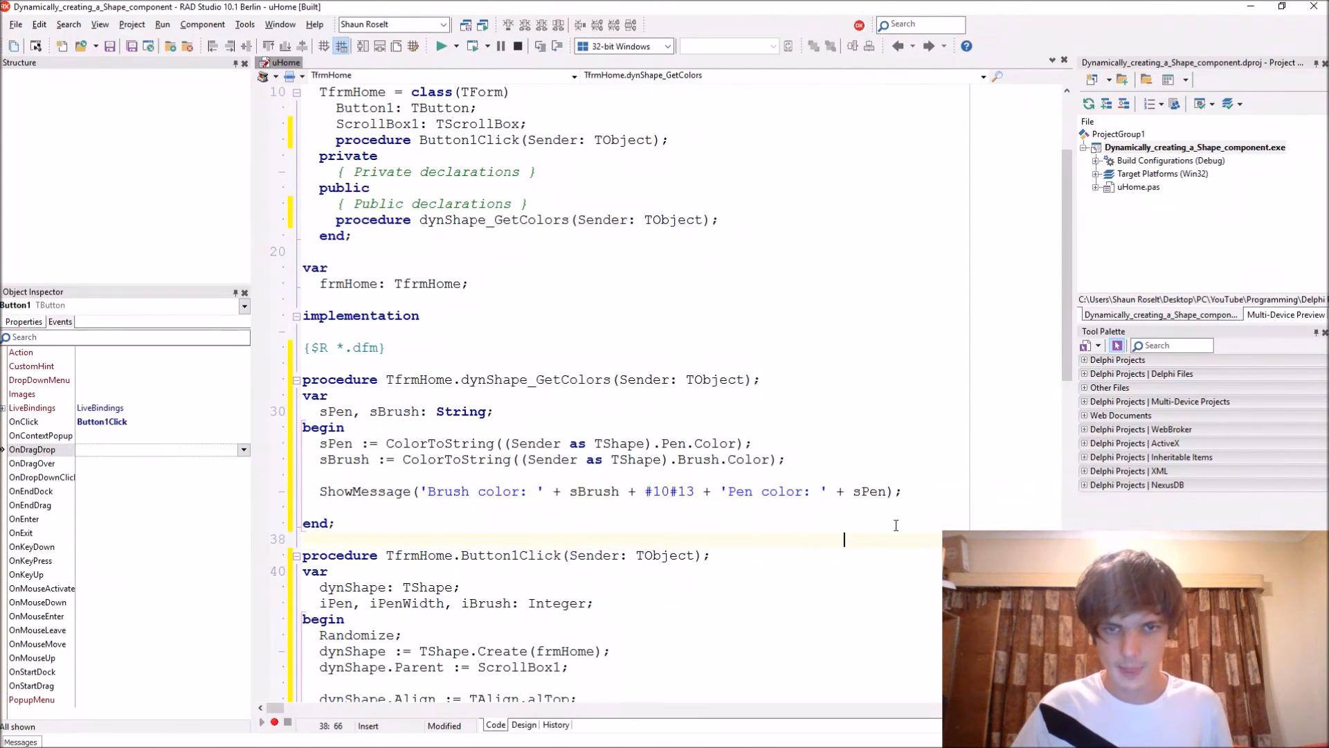
- In Button1Click add dynShape.OnMouseEnter := dynShape_GetColors after the Brush.Color line
scroll("down", 3)
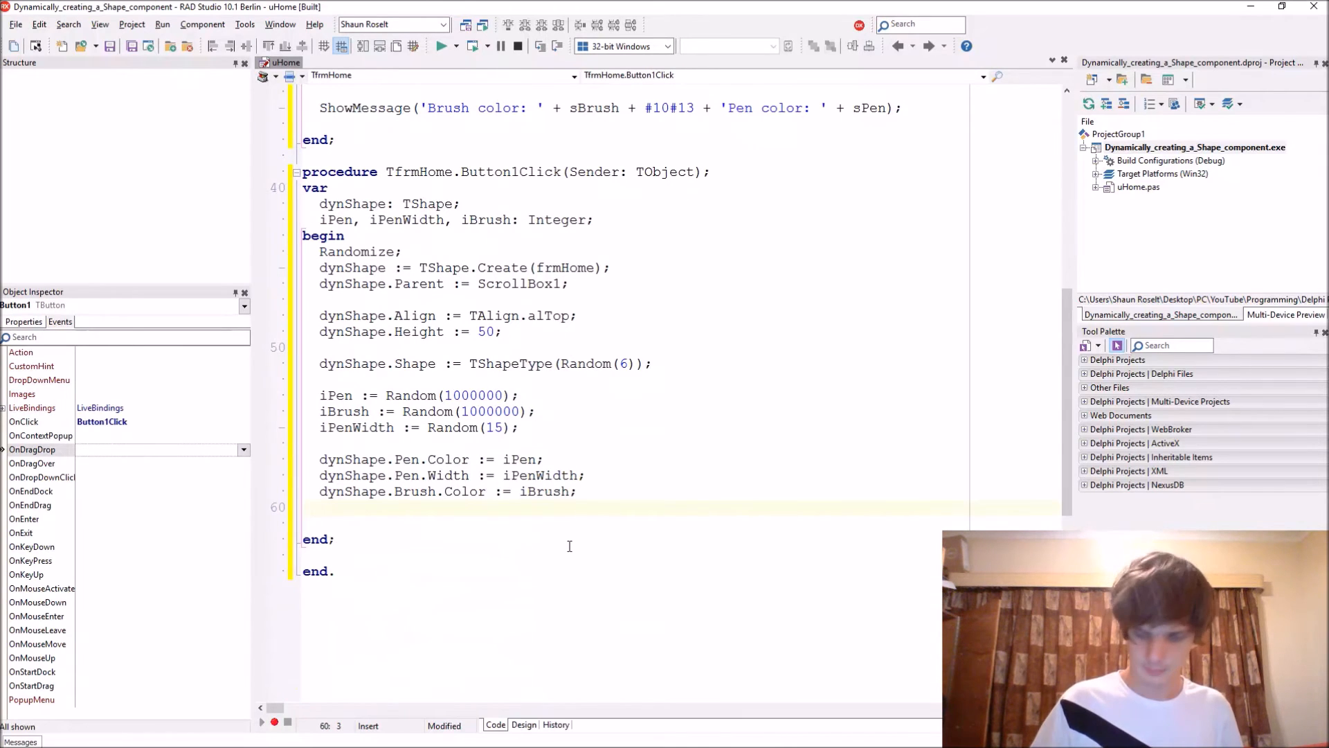
type("dynShape.OnMouseEnter")
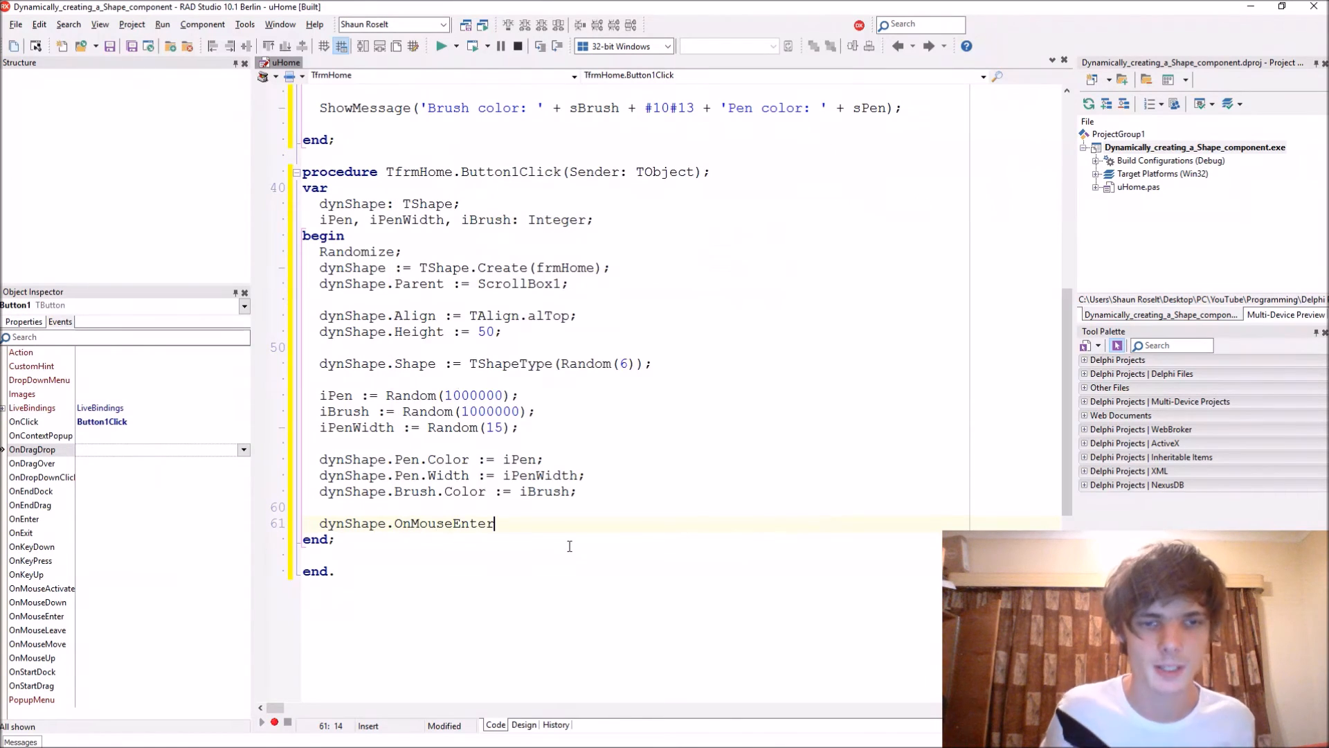
type(":= dynShape_GetColors")
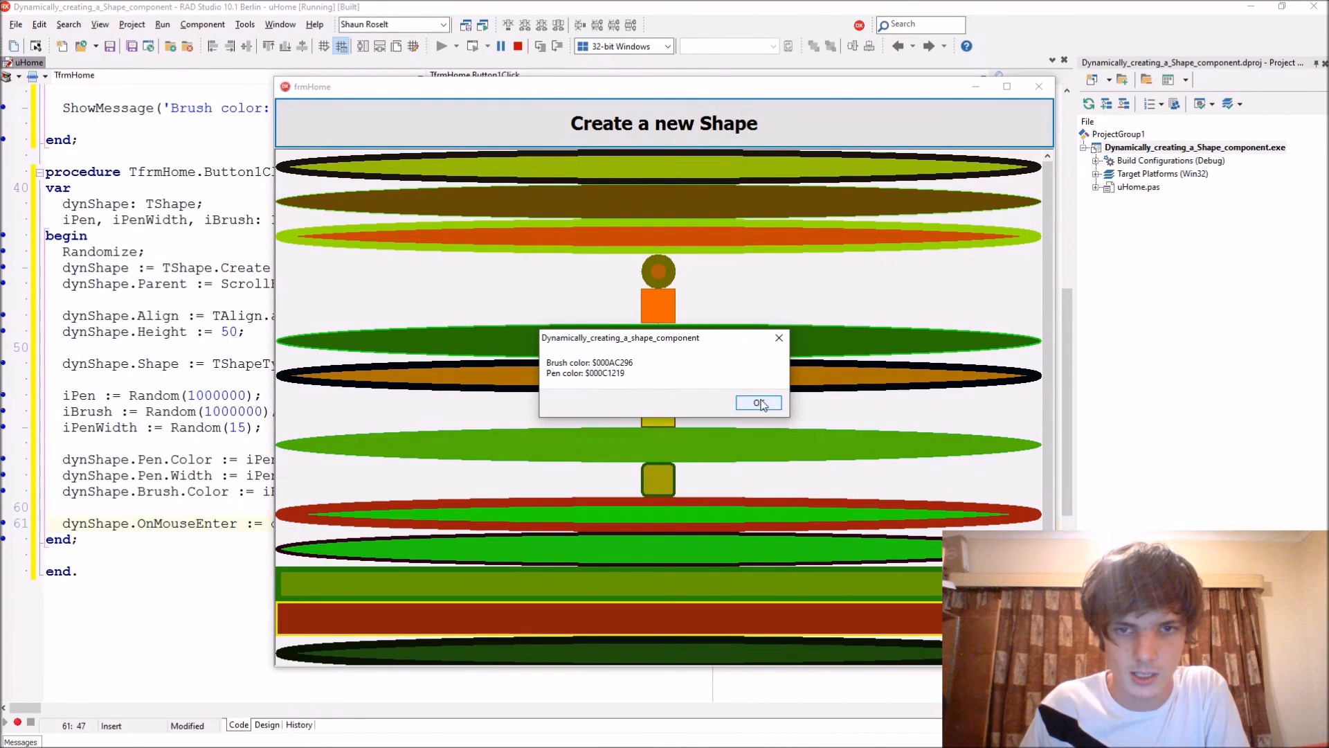
- Hover several generated shapes and dismiss each brush/pen colour message with OK
left_click(759, 403)
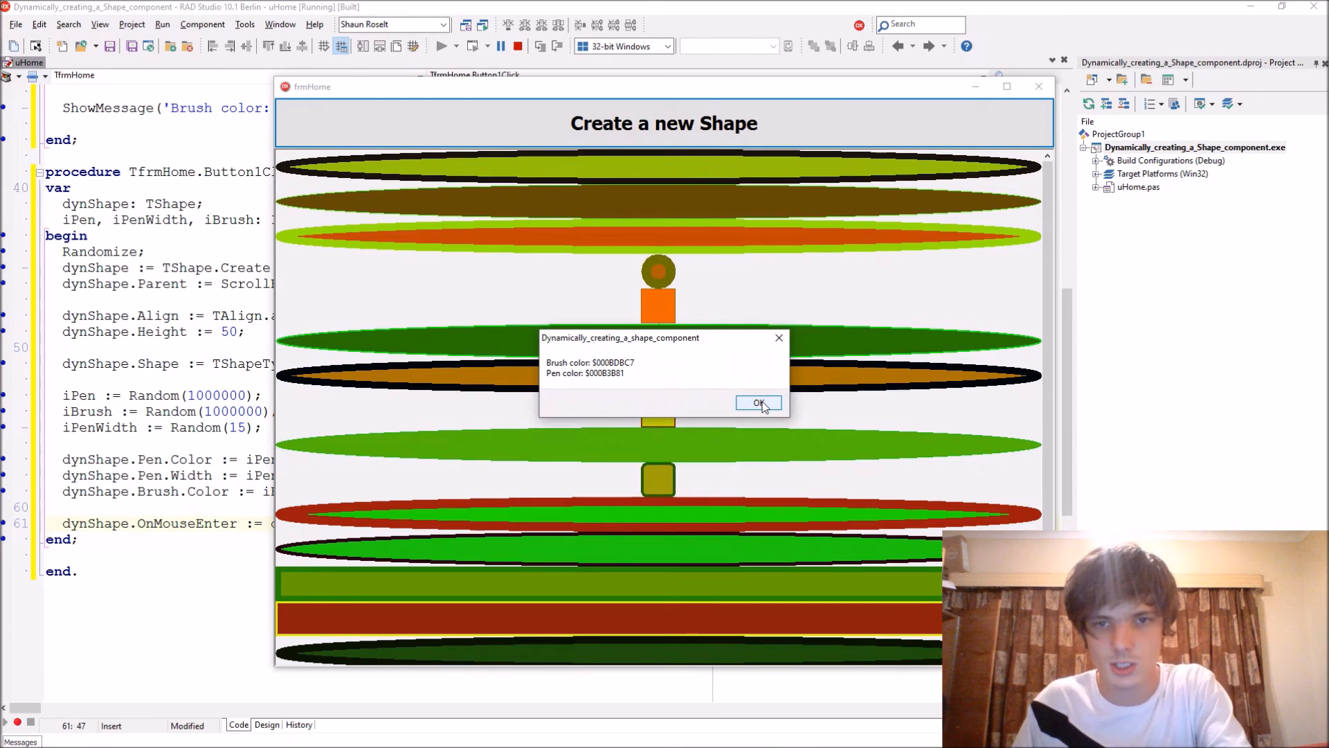
mouse_move(818, 409)
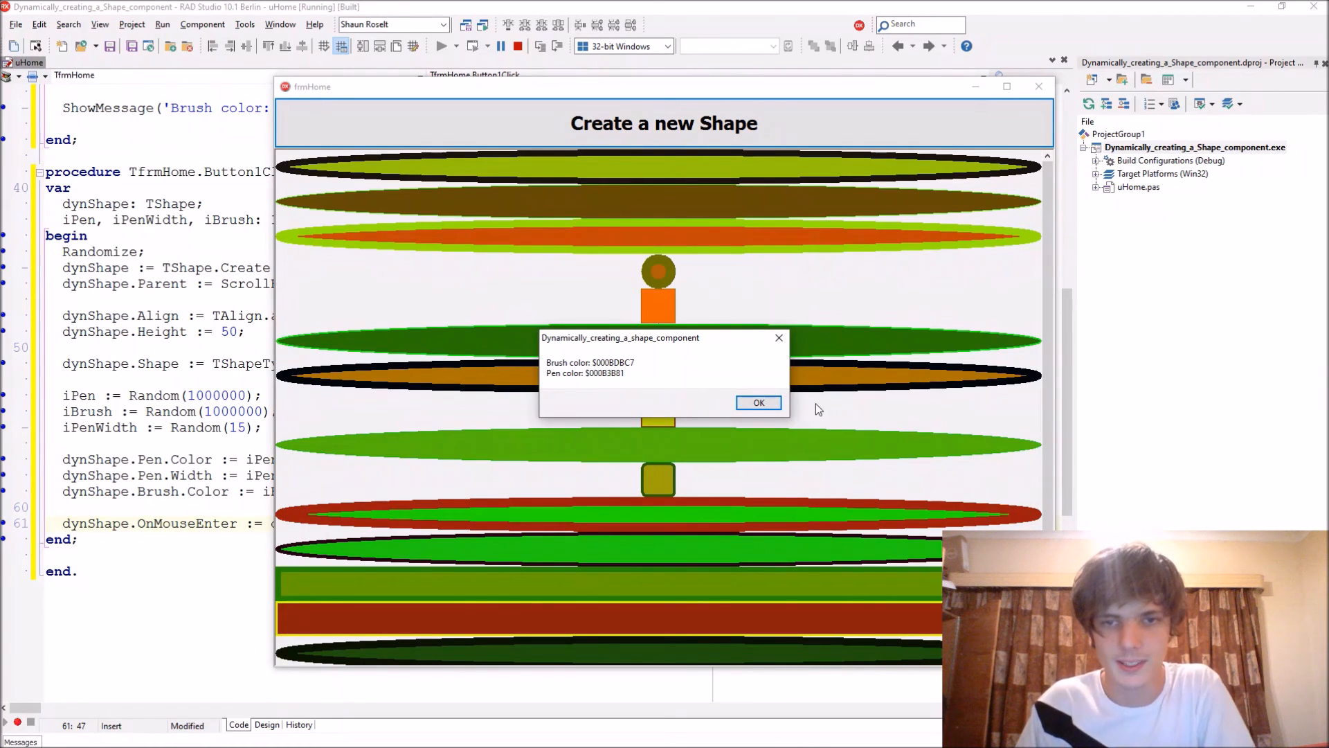
mouse_move(776, 400)
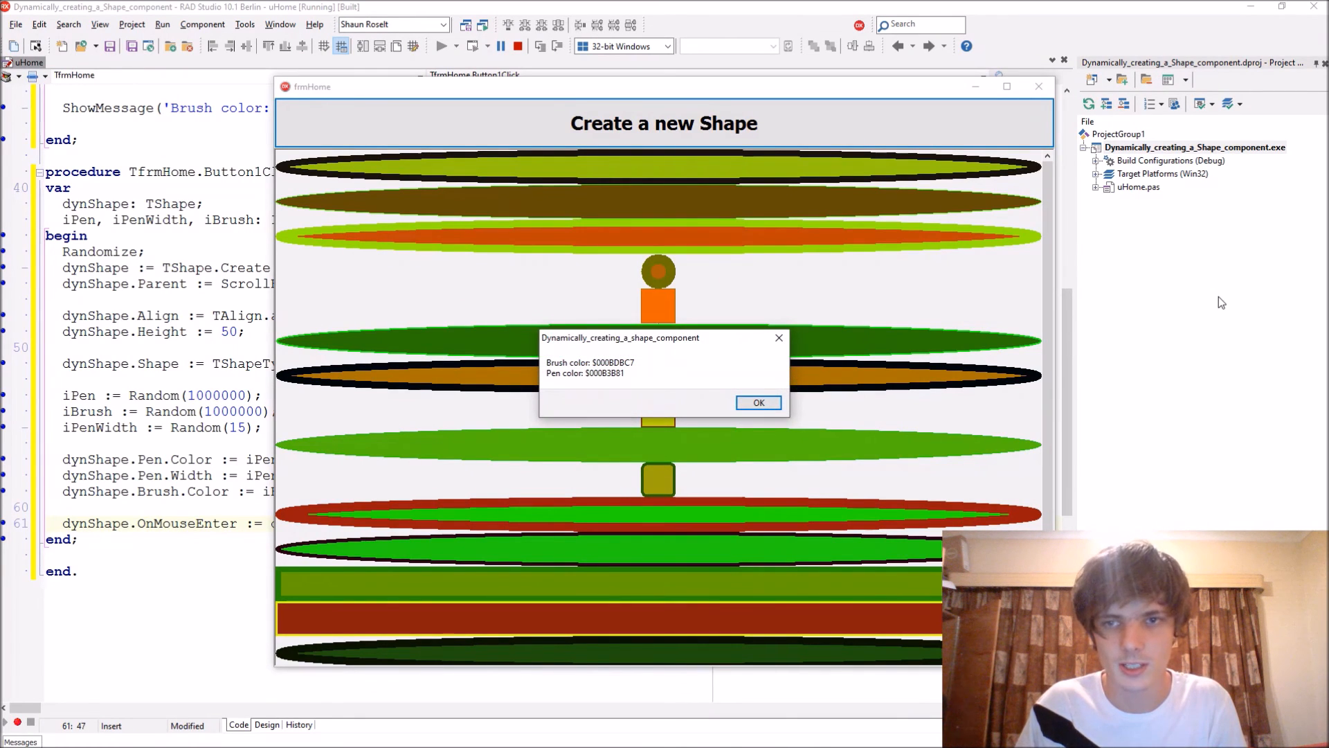
left_click(758, 402)
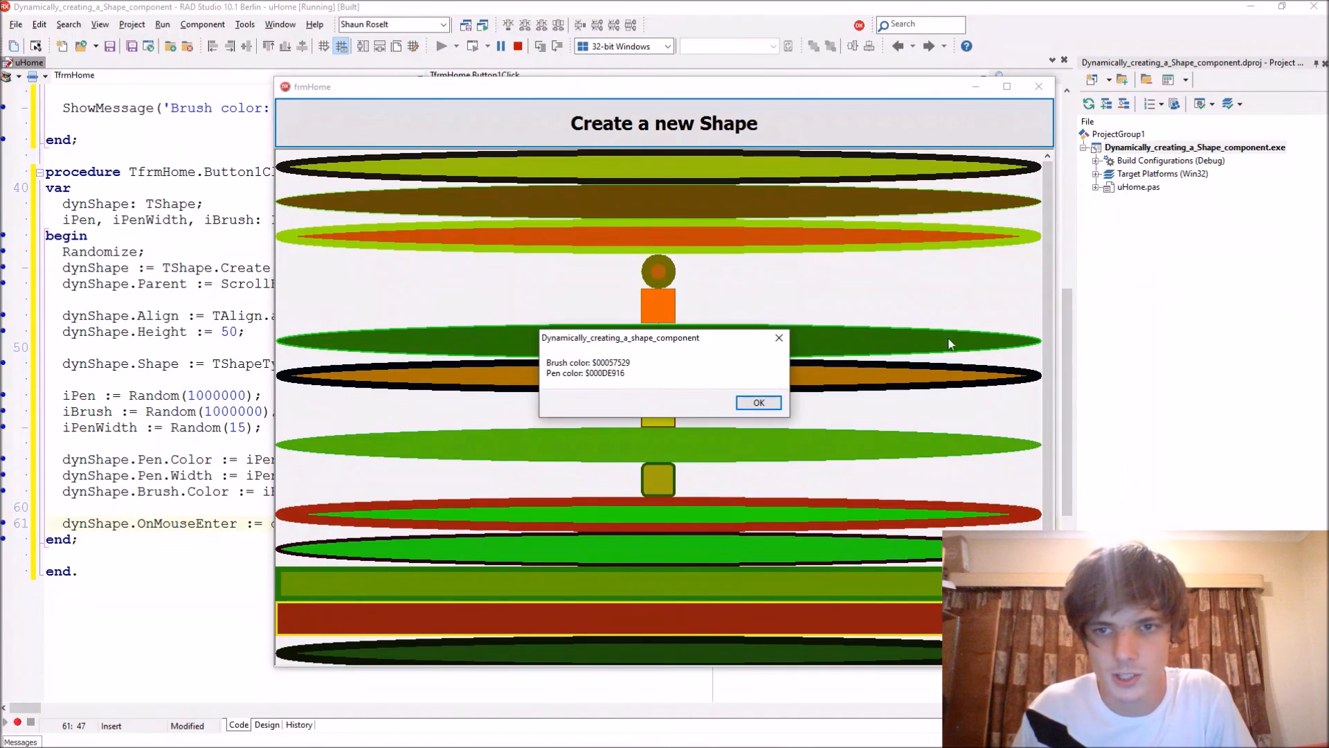
mouse_move(792, 399)
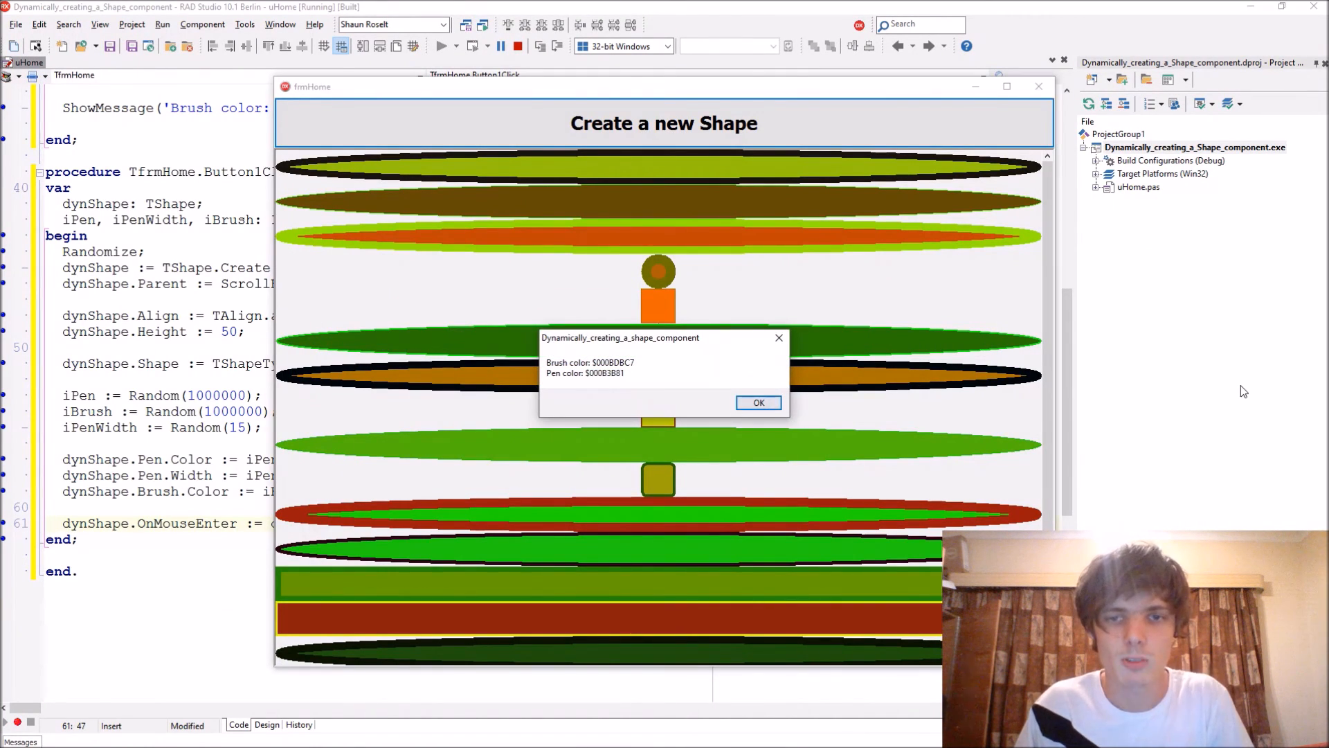
left_click(759, 401)
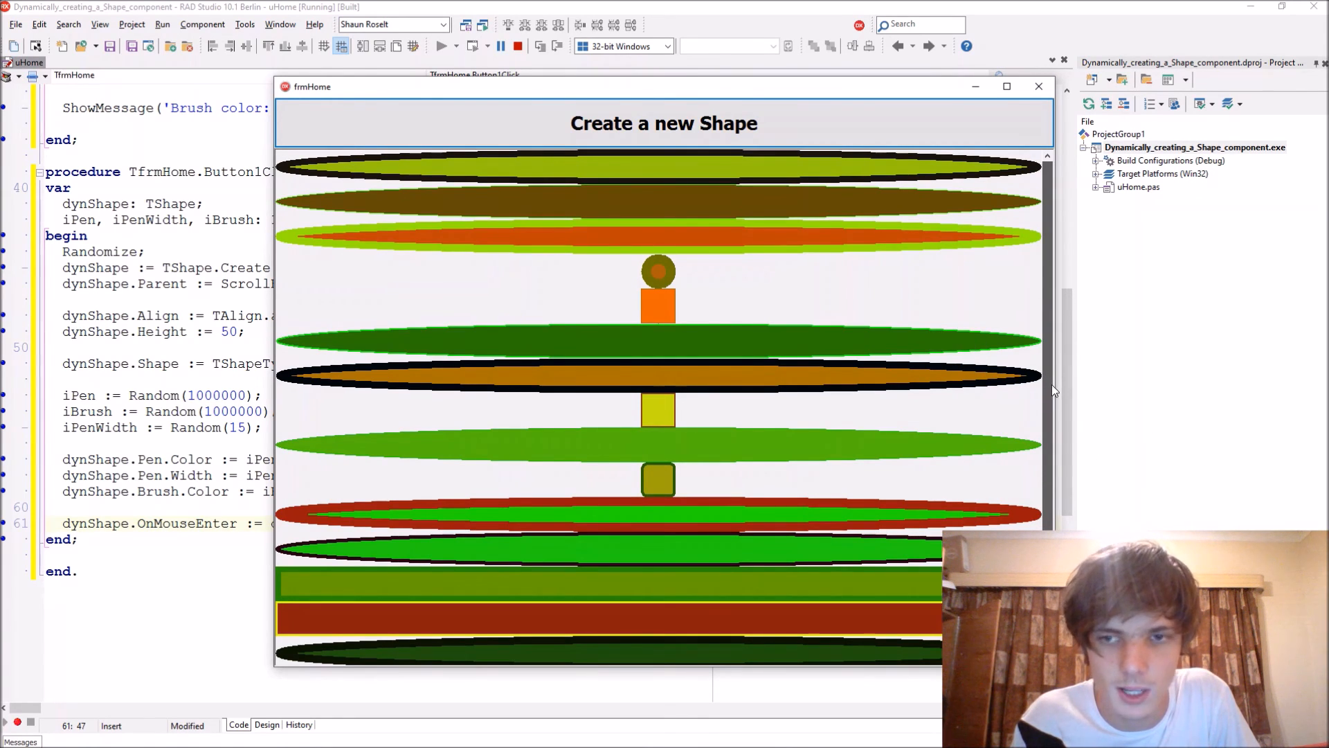
mouse_move(1050, 407)
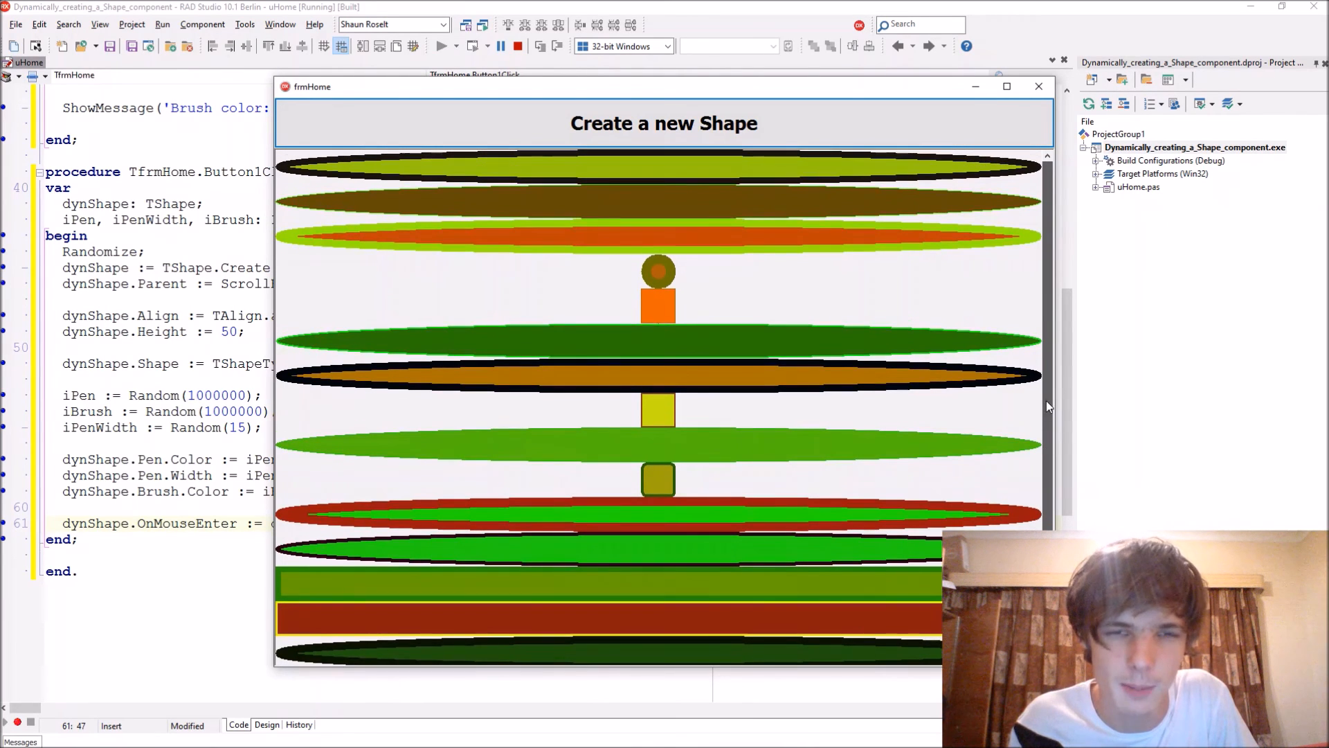
mouse_move(664, 429)
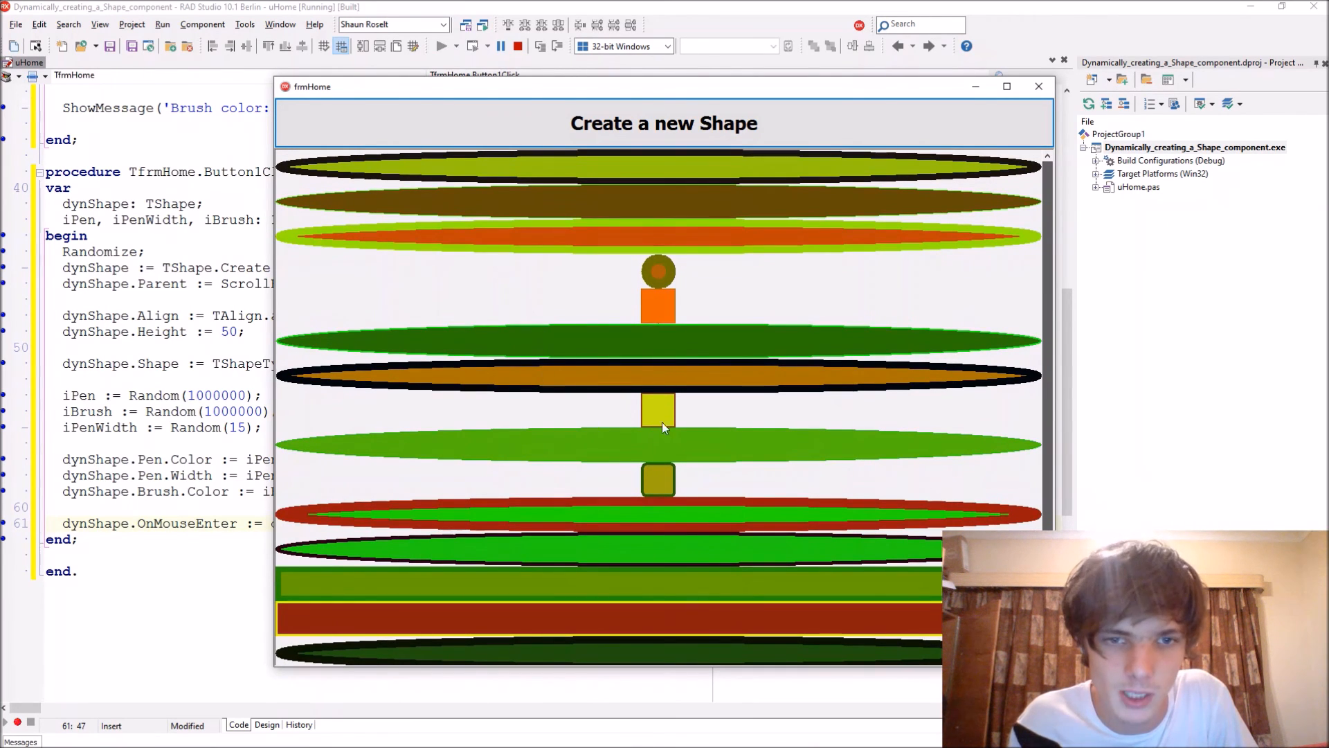
mouse_move(851, 486)
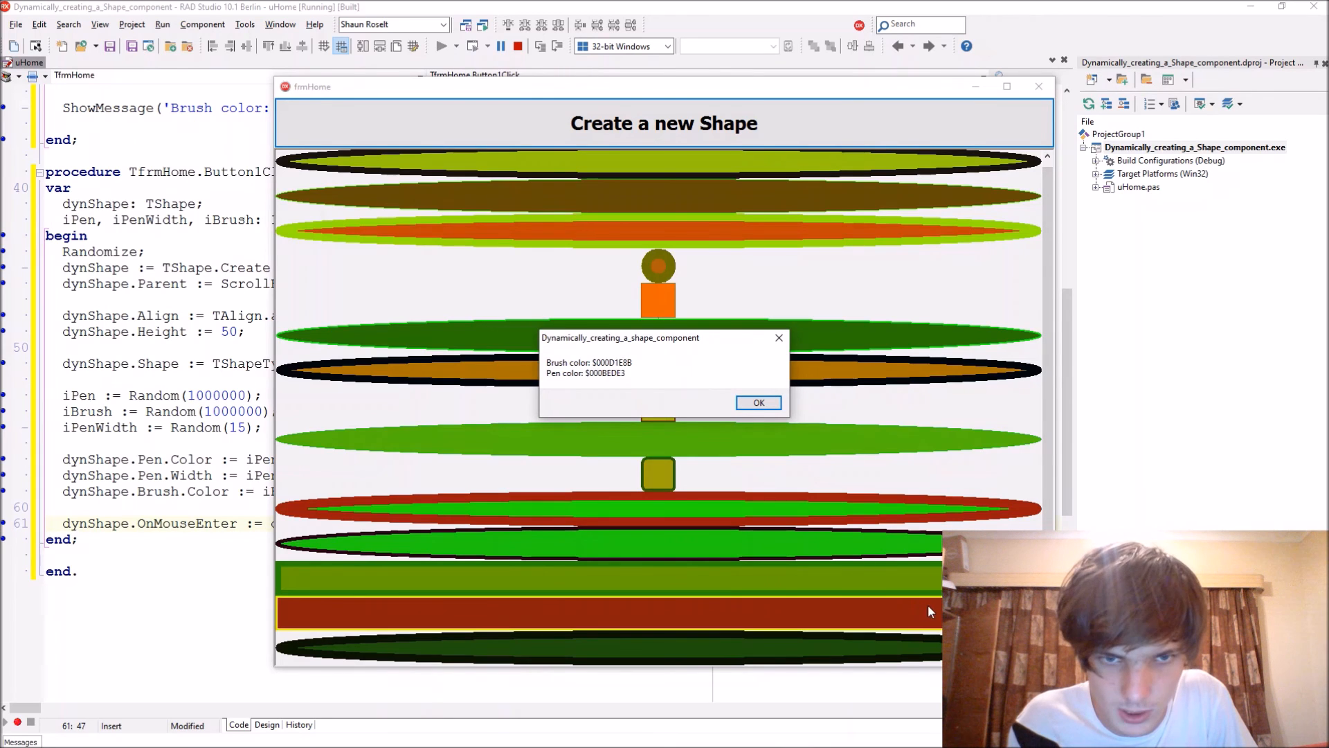
mouse_move(919, 626)
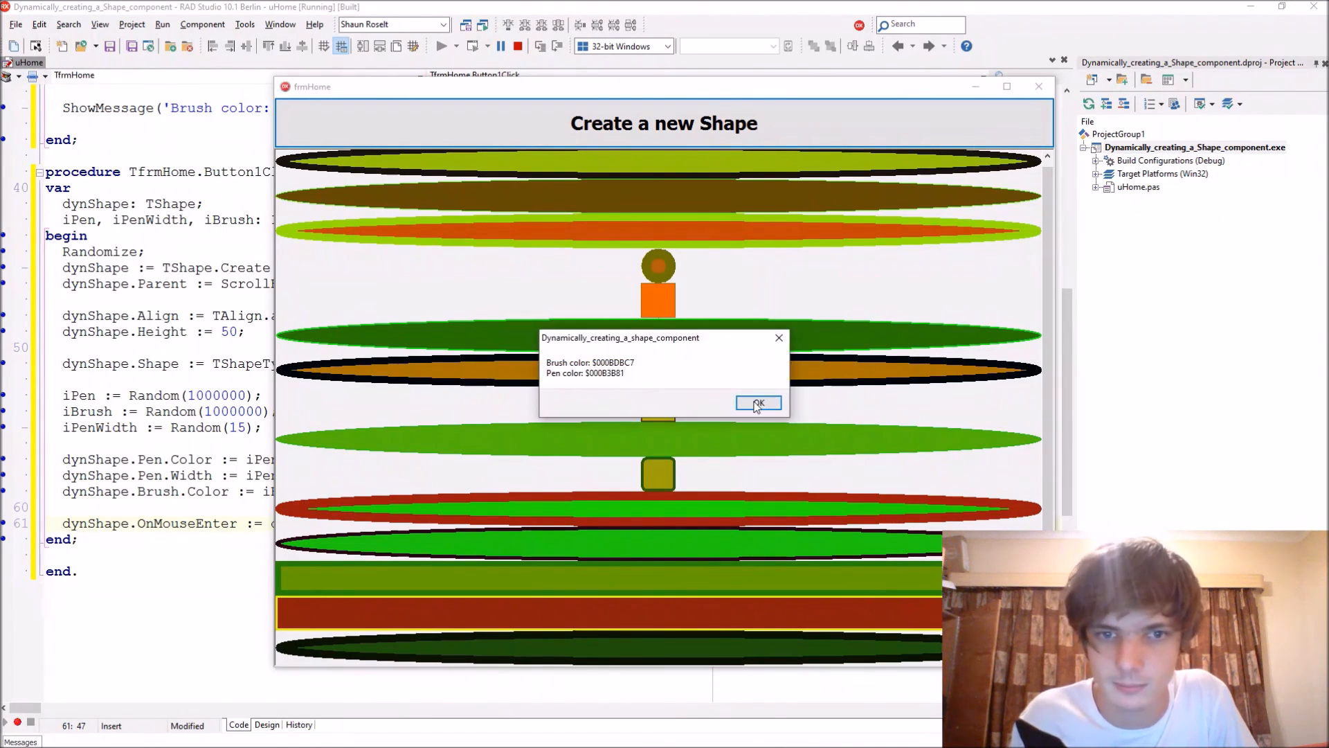
left_click(759, 403)
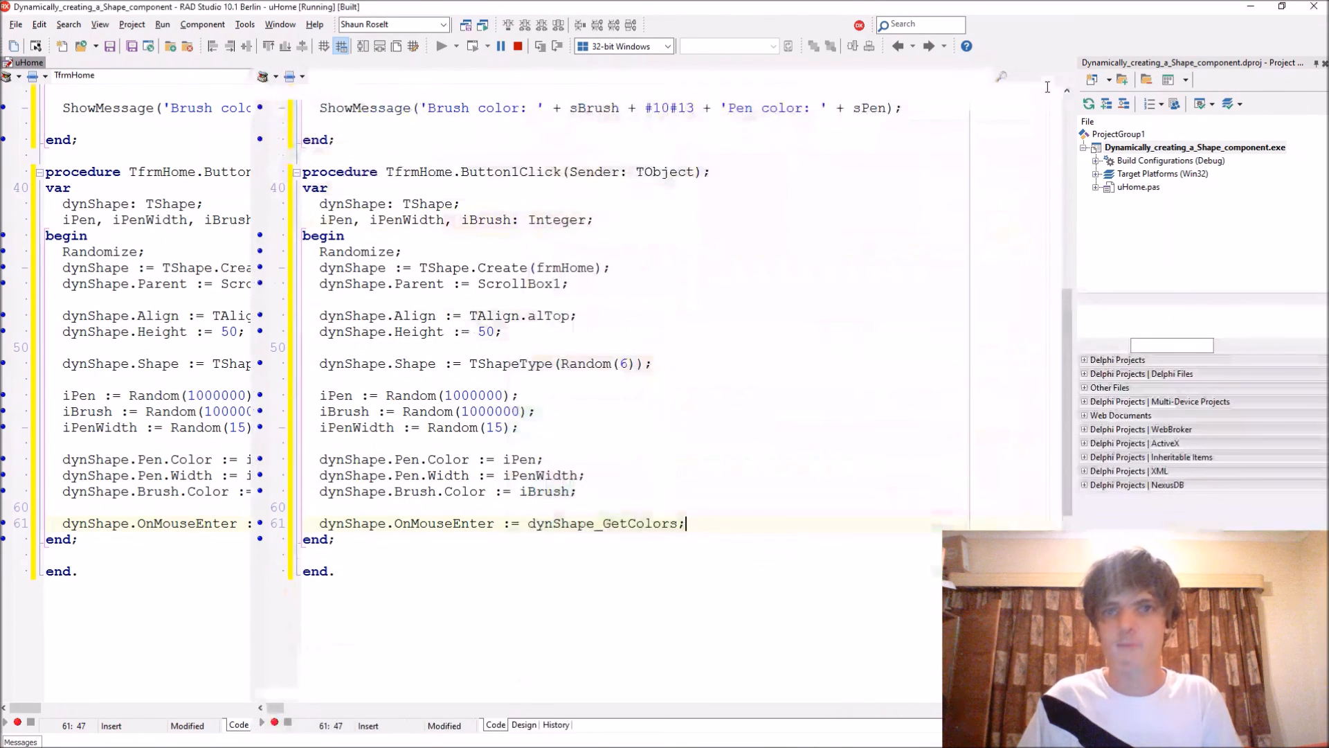